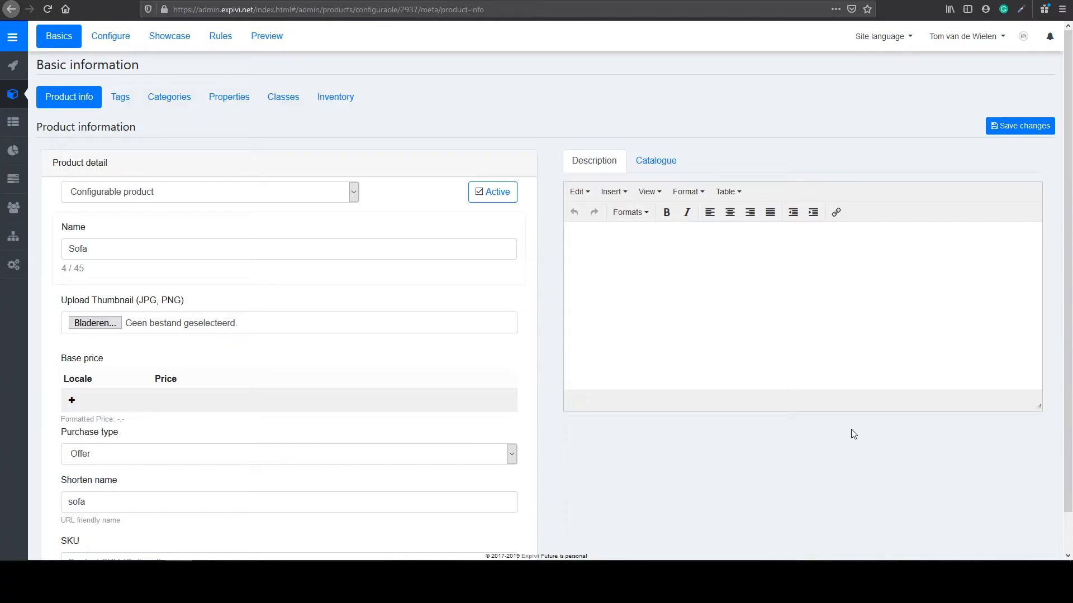
pyautogui.moveTo(851, 431)
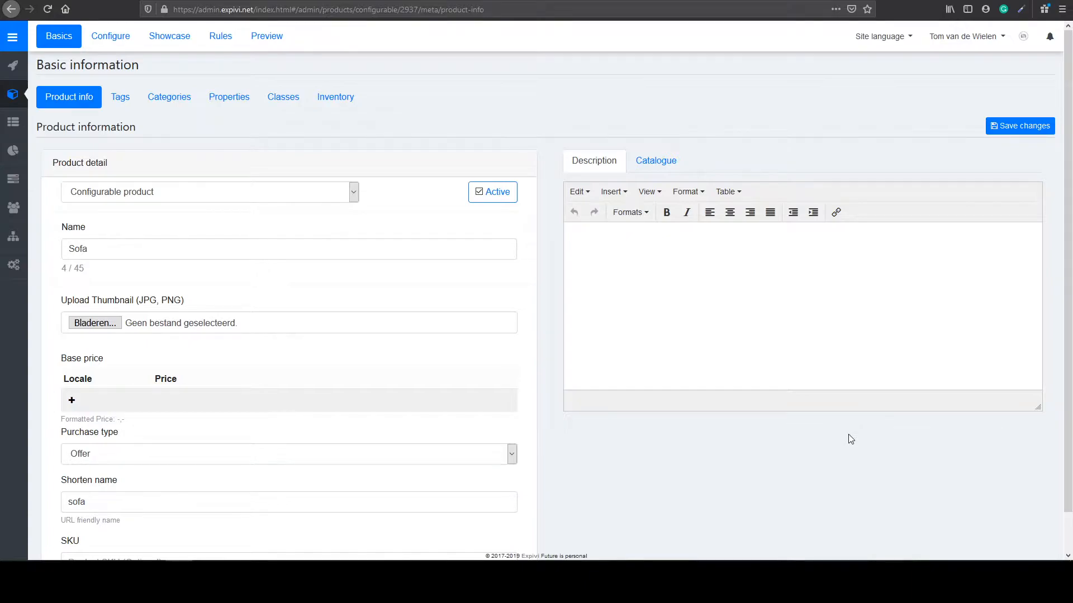
pyautogui.moveTo(640, 311)
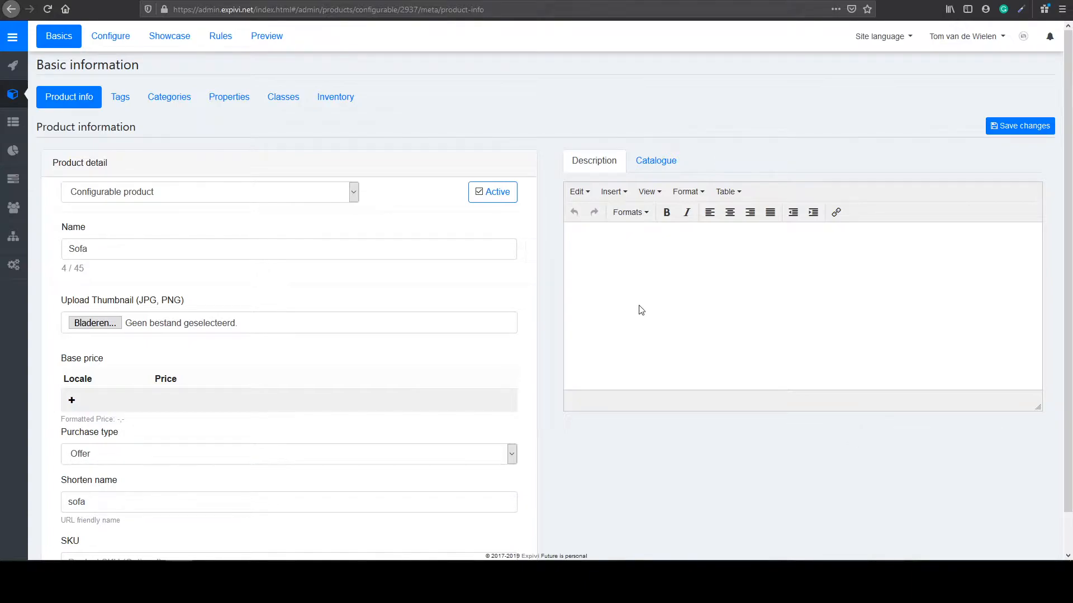
pyautogui.moveTo(636, 303)
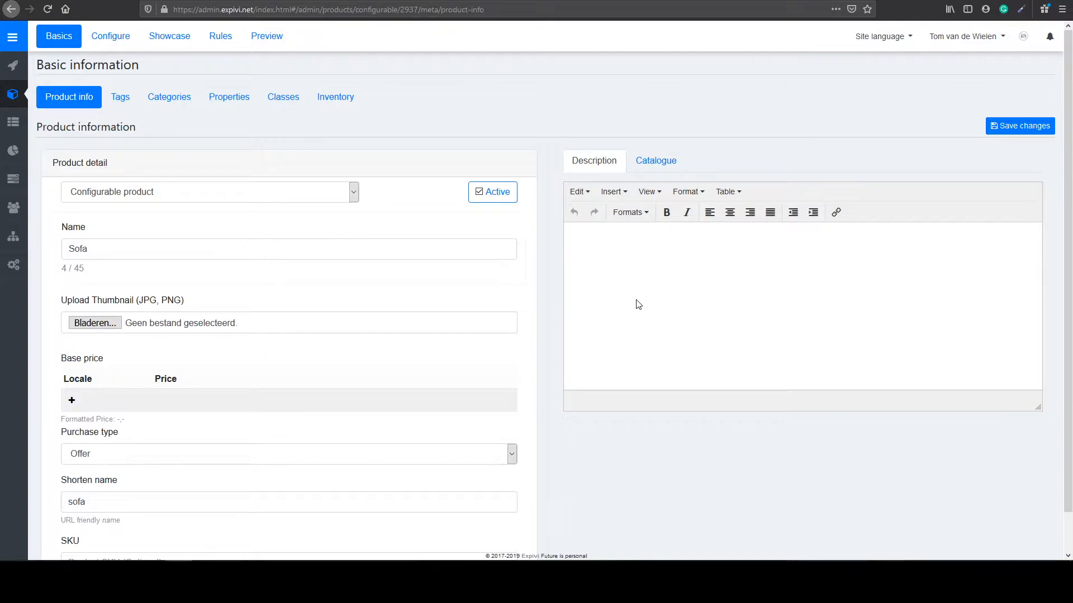
pyautogui.moveTo(226, 57)
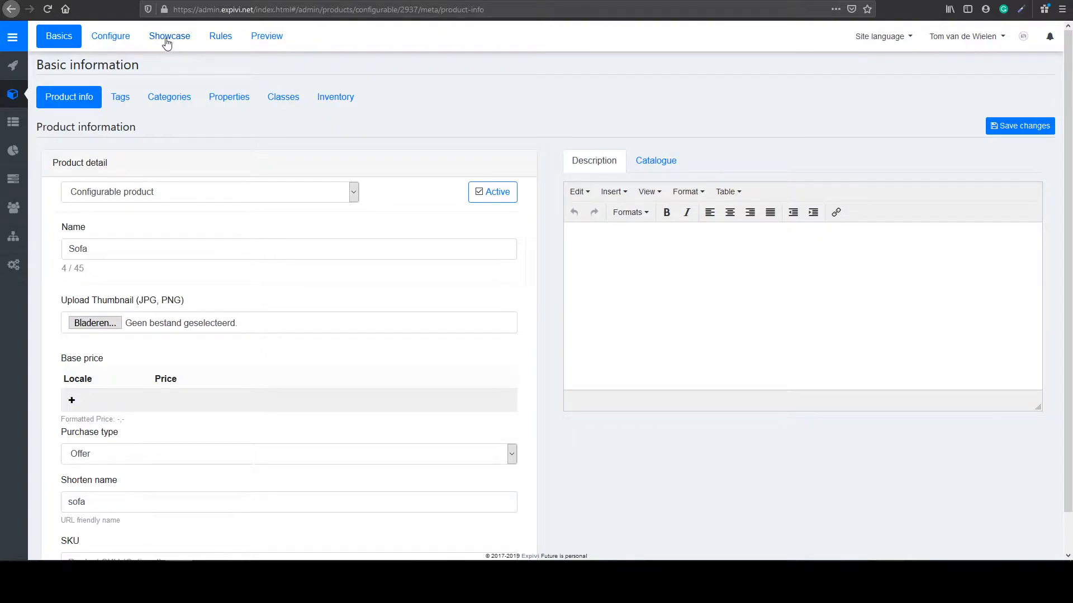
# - Enter the sofa's 3D scene editor and select the Default view node
pyautogui.click(169, 36)
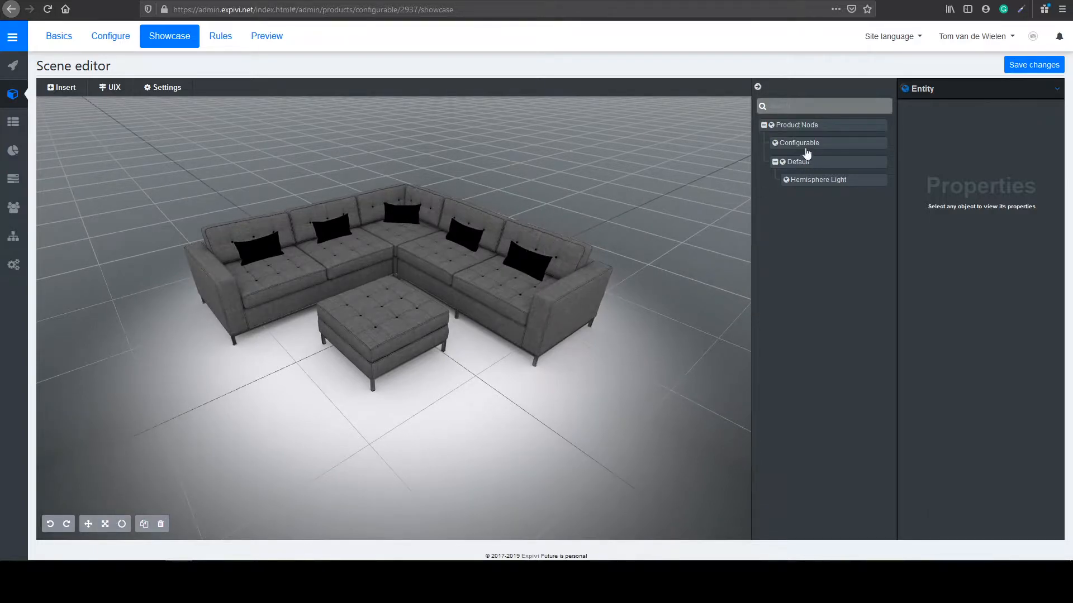
pyautogui.click(796, 142)
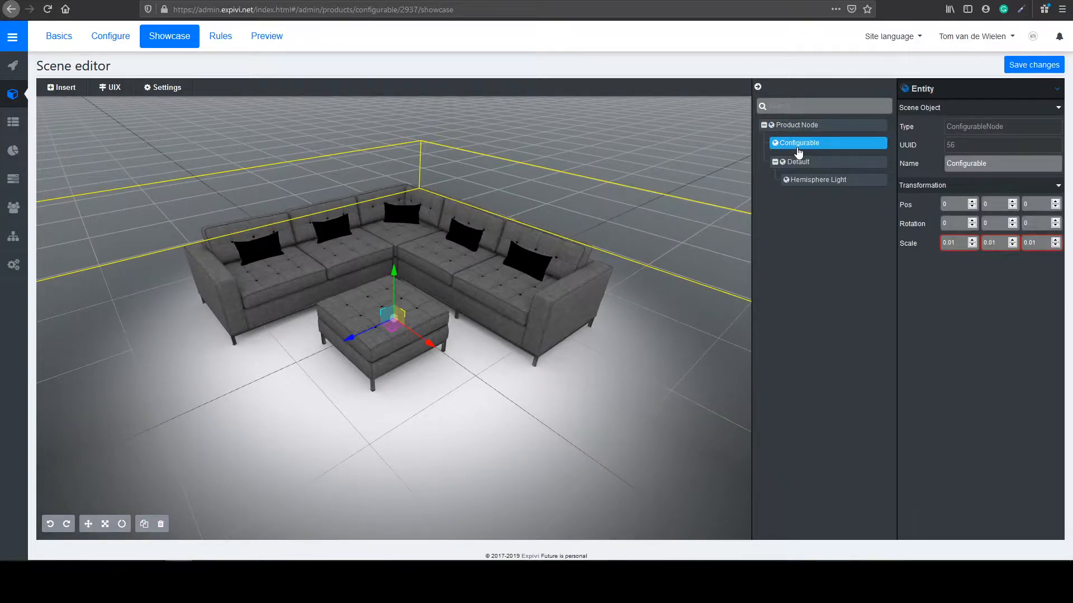
pyautogui.click(796, 162)
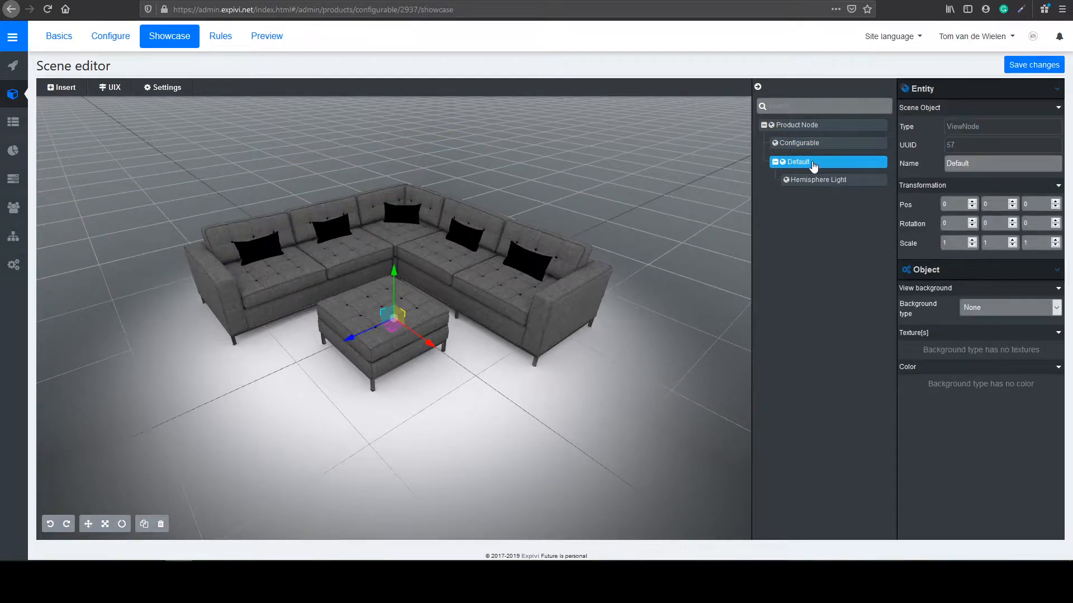
# - Switch the Default view's background type to a solid white colour
pyautogui.click(1005, 307)
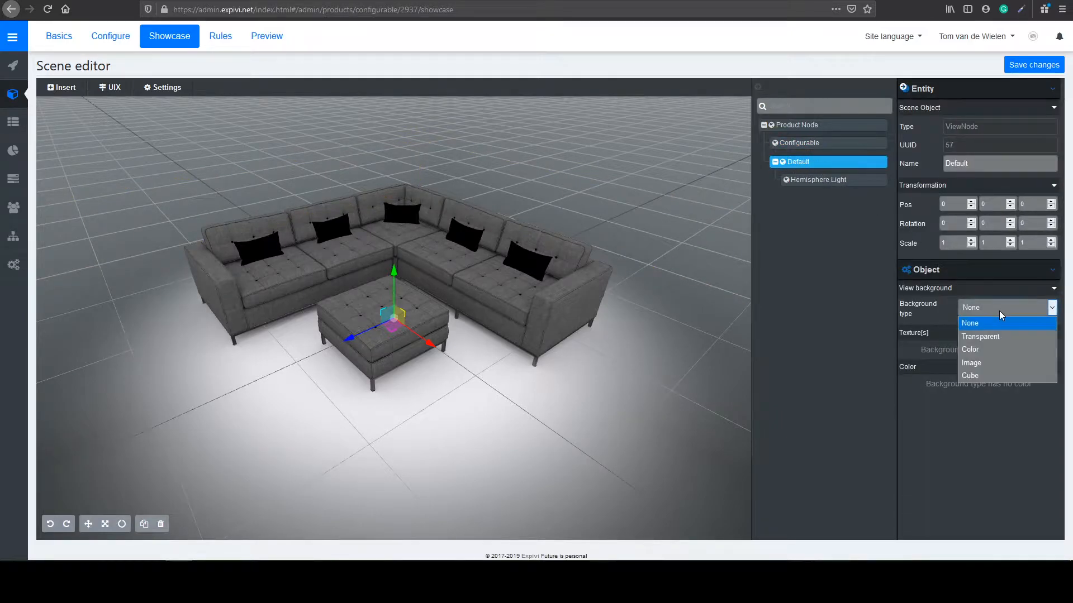
pyautogui.click(970, 349)
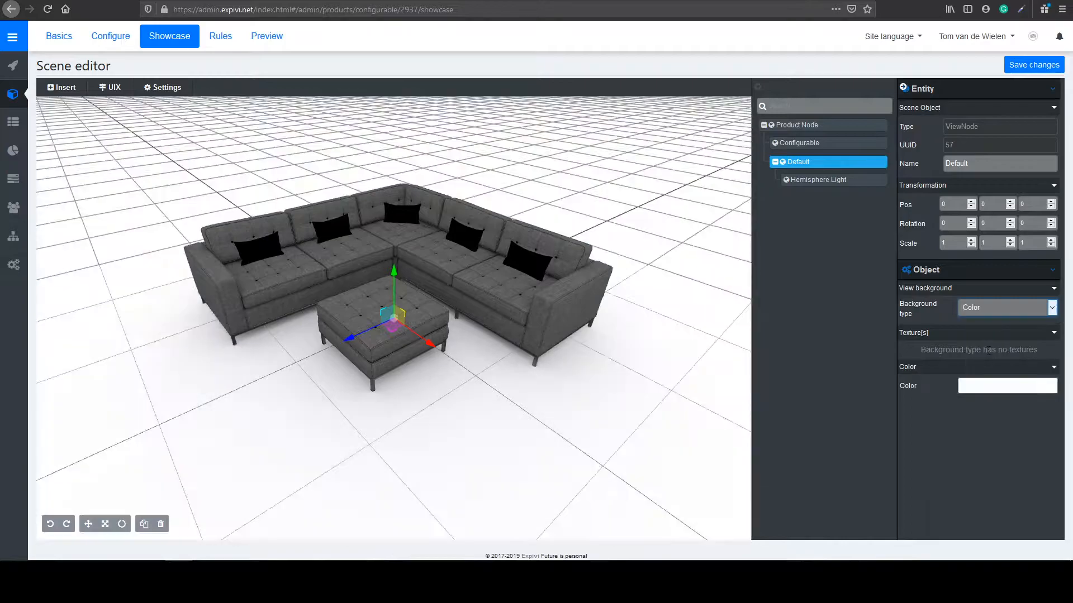
pyautogui.click(1006, 386)
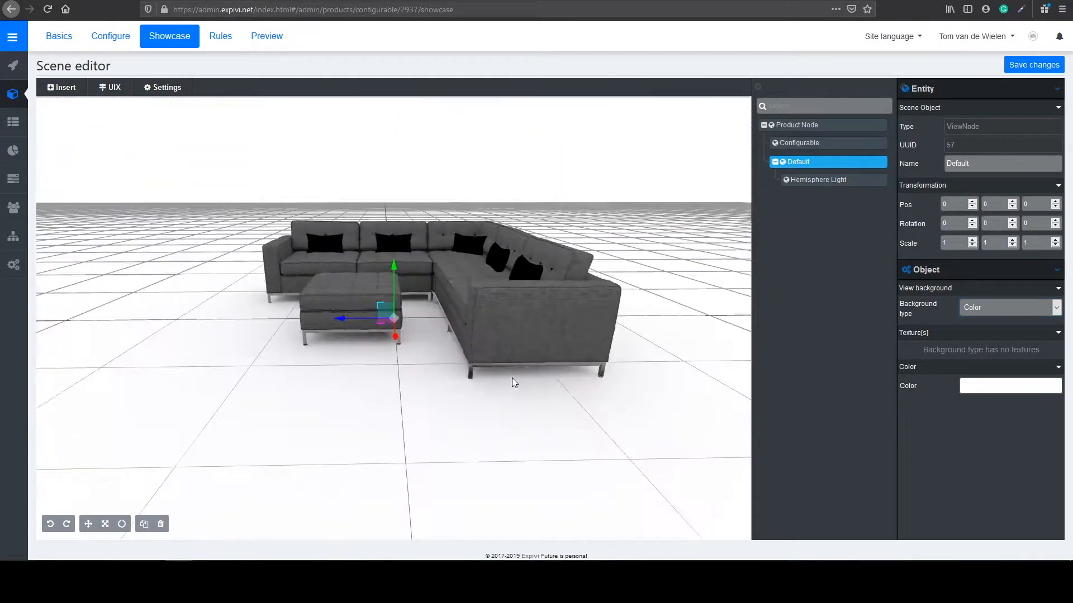
pyautogui.moveTo(512, 382); pyautogui.dragTo(584, 409)
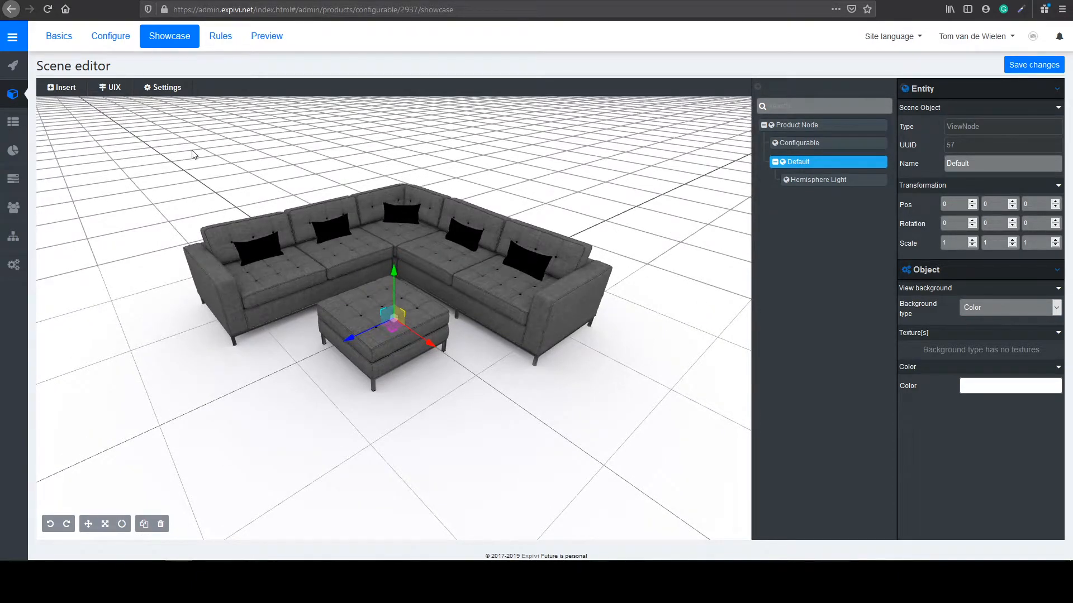
# - Insert a spot light into the scene and select it
pyautogui.click(60, 87)
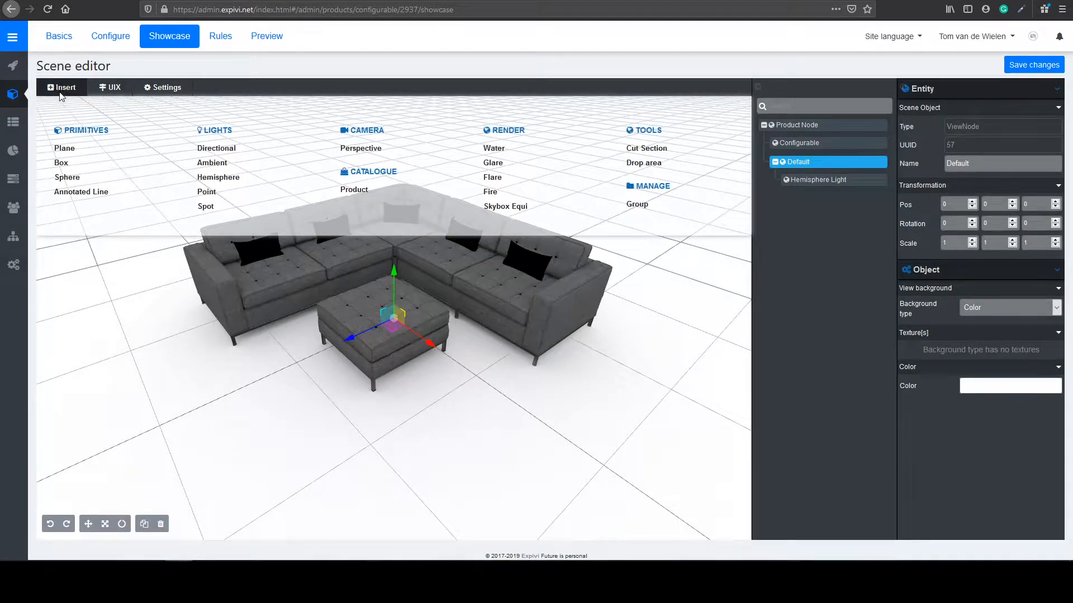
pyautogui.moveTo(220, 204)
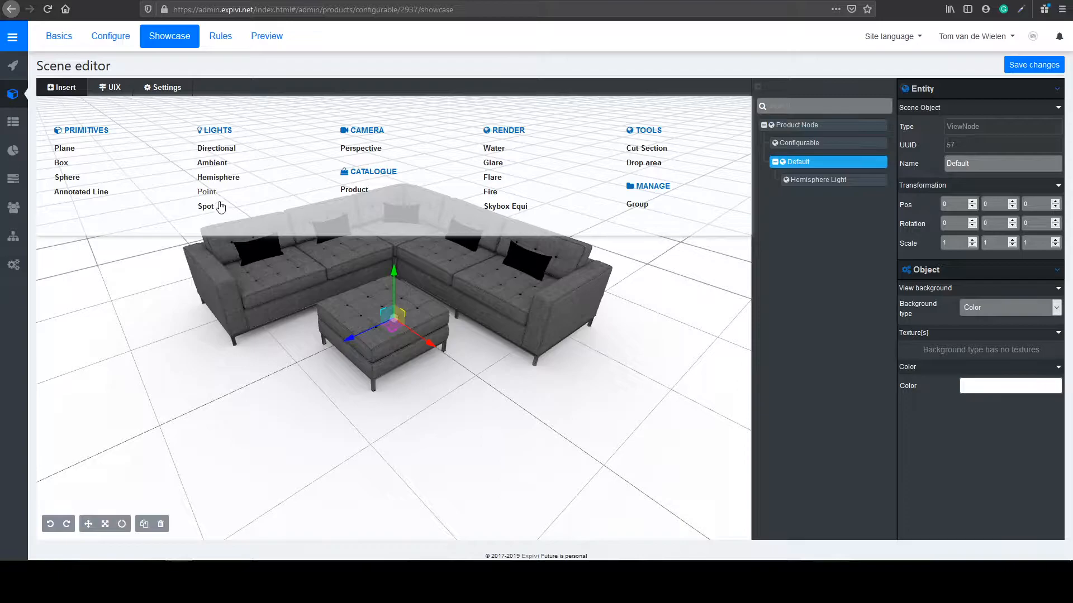
pyautogui.moveTo(219, 210)
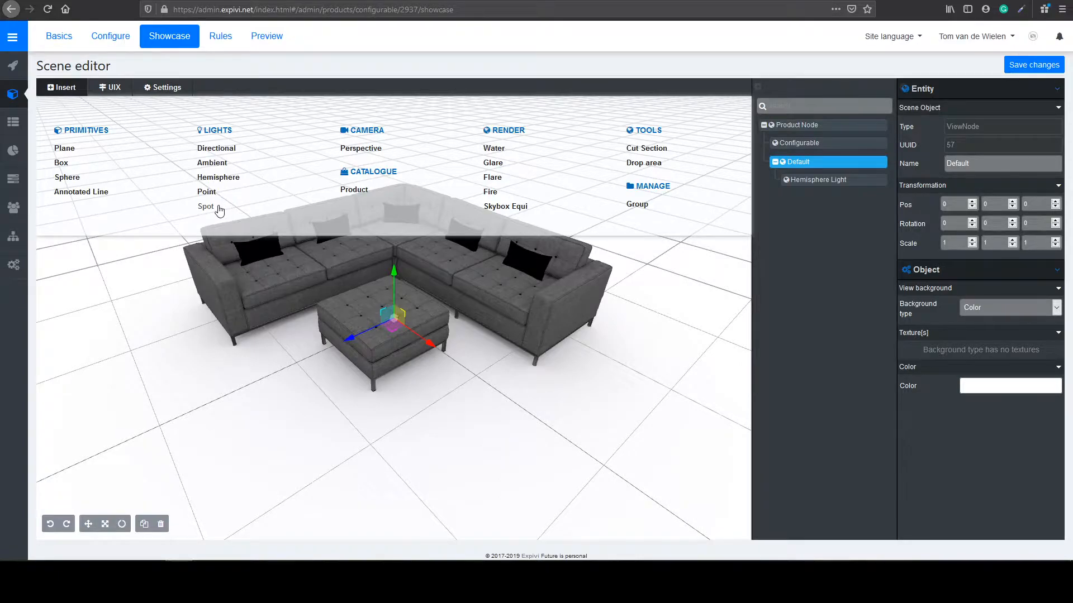
pyautogui.click(205, 206)
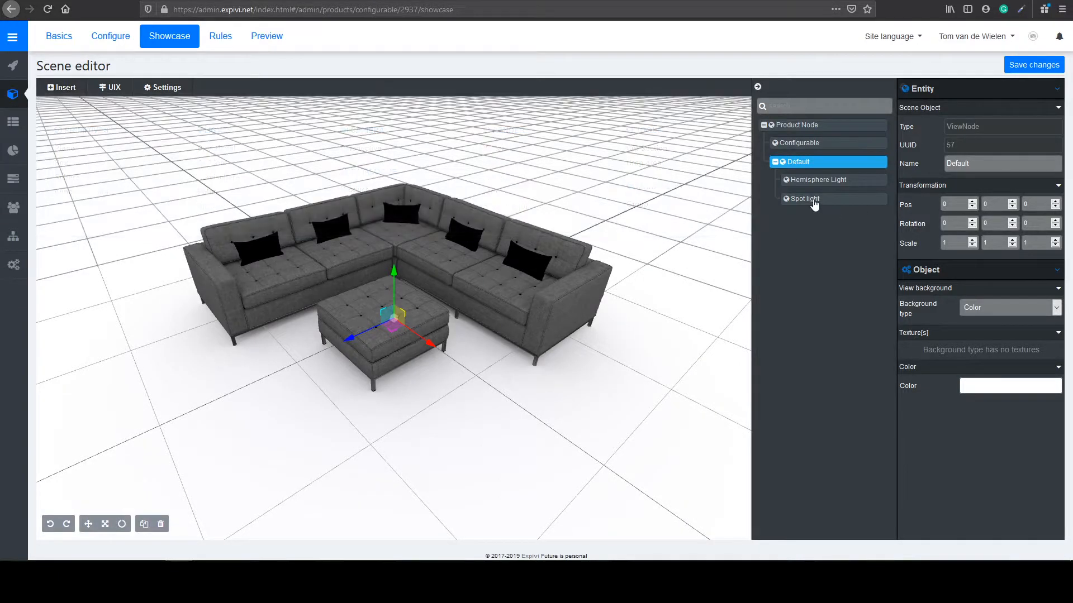
pyautogui.click(802, 199)
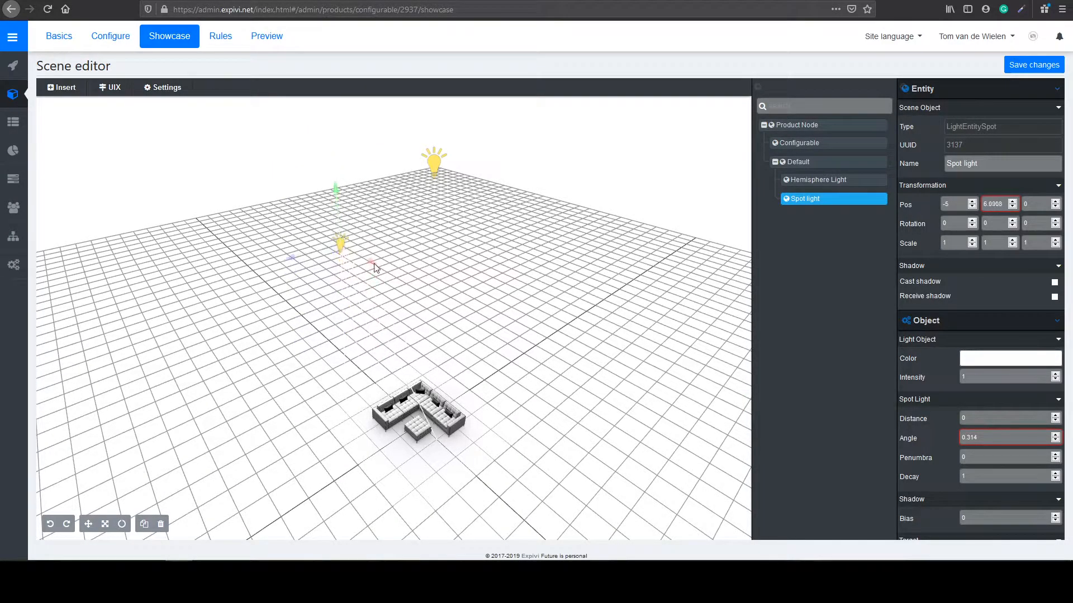
# - Move the spot light beside and above the sofa and lower its intensity to 0.4
pyautogui.moveTo(341, 247); pyautogui.dragTo(341, 309)
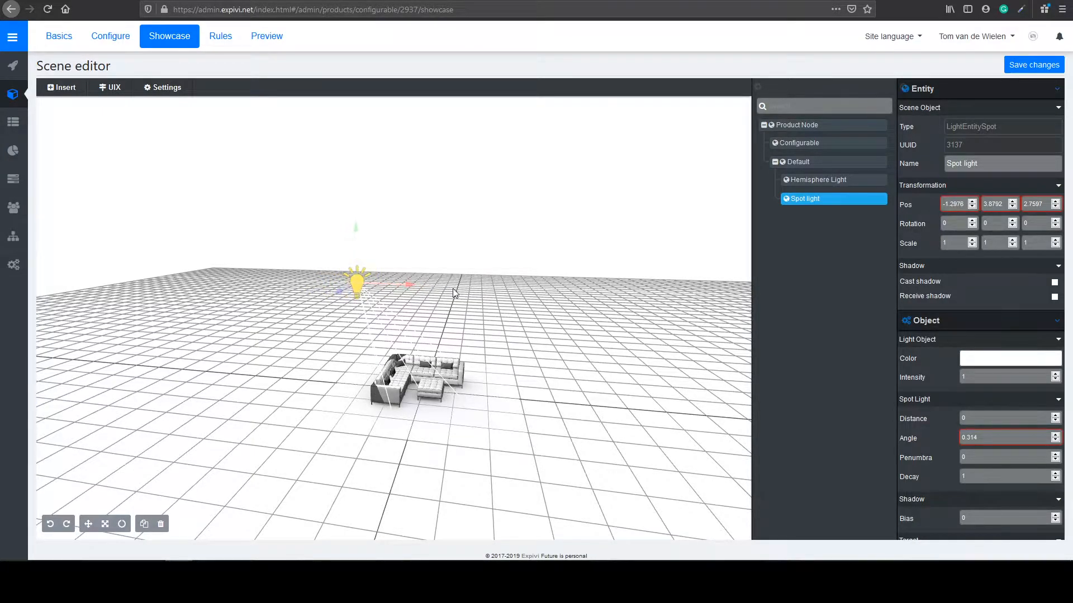
pyautogui.moveTo(355, 280); pyautogui.dragTo(335, 297)
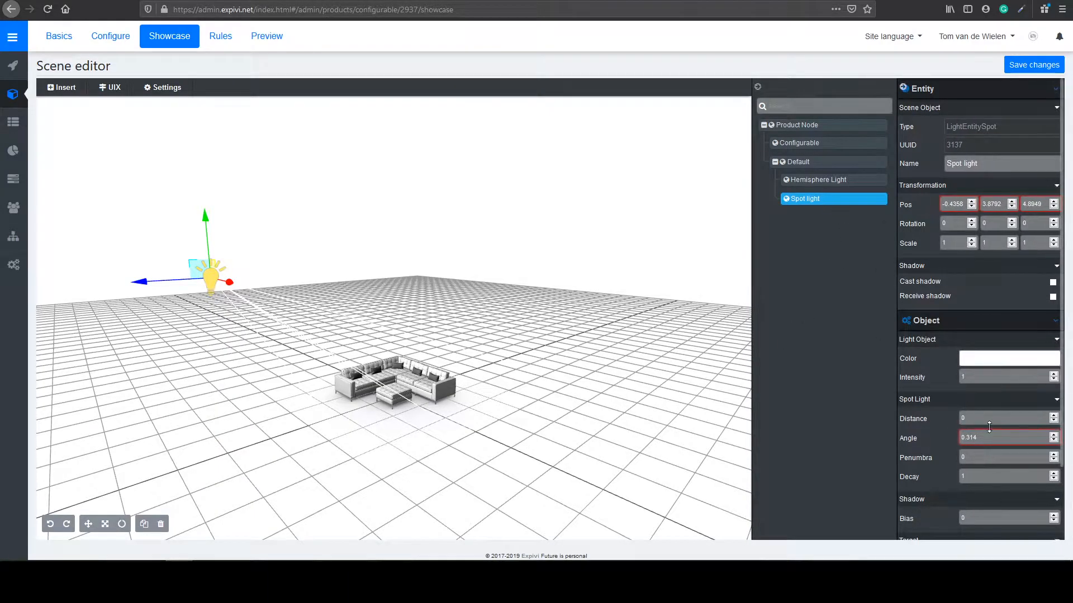
pyautogui.click(1002, 376)
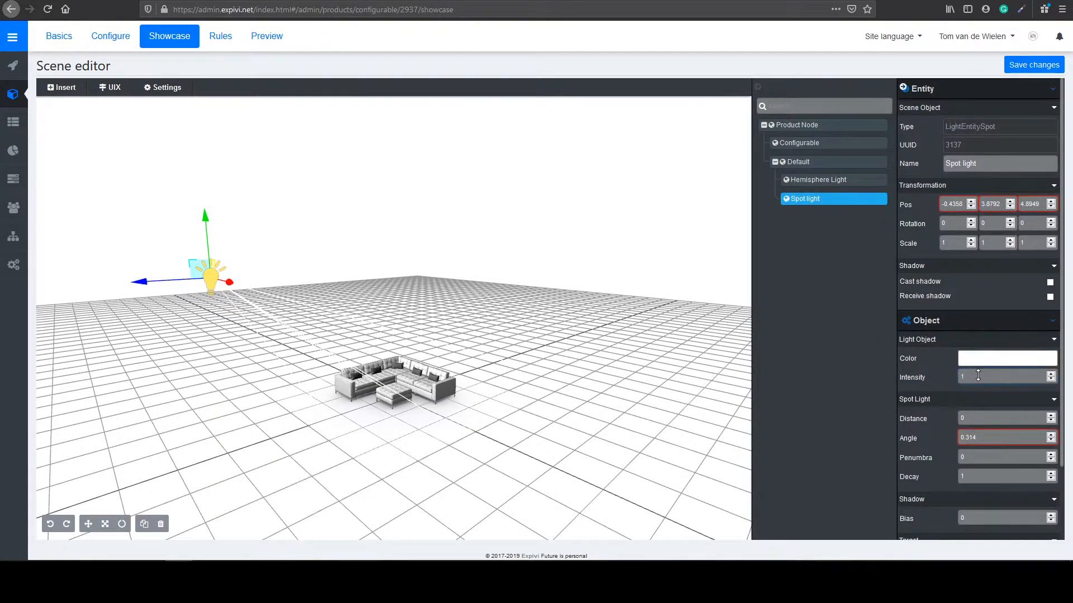
pyautogui.write('0.84')
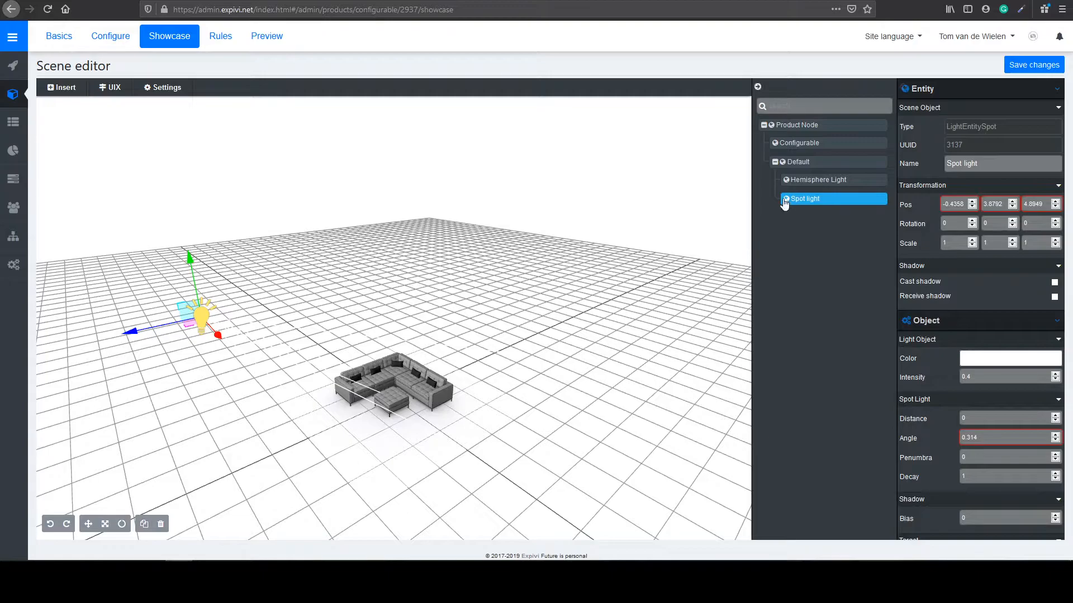
# - Duplicate the spot light and move the copy to the sofa's right, near the model
pyautogui.rightClick(805, 198)
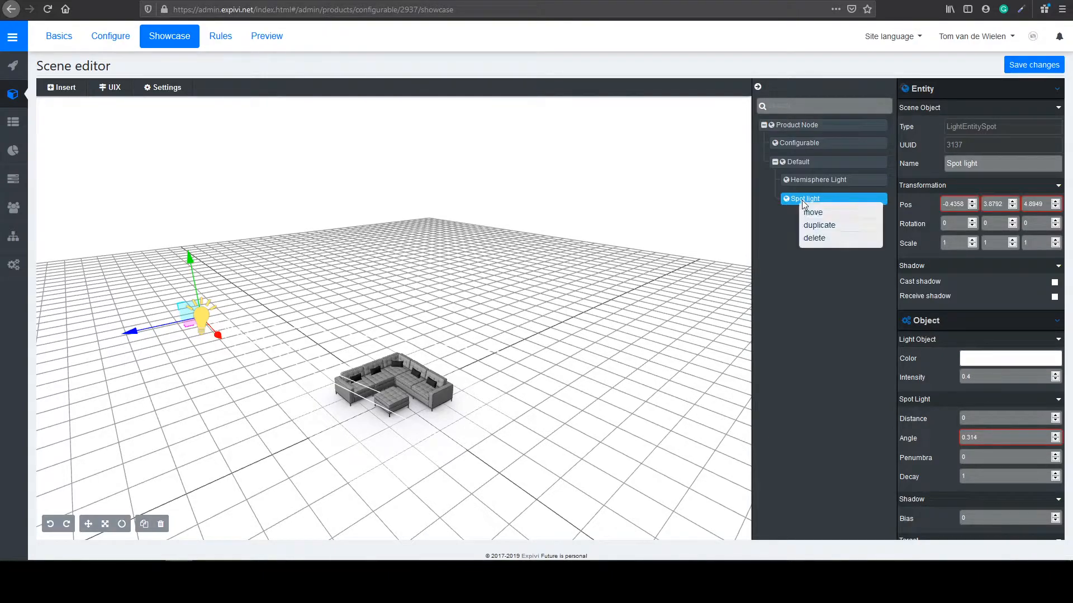
pyautogui.click(821, 235)
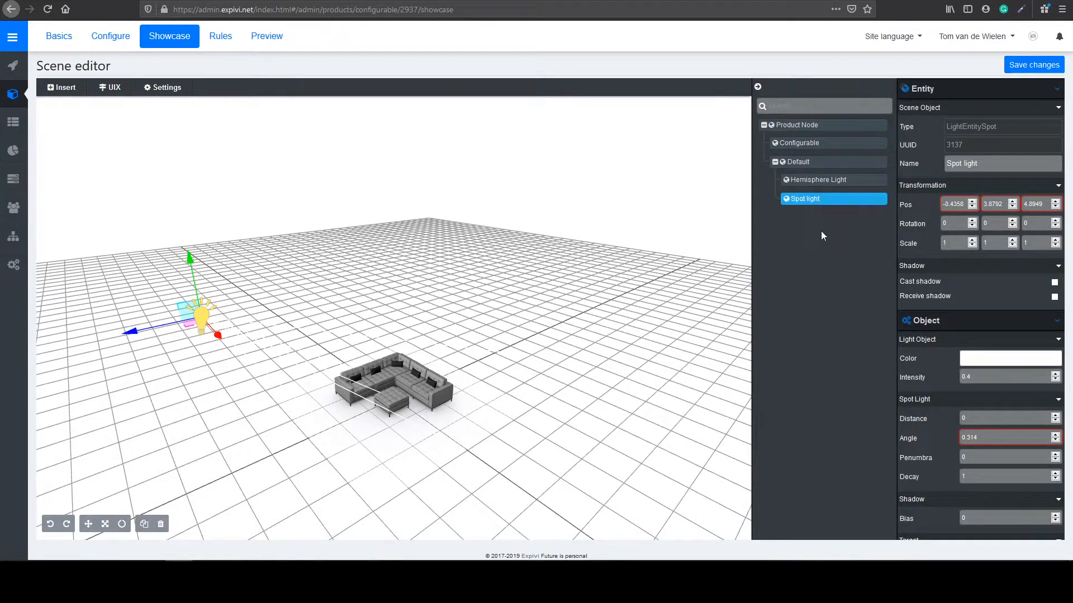
pyautogui.click(145, 524)
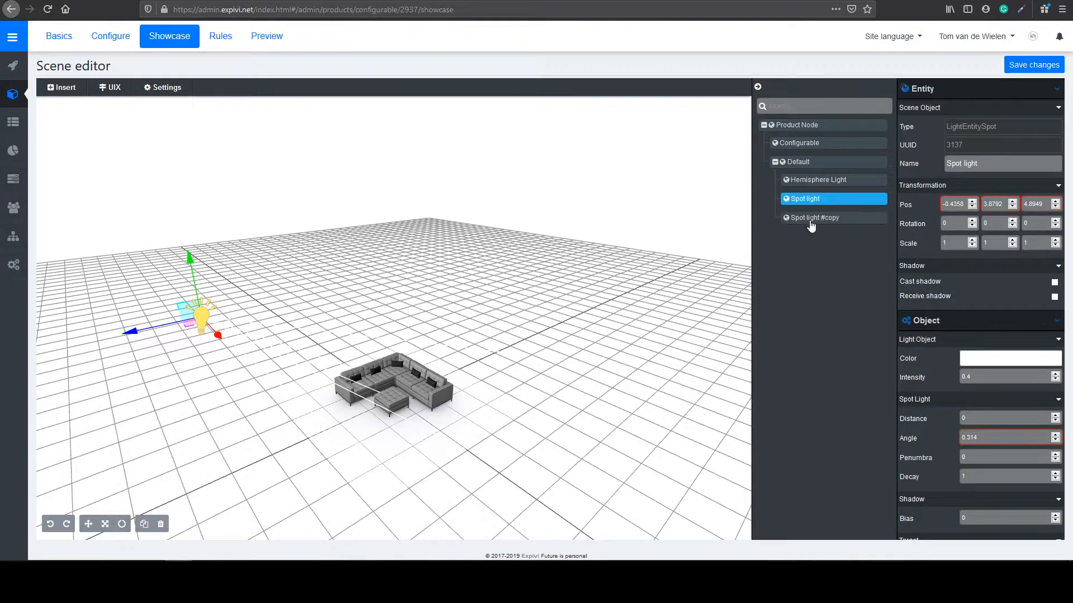
pyautogui.click(813, 218)
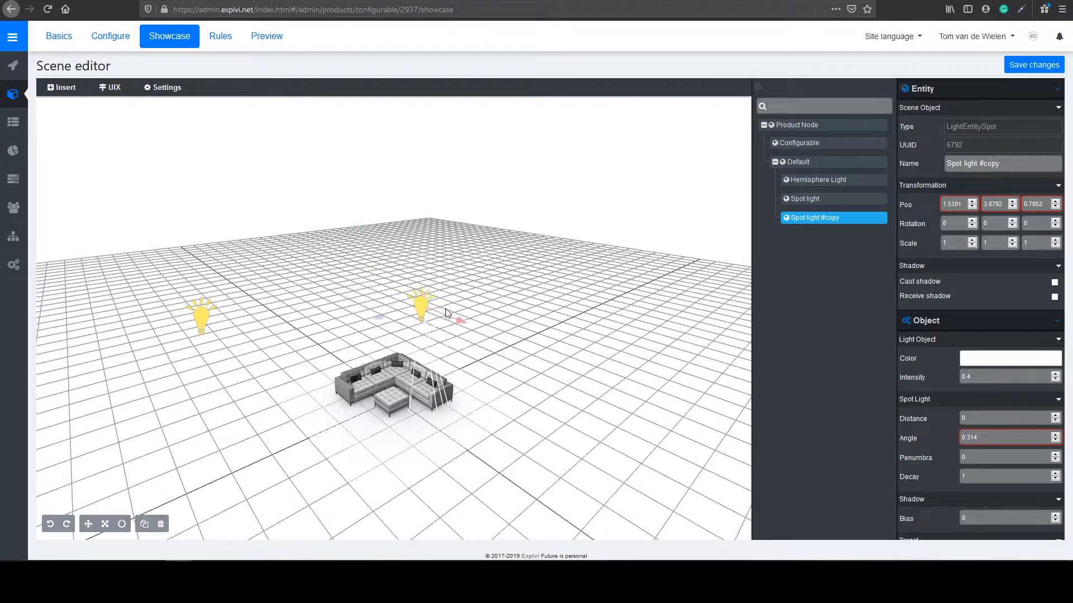
pyautogui.moveTo(422, 309); pyautogui.dragTo(503, 336)
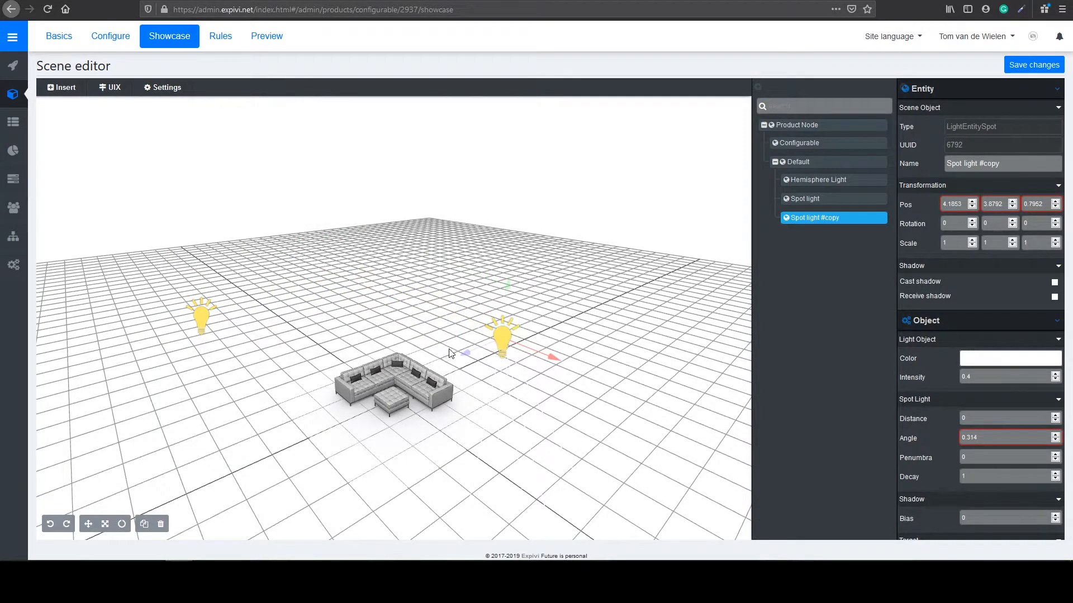
pyautogui.moveTo(465, 354); pyautogui.dragTo(522, 344)
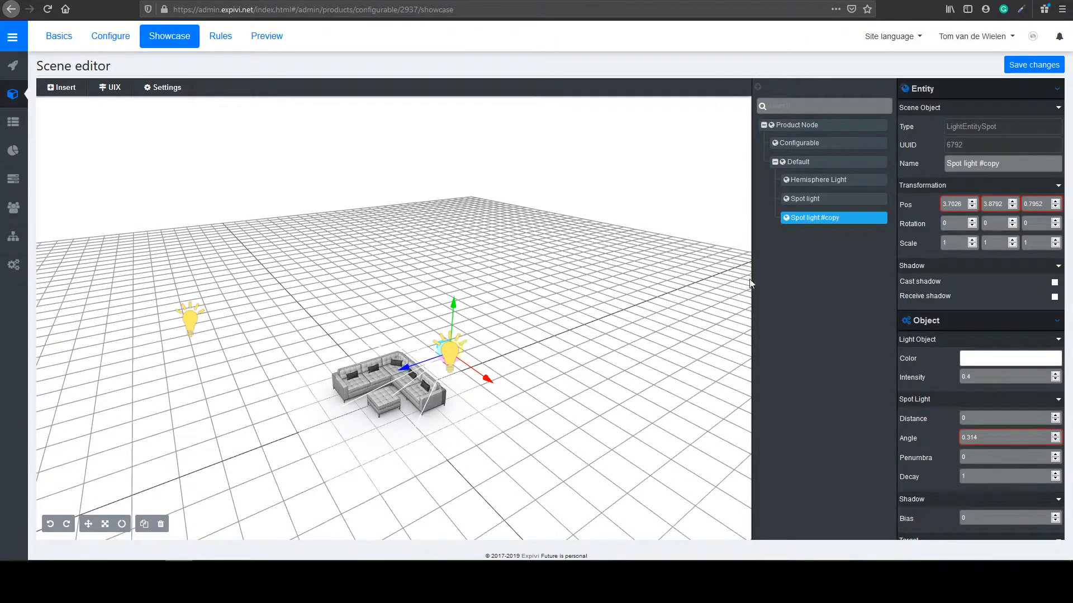
# - Make a third spot light behind the sofa's other side and raise its intensity to 0.5
pyautogui.click(144, 524)
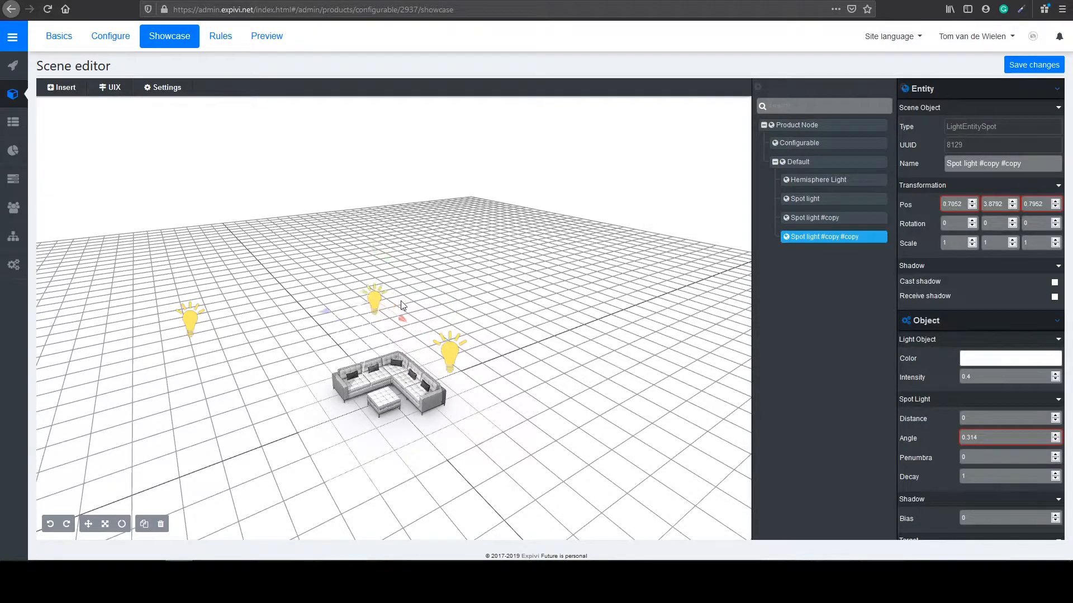
pyautogui.moveTo(374, 300); pyautogui.dragTo(364, 269)
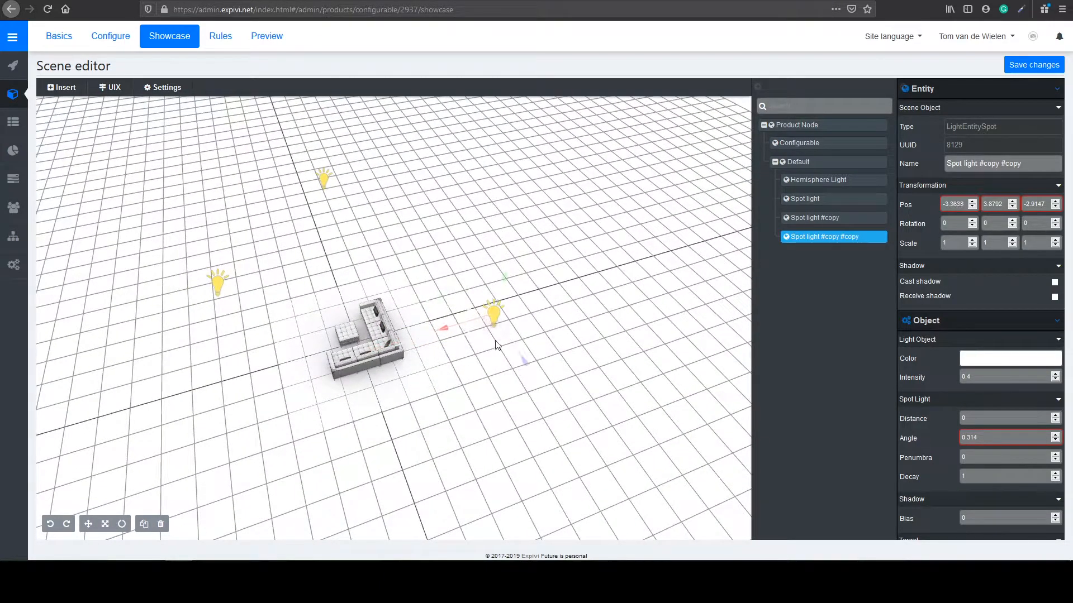
pyautogui.moveTo(493, 315); pyautogui.dragTo(531, 373)
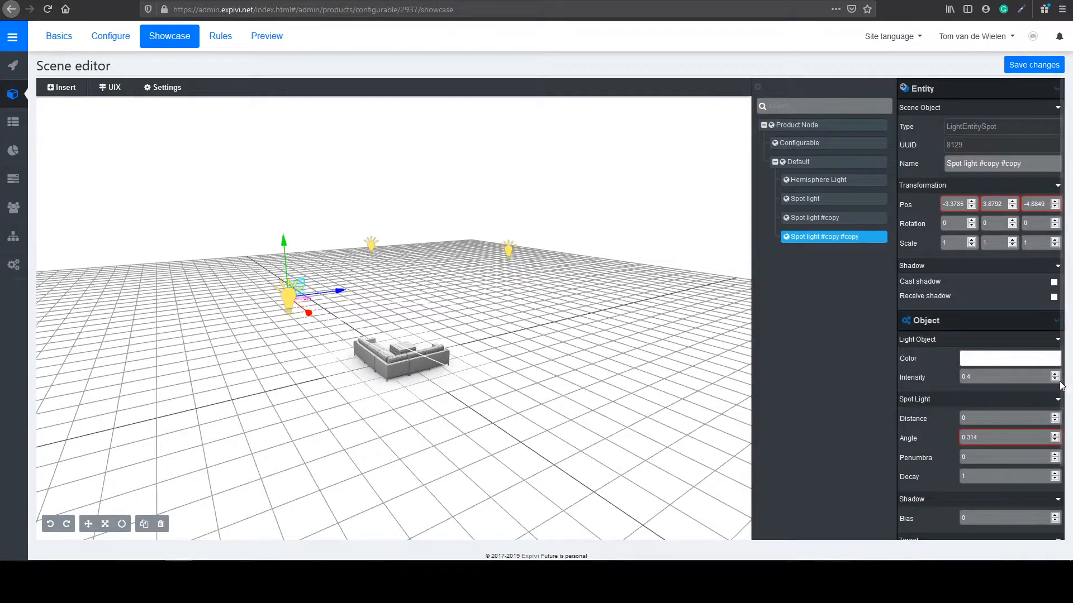
pyautogui.click(1053, 373)
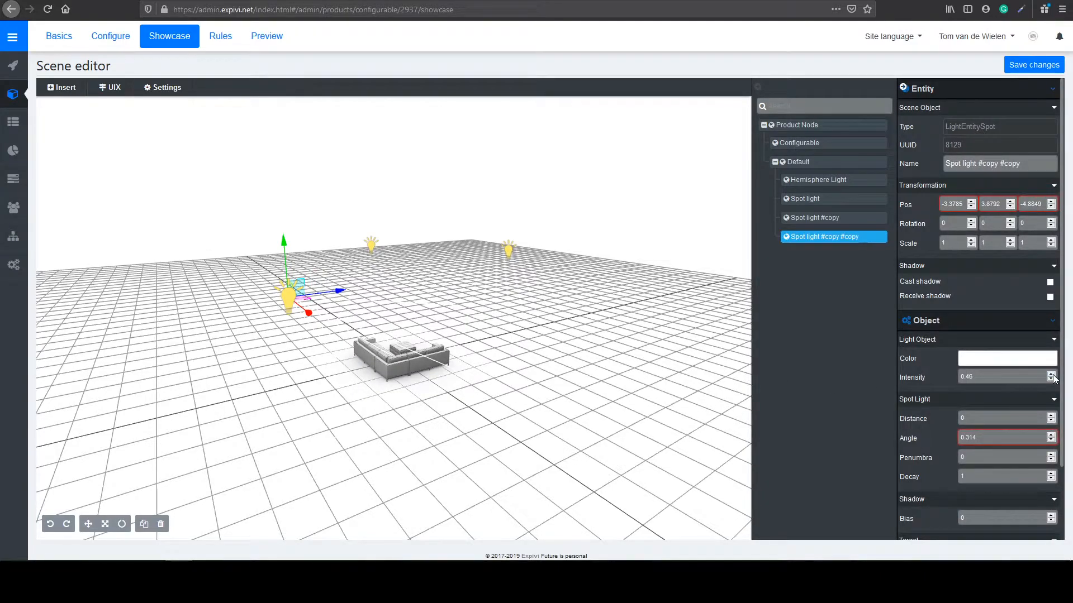
pyautogui.click(1052, 374)
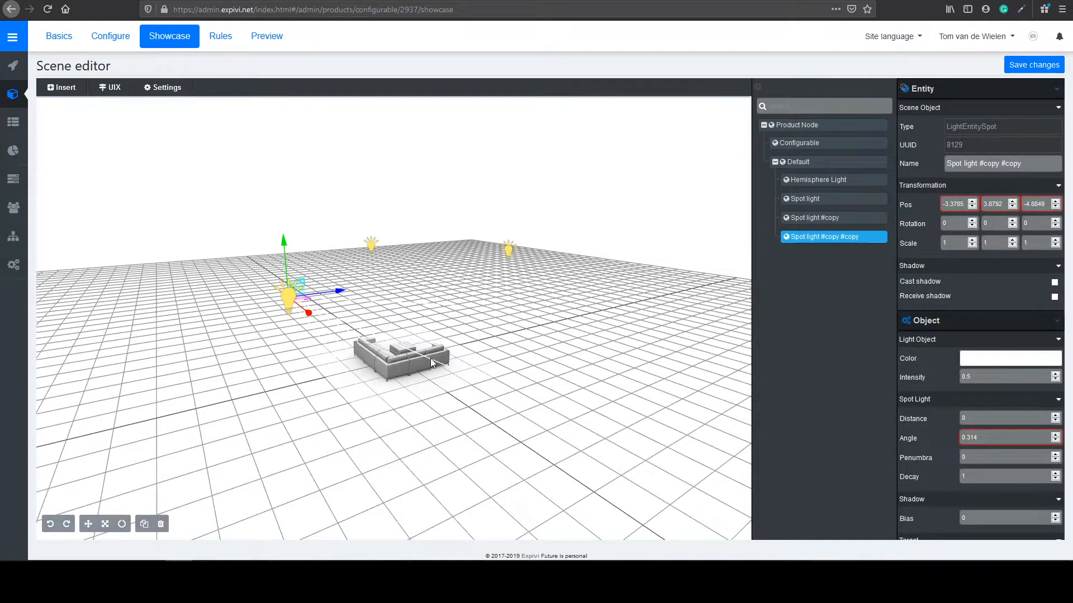
# - Orbit around the sofa to check the lighting from several angles
pyautogui.moveTo(431, 362); pyautogui.dragTo(283, 373)
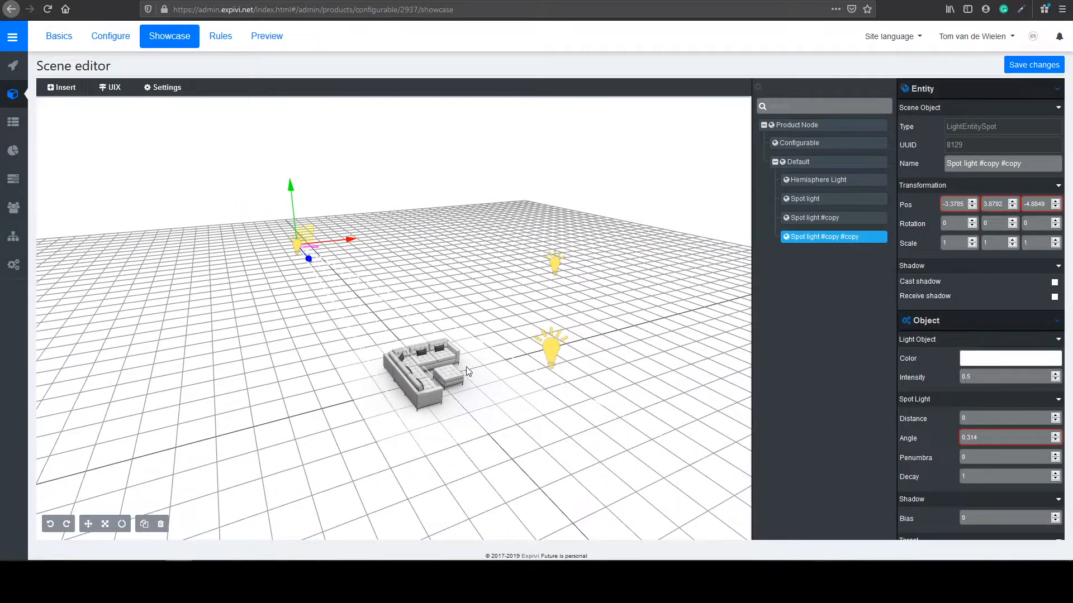
pyautogui.moveTo(464, 370); pyautogui.dragTo(384, 370)
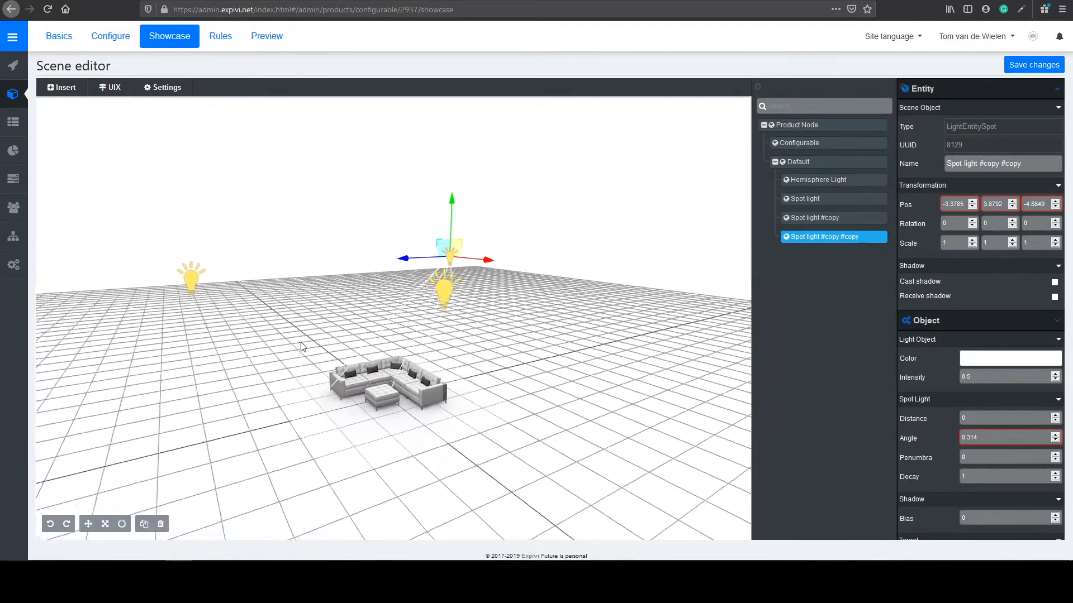
pyautogui.moveTo(303, 346); pyautogui.dragTo(461, 361)
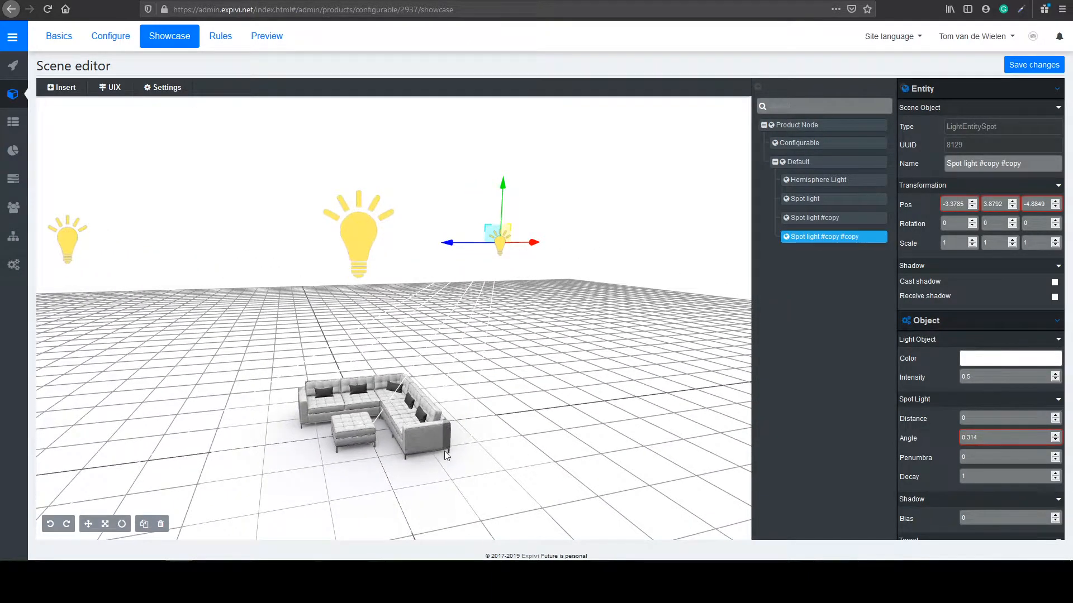
pyautogui.moveTo(347, 232)
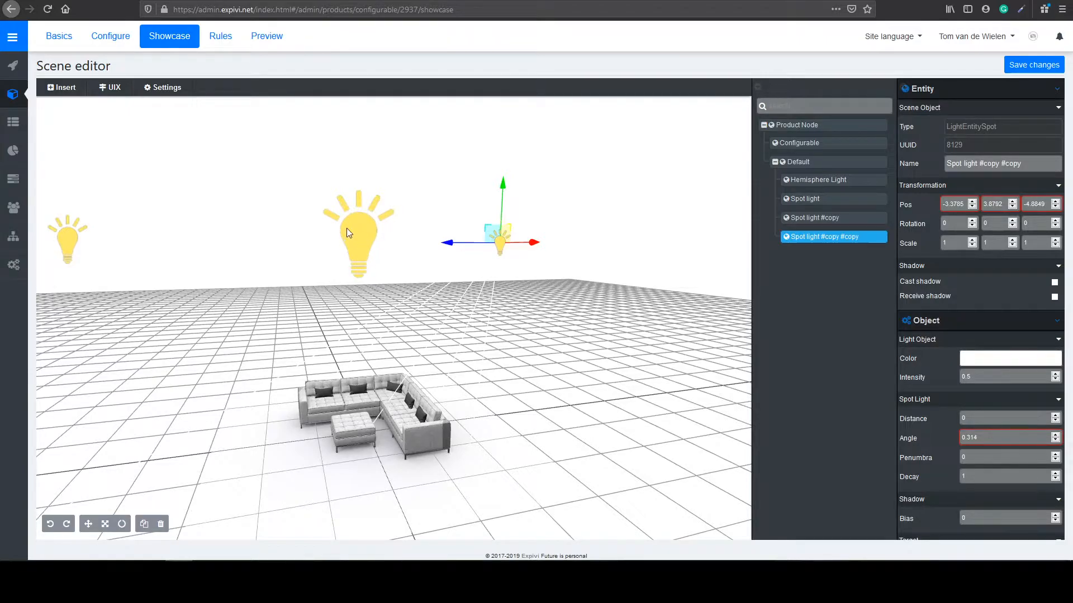
# - Widen Spot light #copy's beam angle to 0.46 and check the result
pyautogui.click(812, 218)
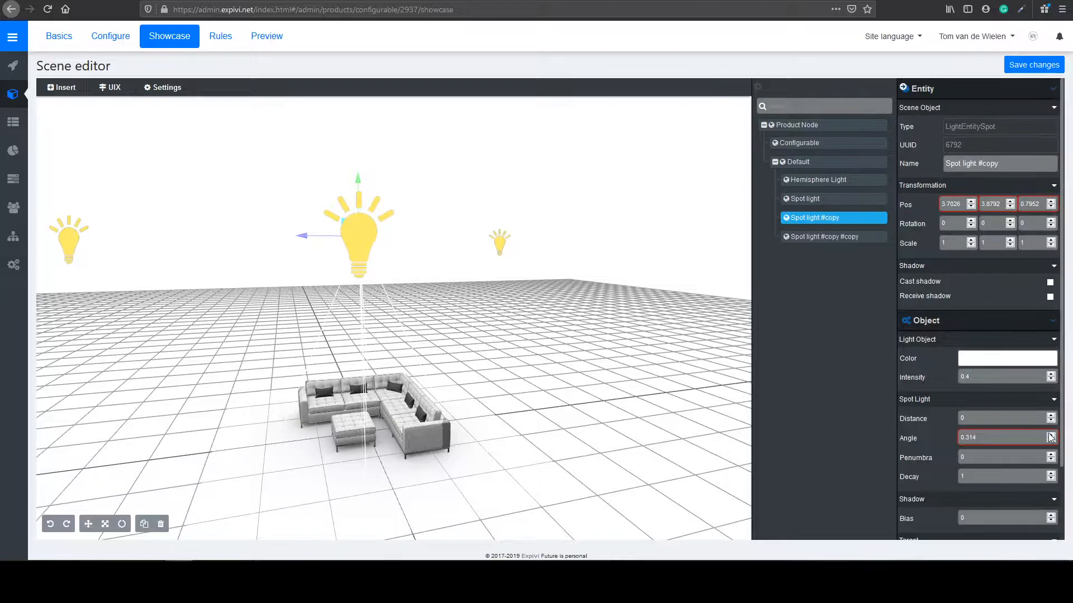
pyautogui.click(1052, 434)
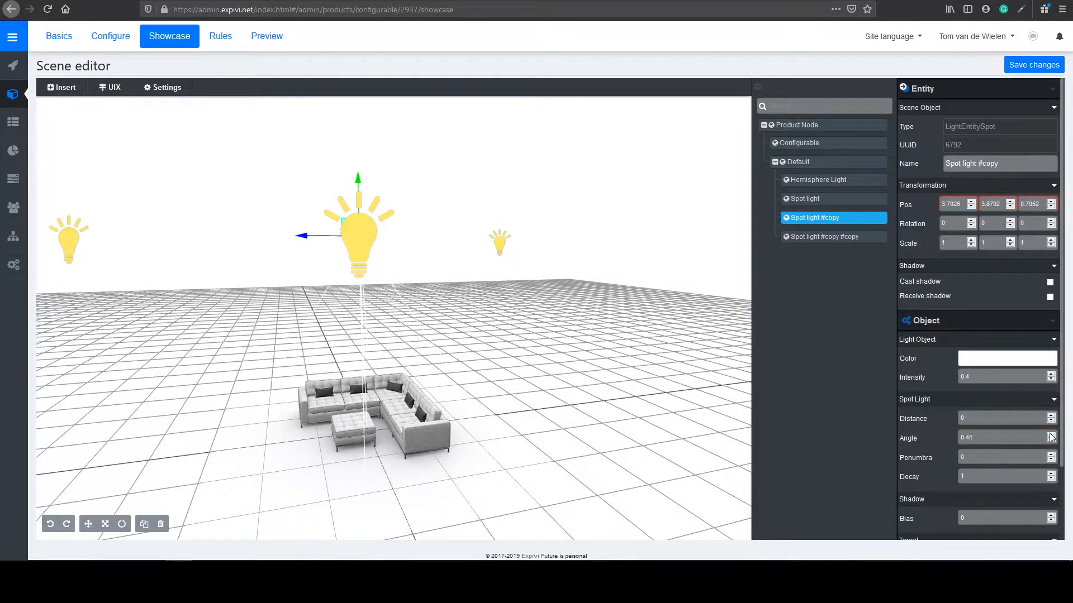
pyautogui.click(1054, 434)
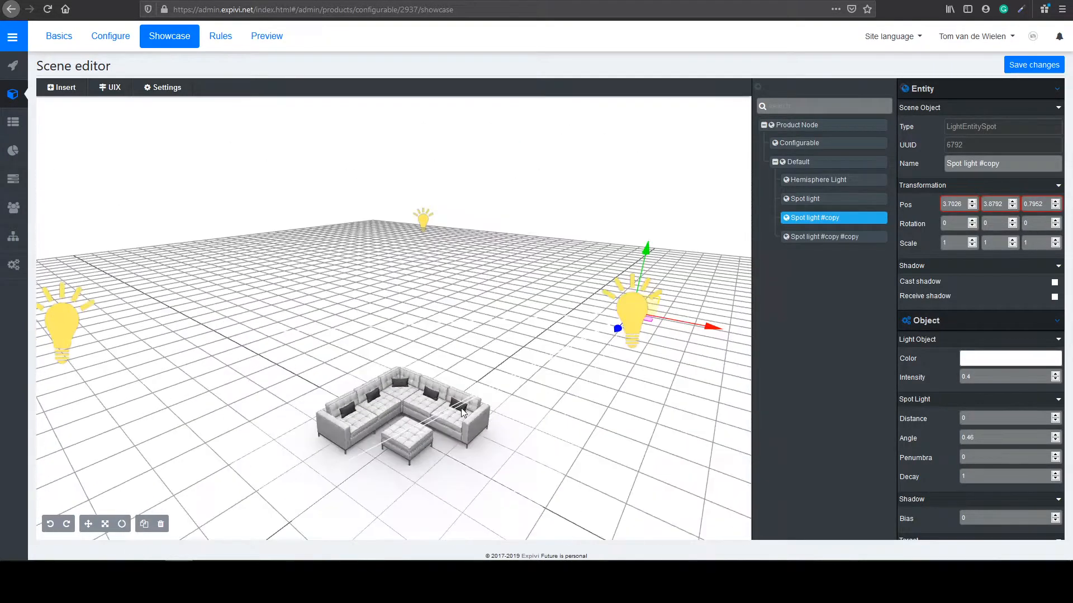
pyautogui.moveTo(465, 410); pyautogui.dragTo(605, 366)
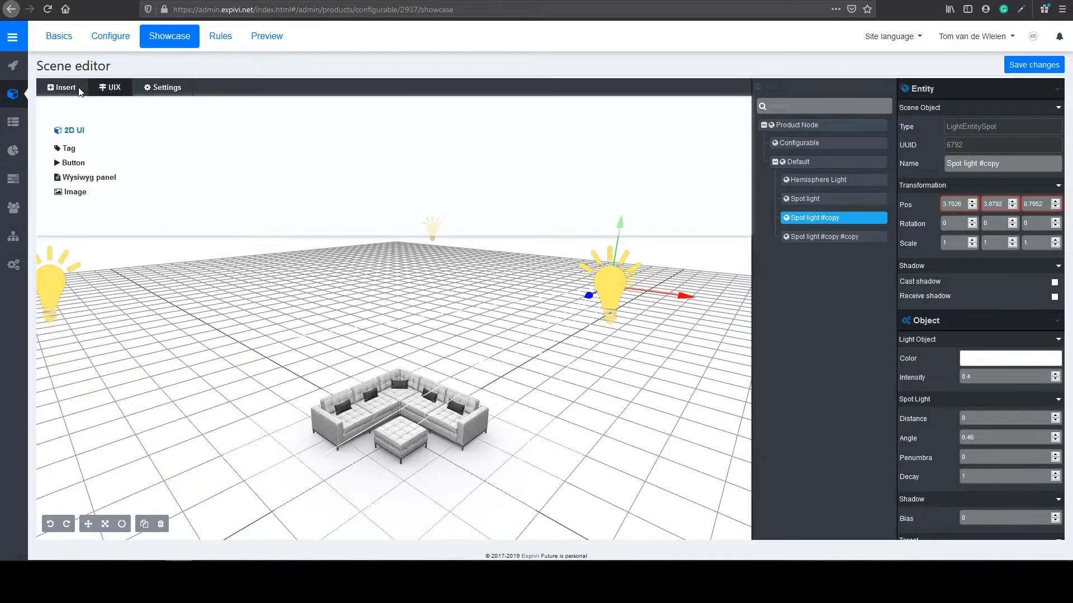
# - Insert a perspective camera into the scene and select it
pyautogui.click(63, 87)
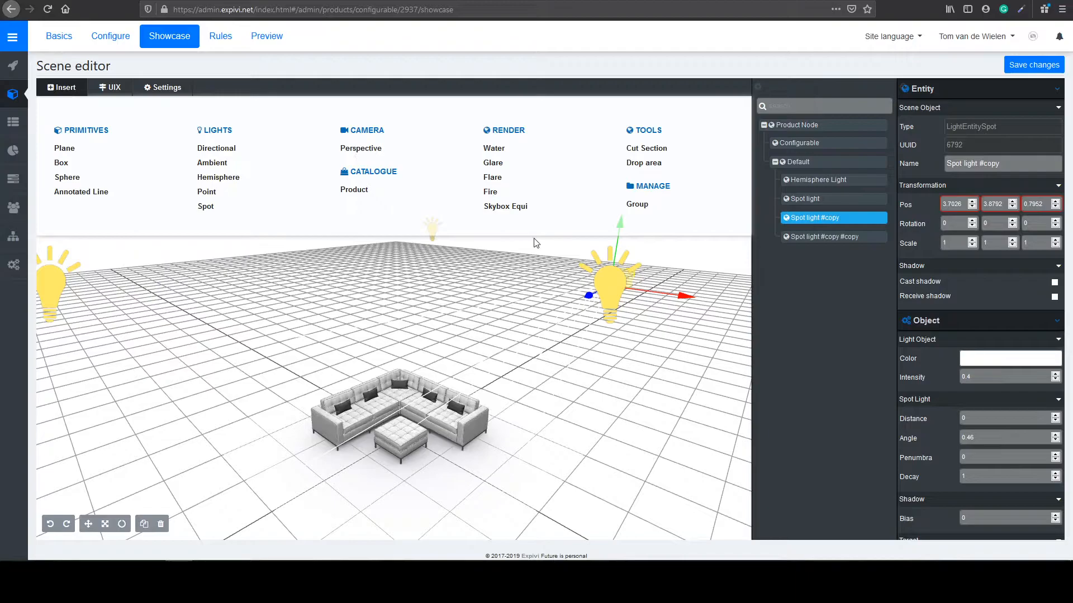
pyautogui.click(361, 148)
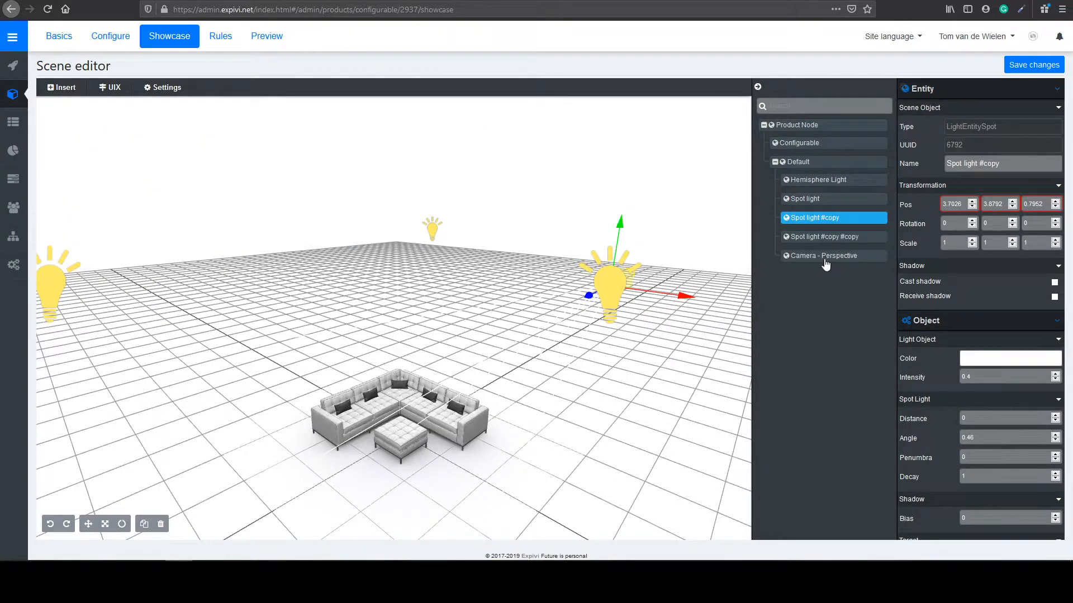
pyautogui.click(823, 255)
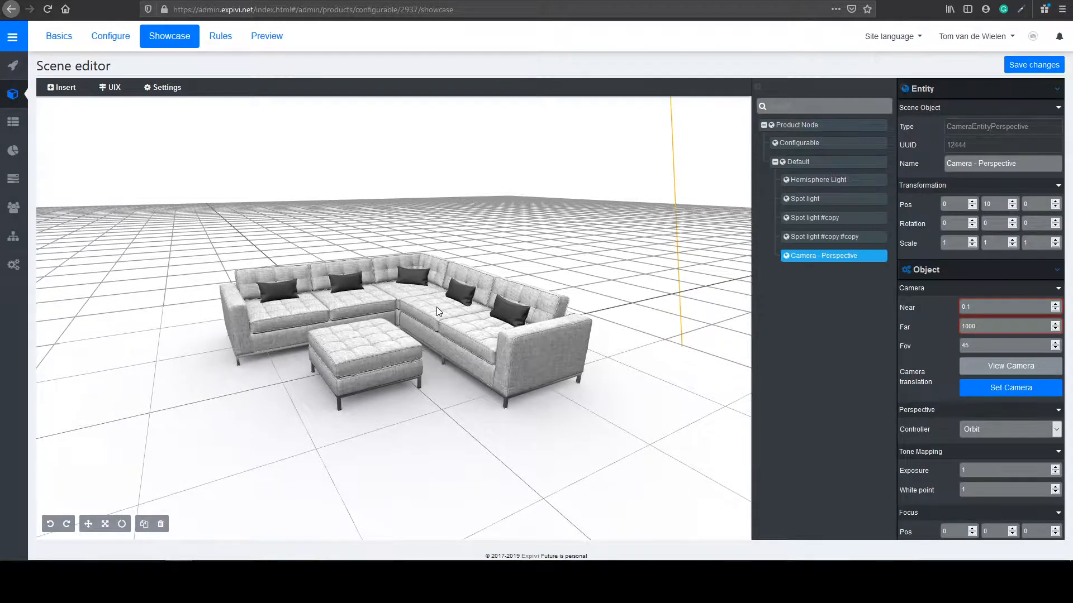
# - Set the perspective camera to the current close-up view of the sofa and confirm
pyautogui.click(1007, 388)
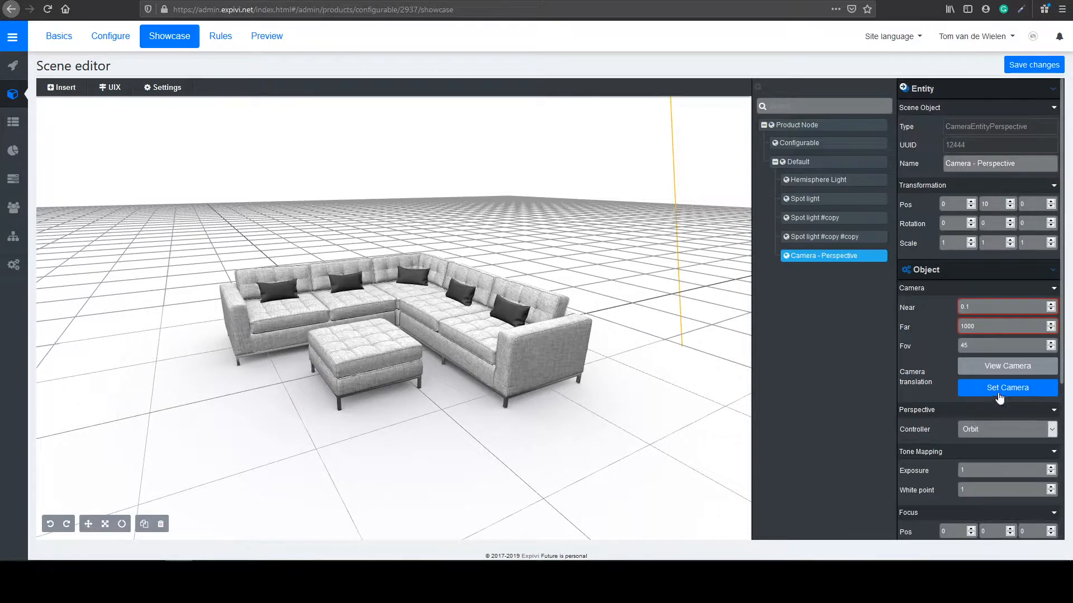
pyautogui.click(1006, 388)
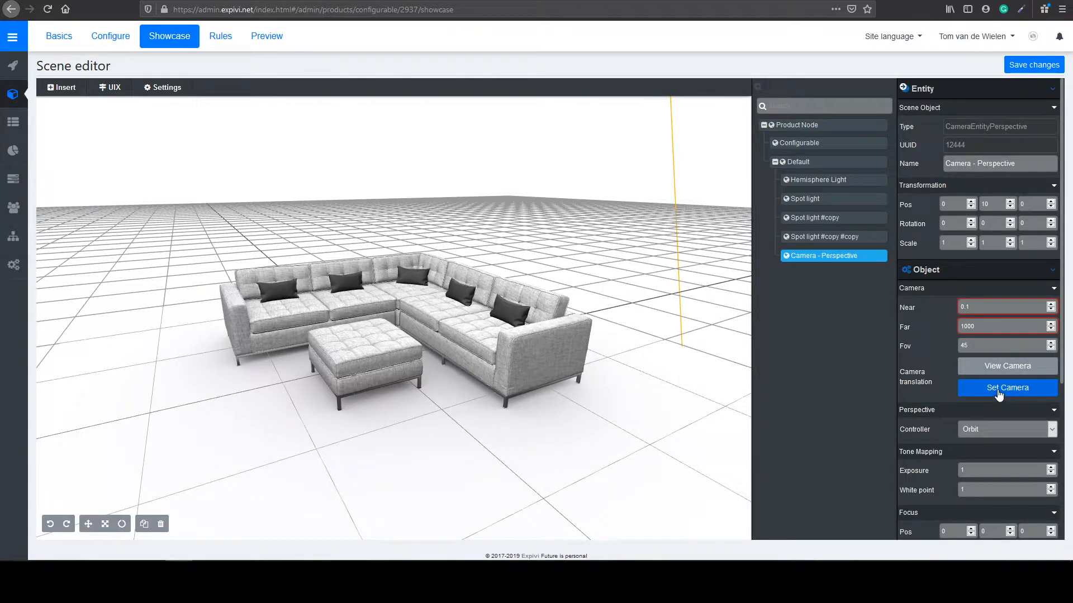
pyautogui.click(1005, 388)
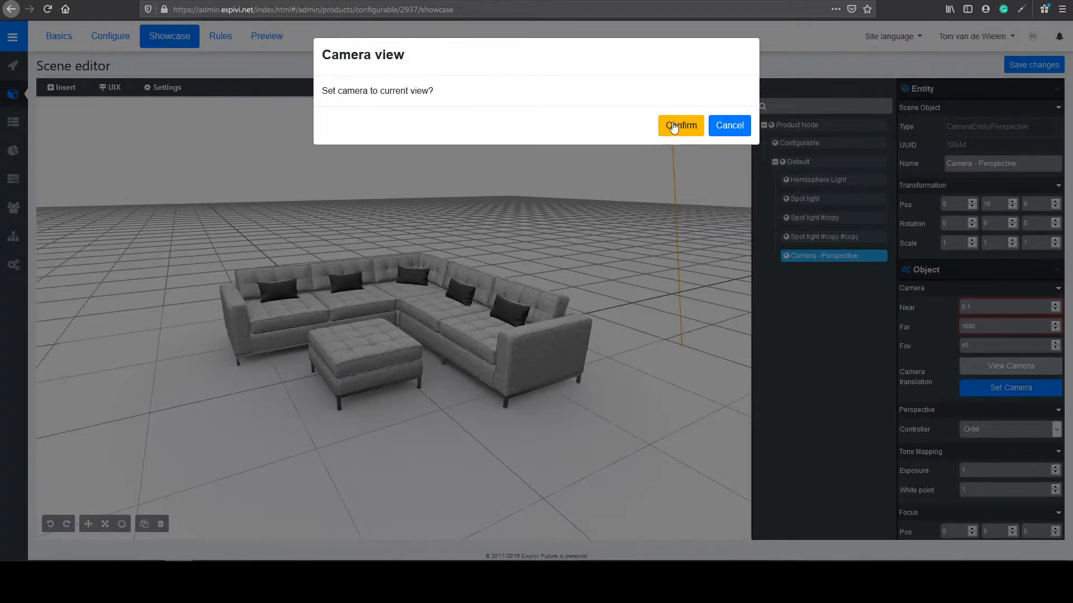
pyautogui.click(681, 125)
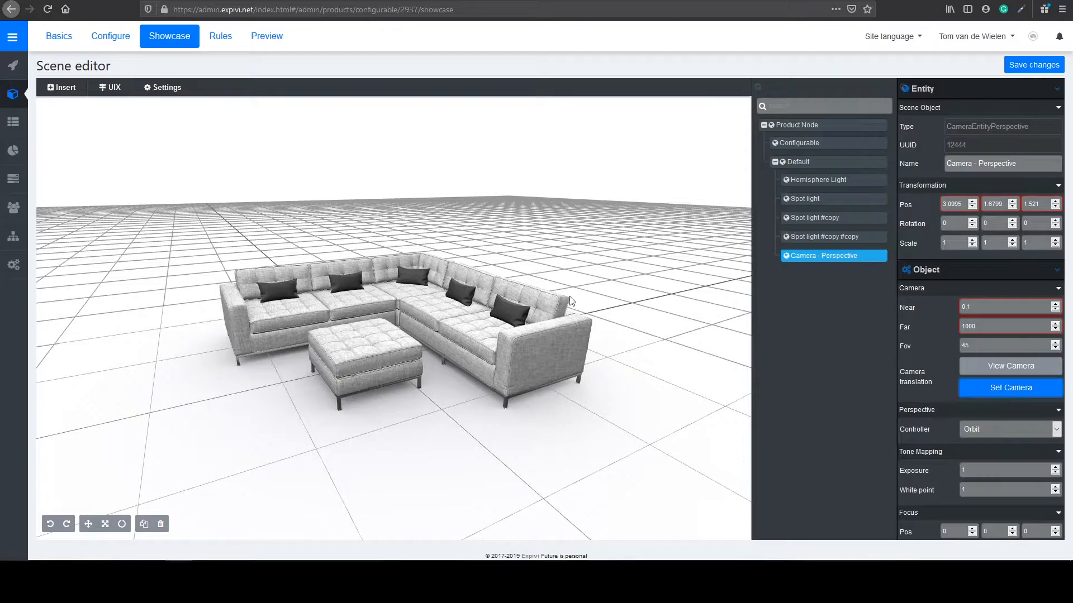
pyautogui.moveTo(571, 301); pyautogui.dragTo(554, 306)
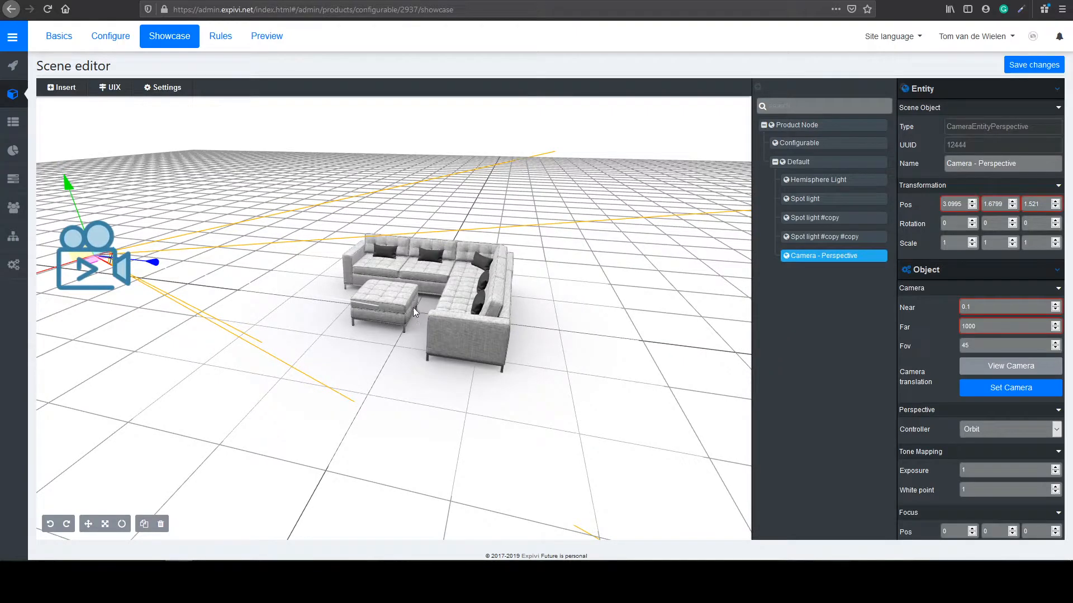
# - Raise the camera's focus point to 0.553 onto the sofa and save the scene
pyautogui.scroll(-3)
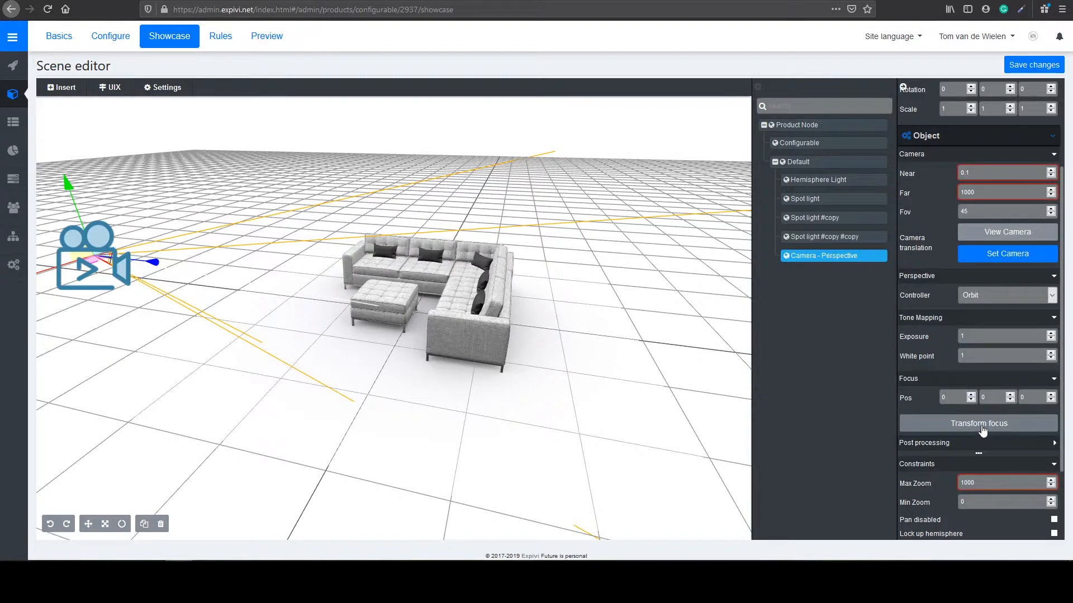
pyautogui.click(979, 422)
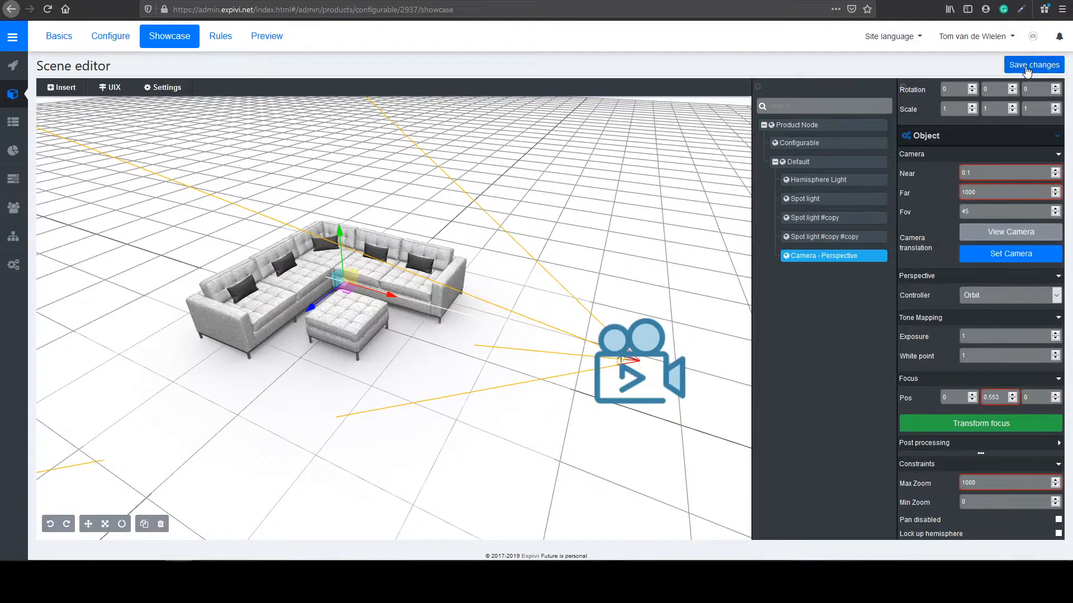
pyautogui.click(1033, 64)
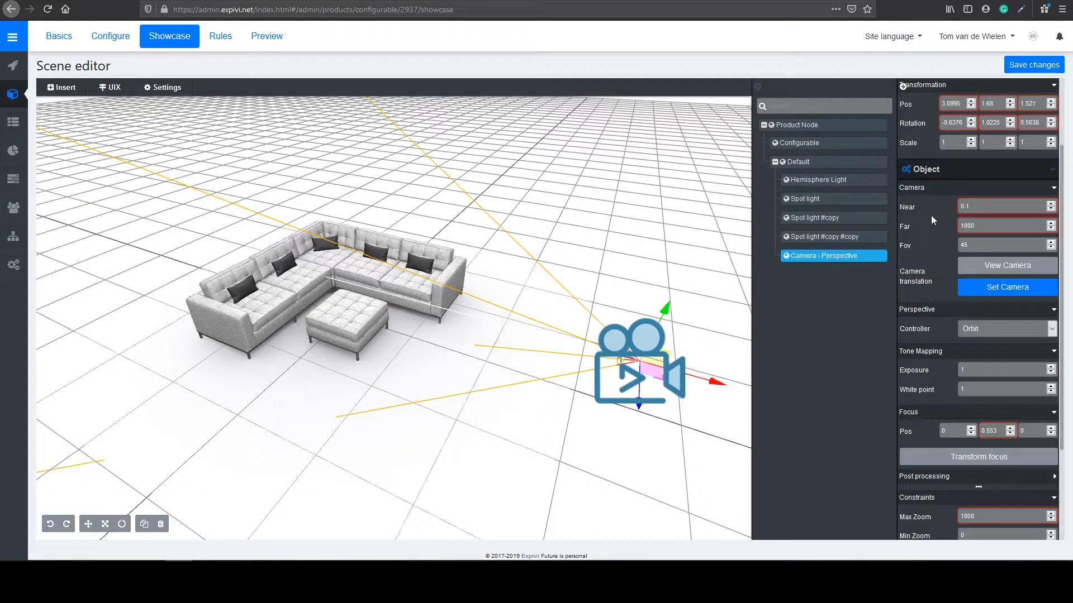
# - Disable camera panning, lock the upper hemisphere, limit zoom to 2–5, and save
pyautogui.scroll(-3)
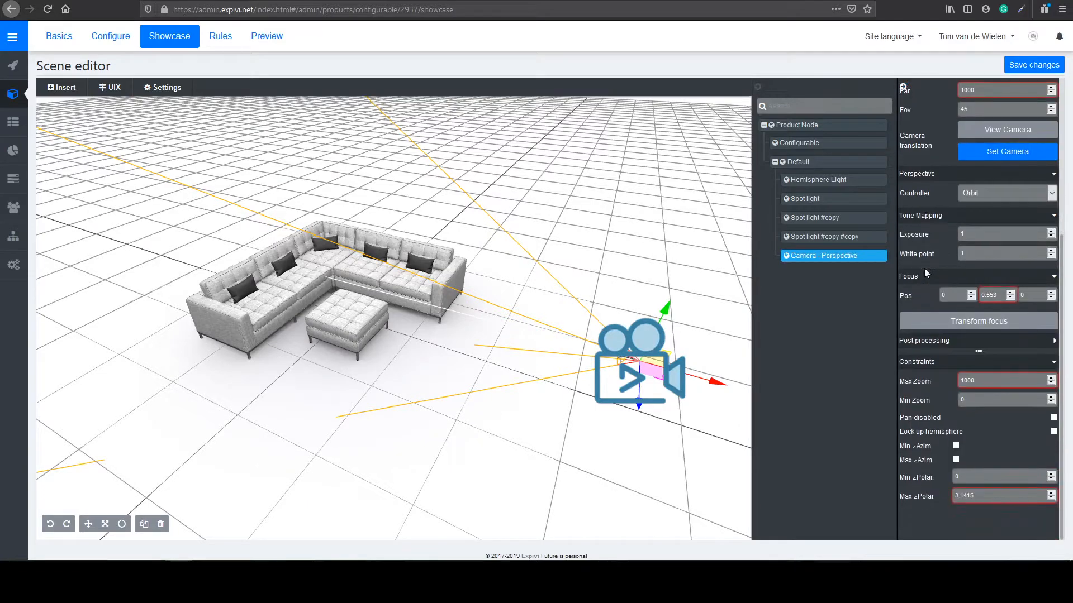
pyautogui.moveTo(943, 410)
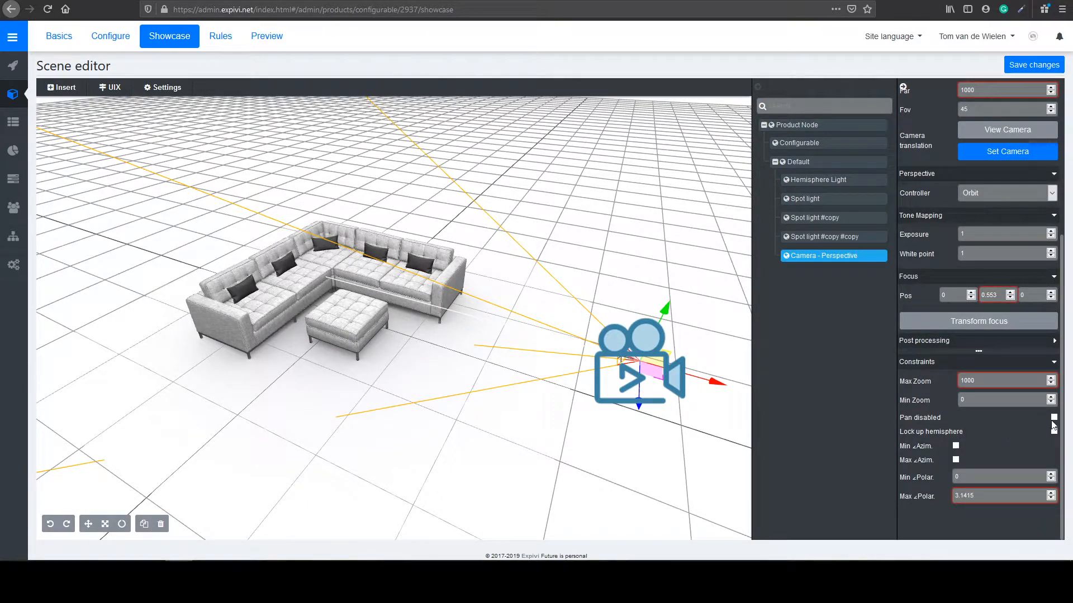
pyautogui.click(1054, 417)
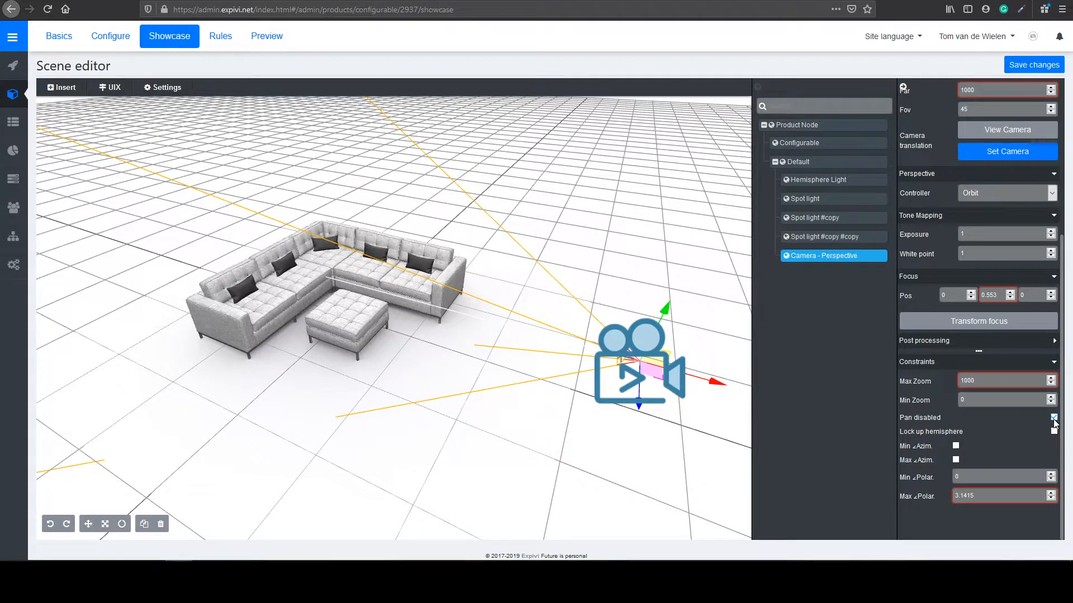
pyautogui.click(1053, 417)
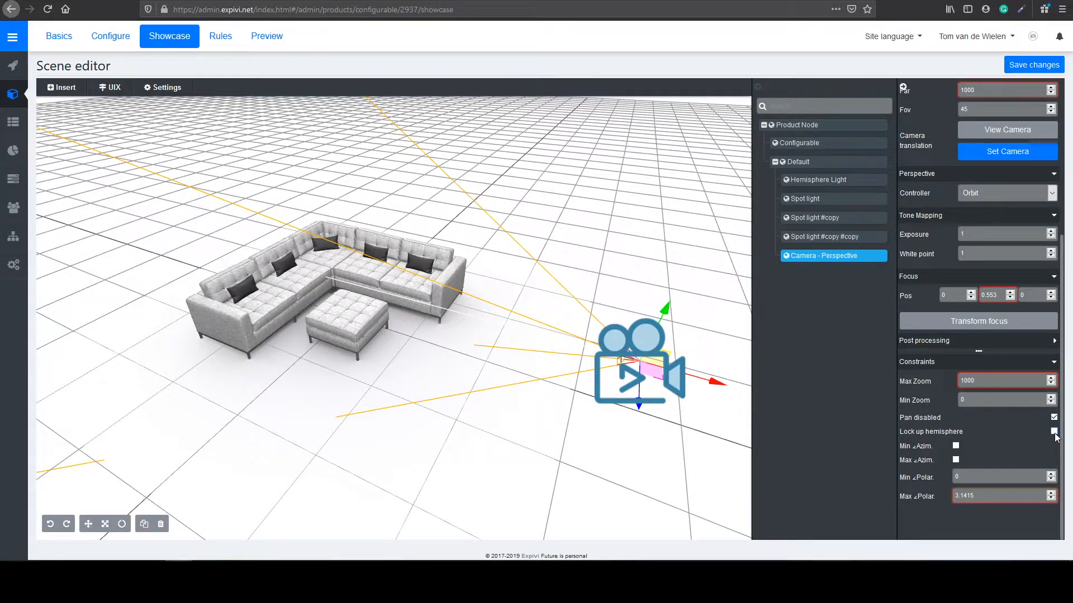
pyautogui.click(1054, 432)
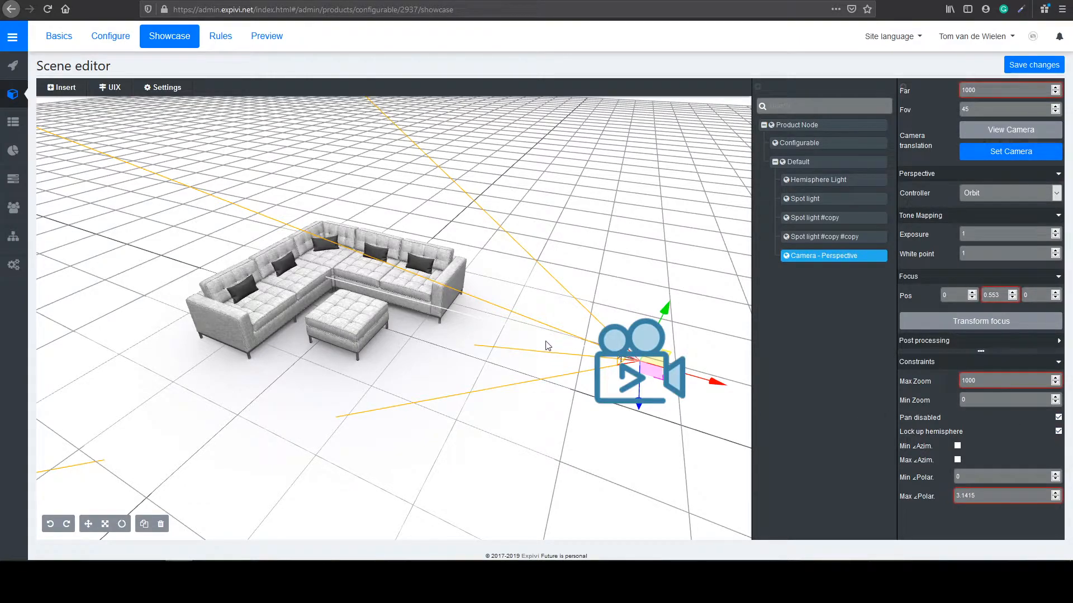
pyautogui.moveTo(596, 366)
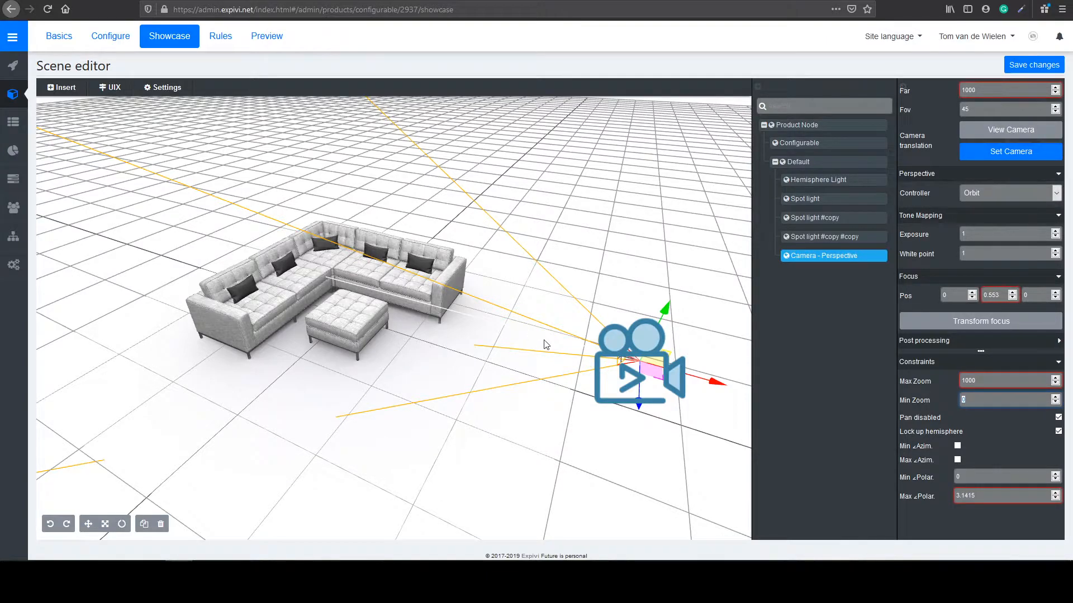
pyautogui.write('2')
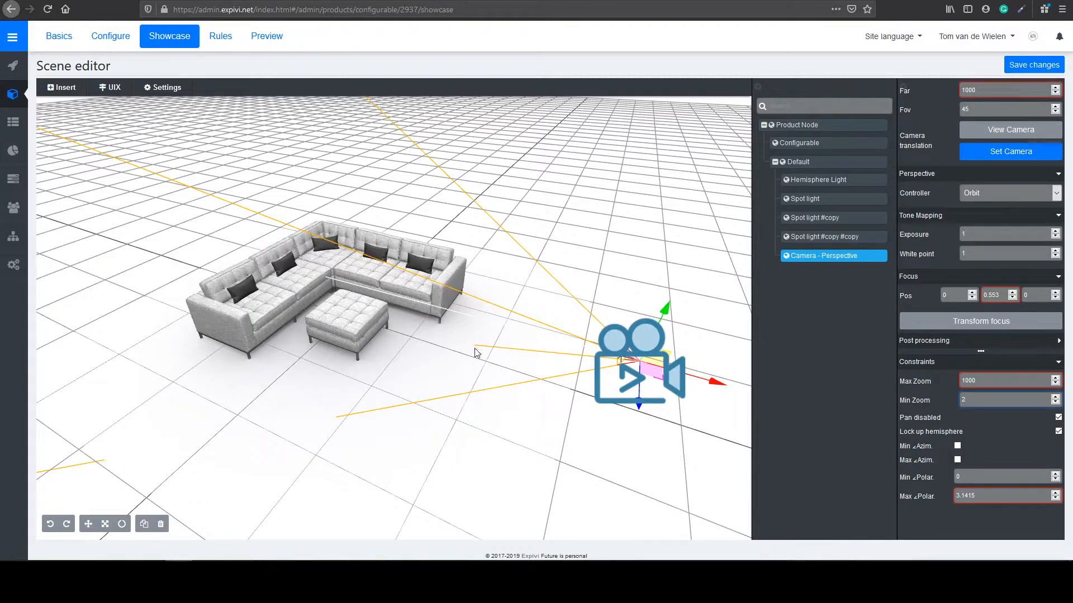
pyautogui.moveTo(464, 293)
pyautogui.write('5')
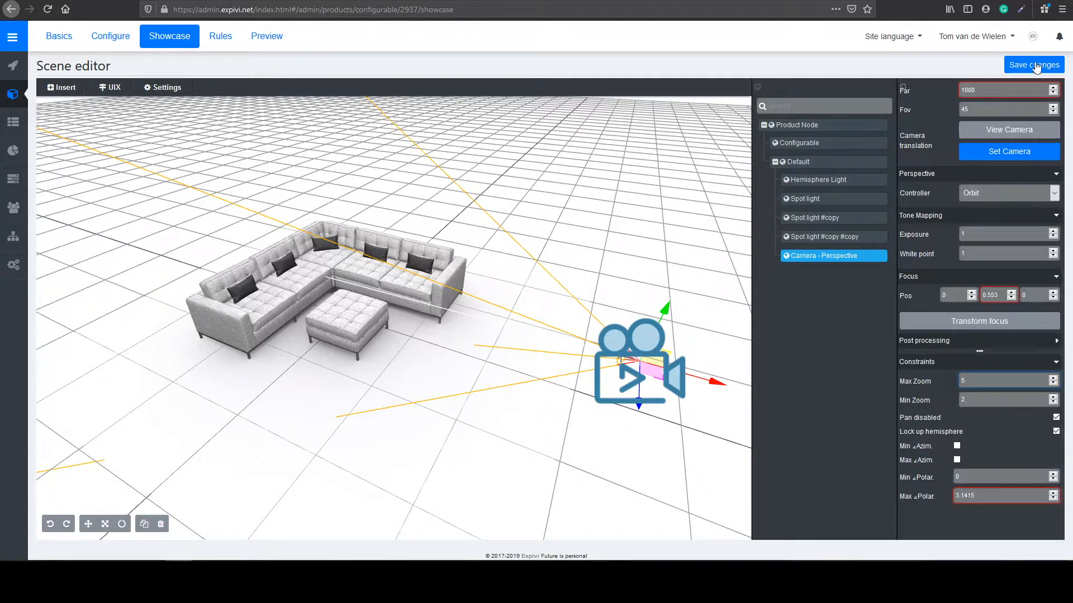
pyautogui.click(1032, 65)
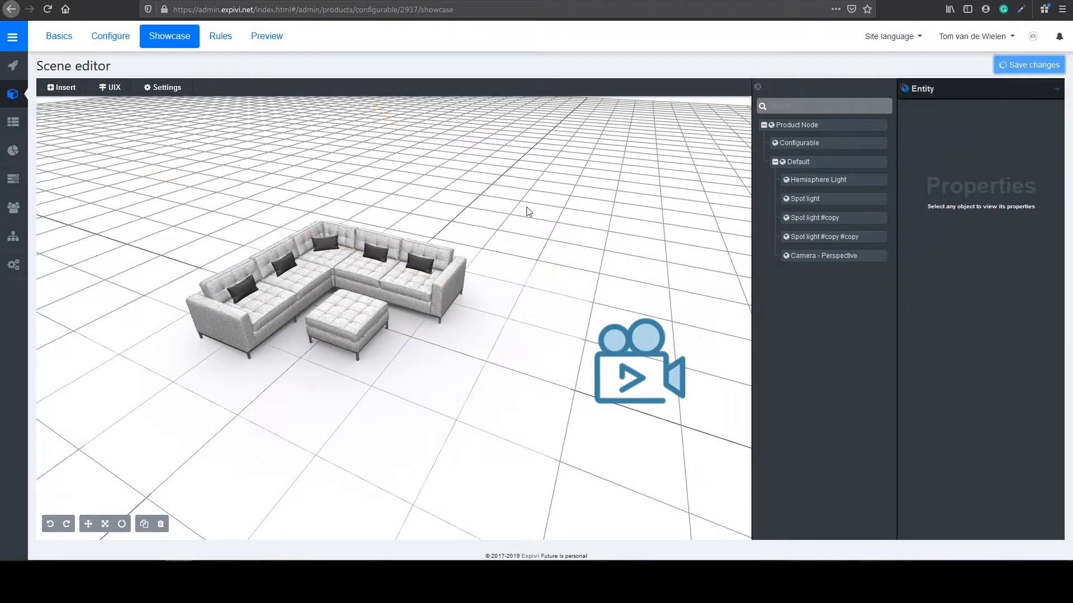
pyautogui.click(266, 36)
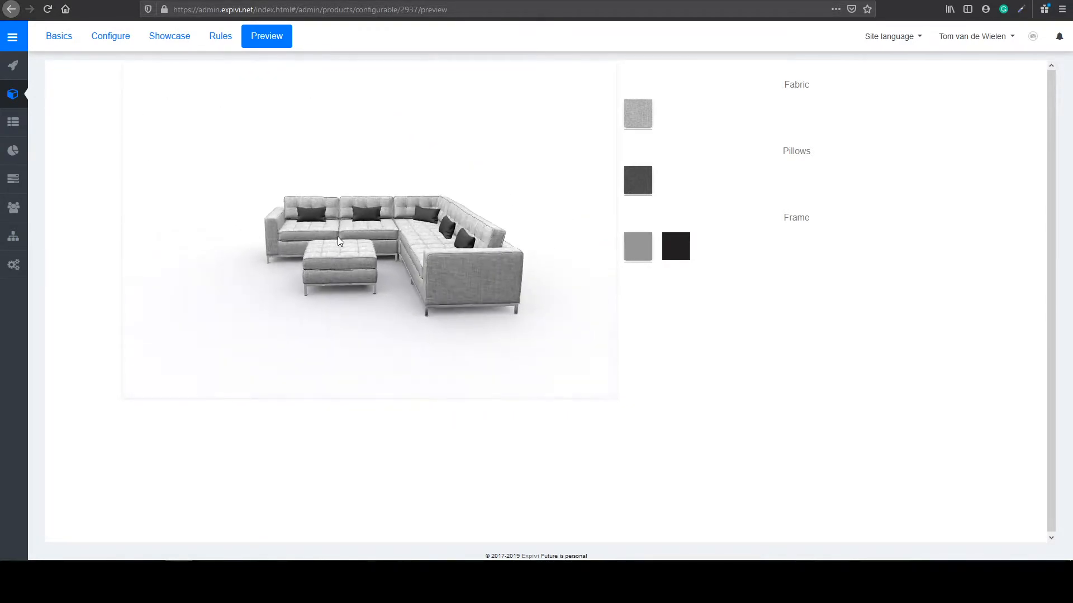
pyautogui.moveTo(335, 239); pyautogui.dragTo(509, 239)
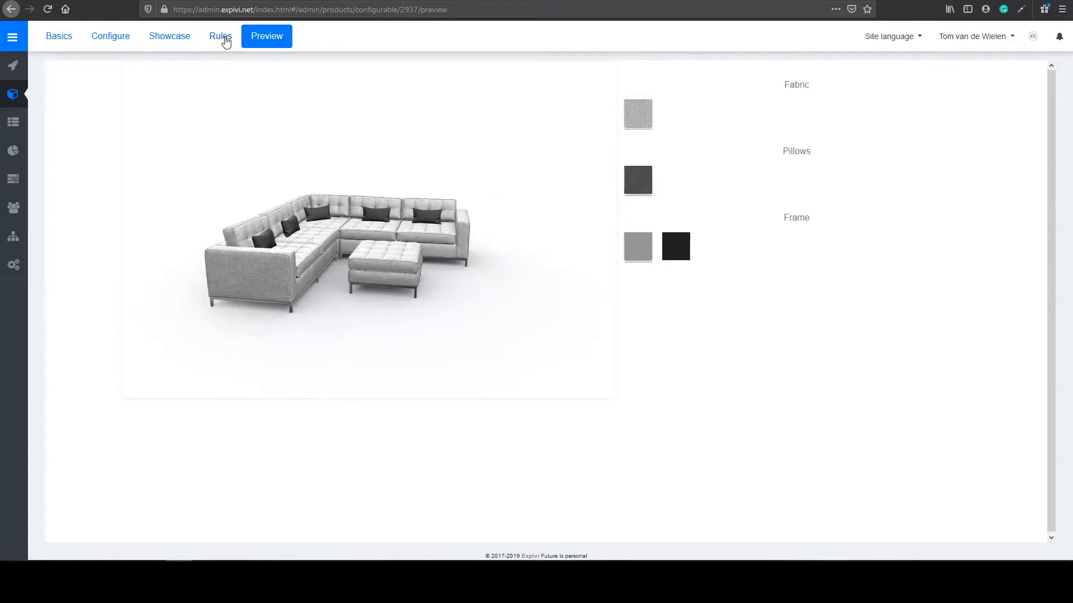
# - Return to the Sofa scene editor and look over its lights and camera
pyautogui.click(169, 35)
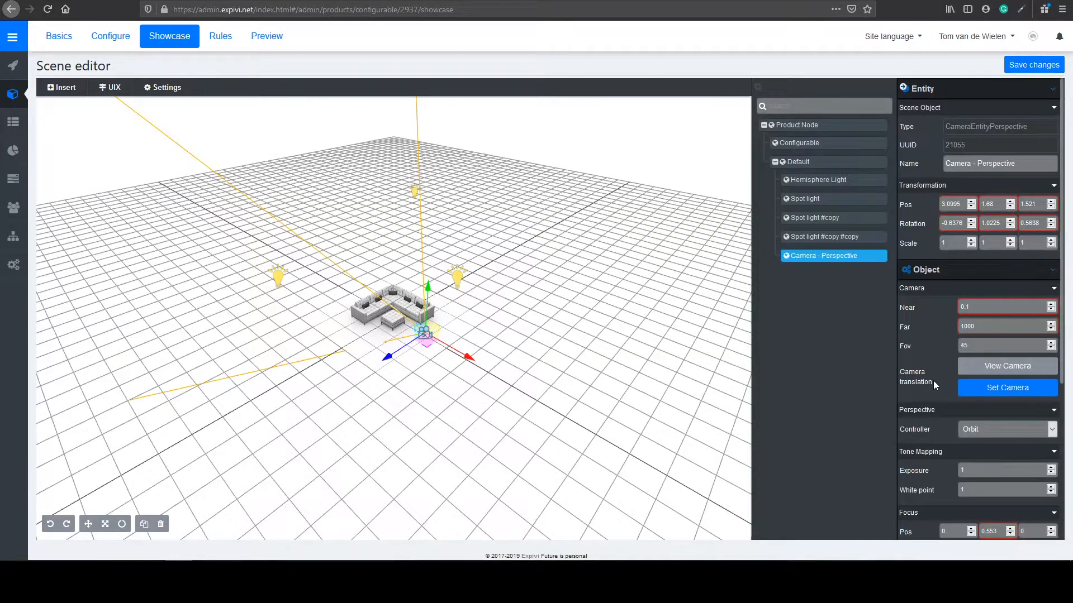
pyautogui.scroll(-3)
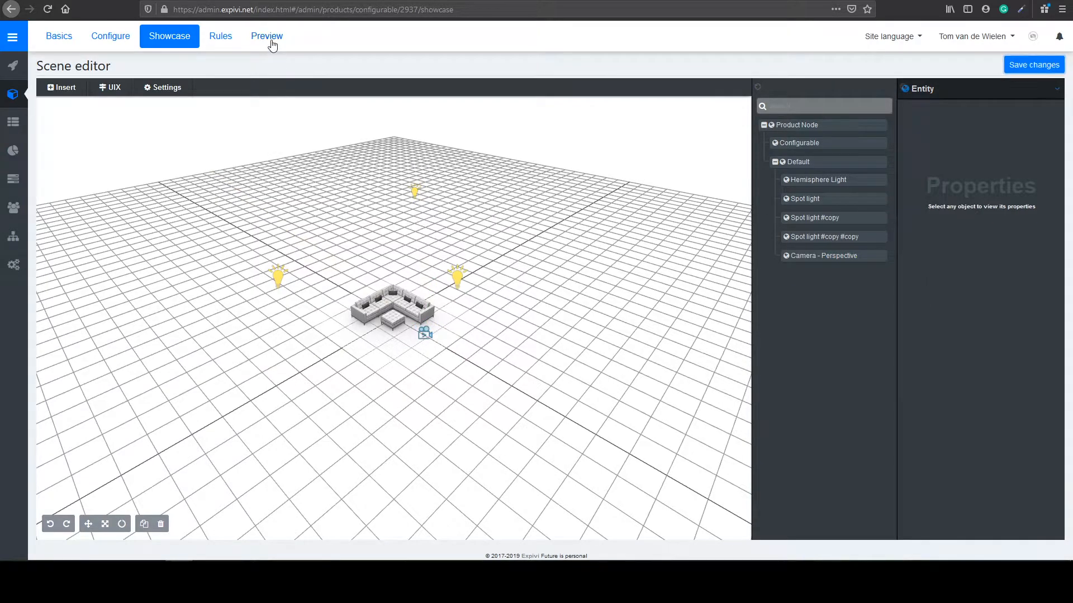
# - Back in the configurator preview, zoom out from the fabric and orbit to the sofa's back
pyautogui.click(266, 36)
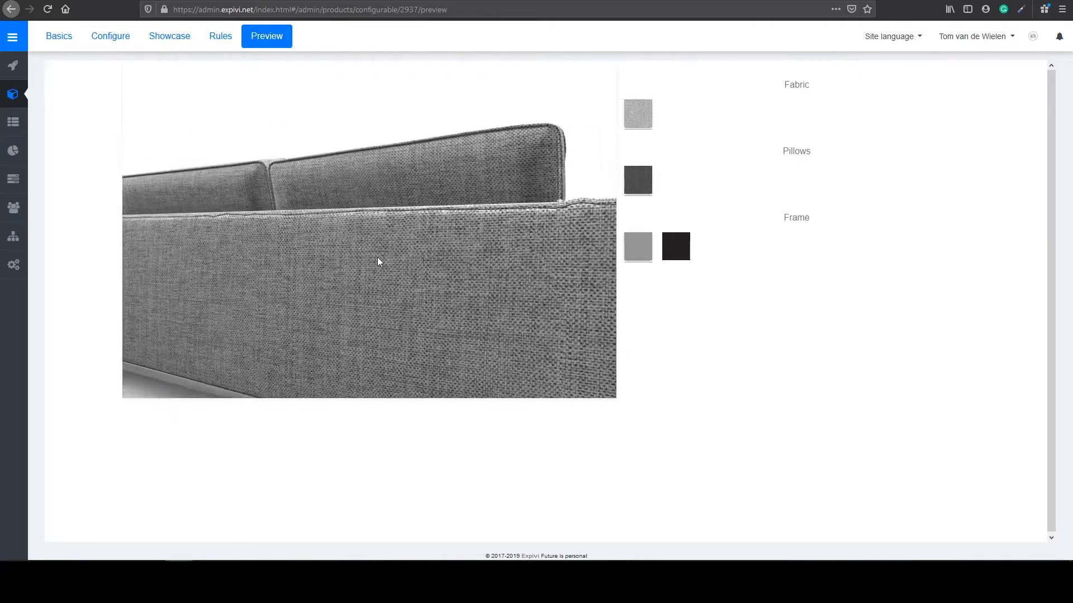
pyautogui.moveTo(379, 261); pyautogui.dragTo(495, 251)
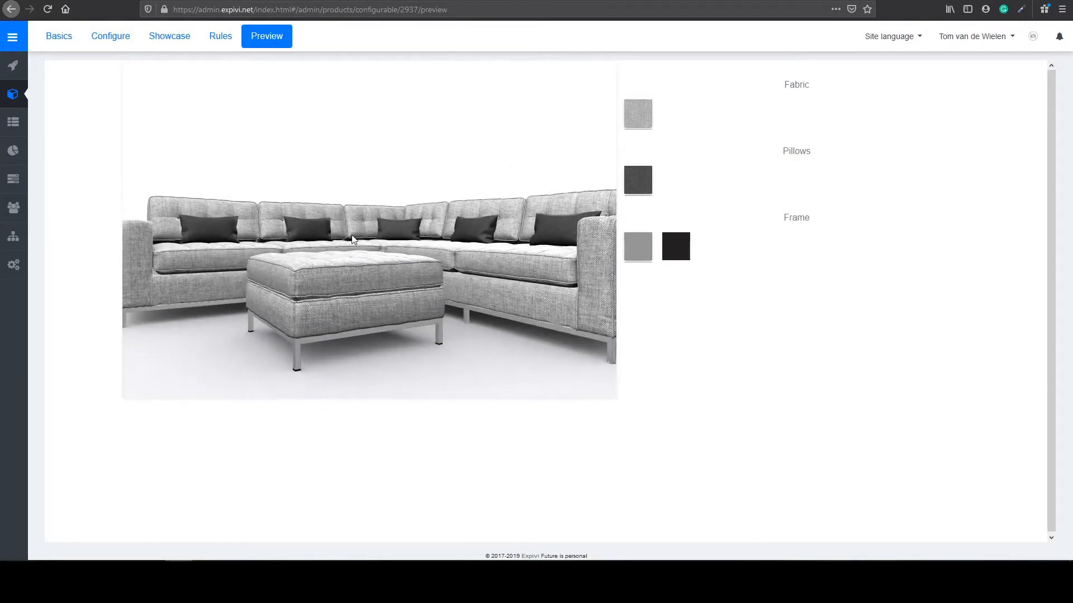
pyautogui.moveTo(352, 239); pyautogui.dragTo(374, 264)
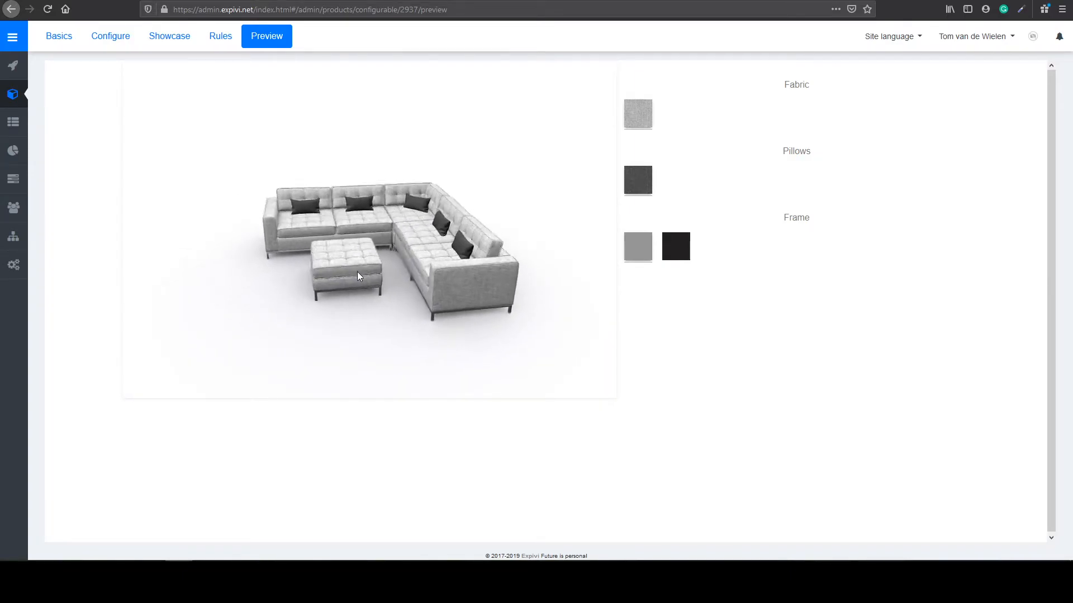
pyautogui.moveTo(359, 276); pyautogui.dragTo(350, 257)
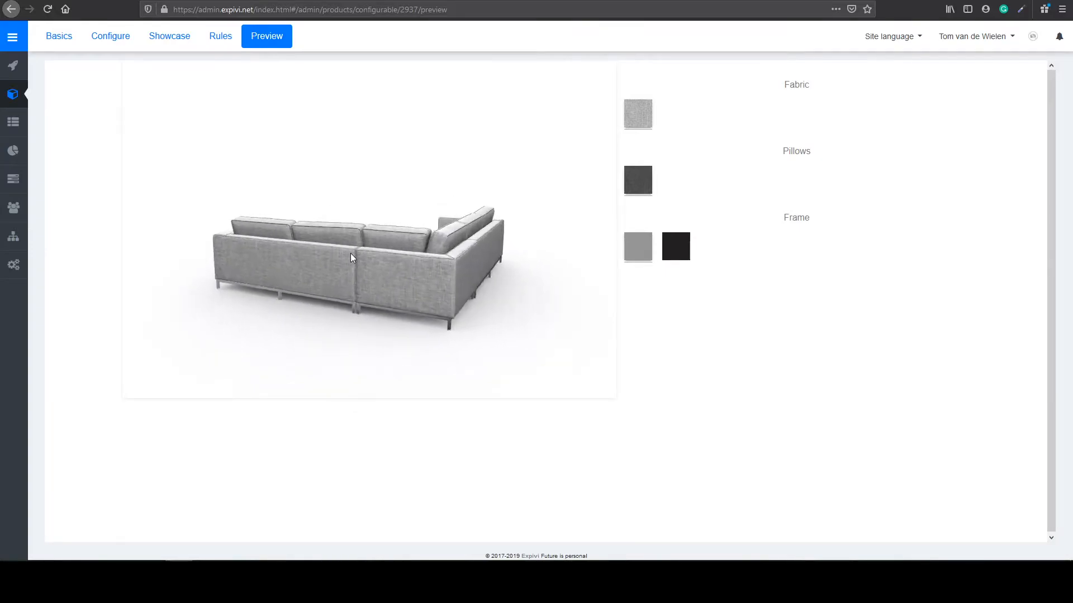
pyautogui.moveTo(352, 258); pyautogui.dragTo(459, 247)
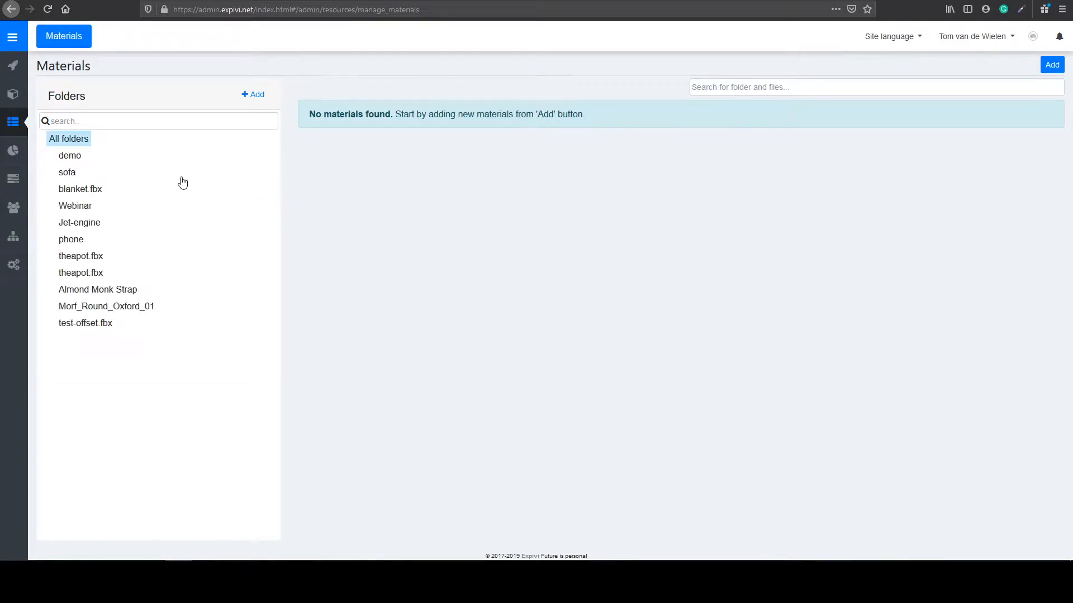
# - Show the sofa folder's materials: Material Wood, Fabric-white, Metal, pillows, Matt black
pyautogui.click(67, 172)
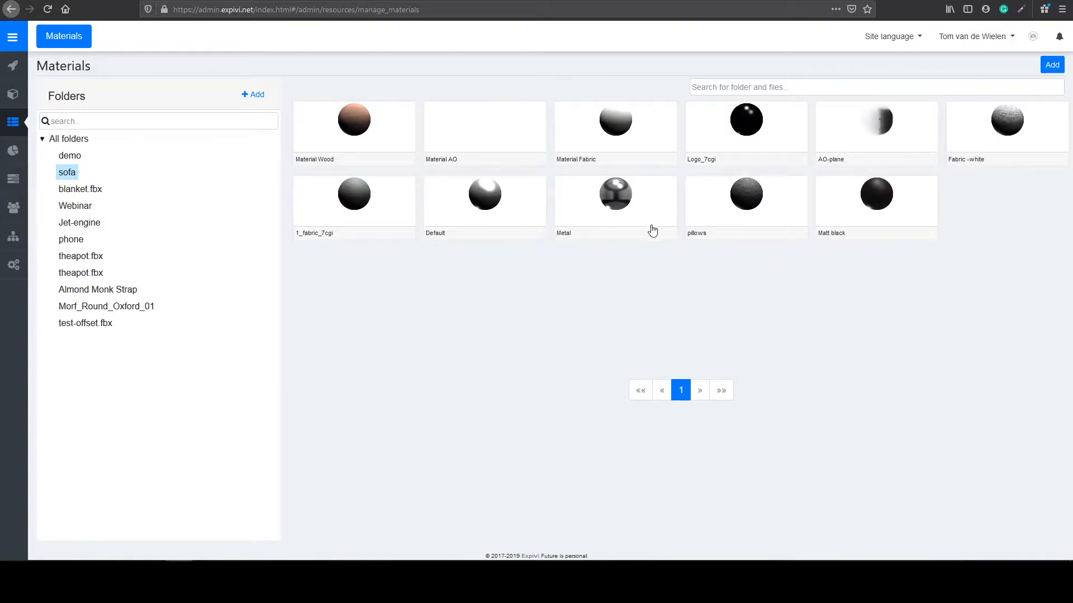
pyautogui.moveTo(754, 218)
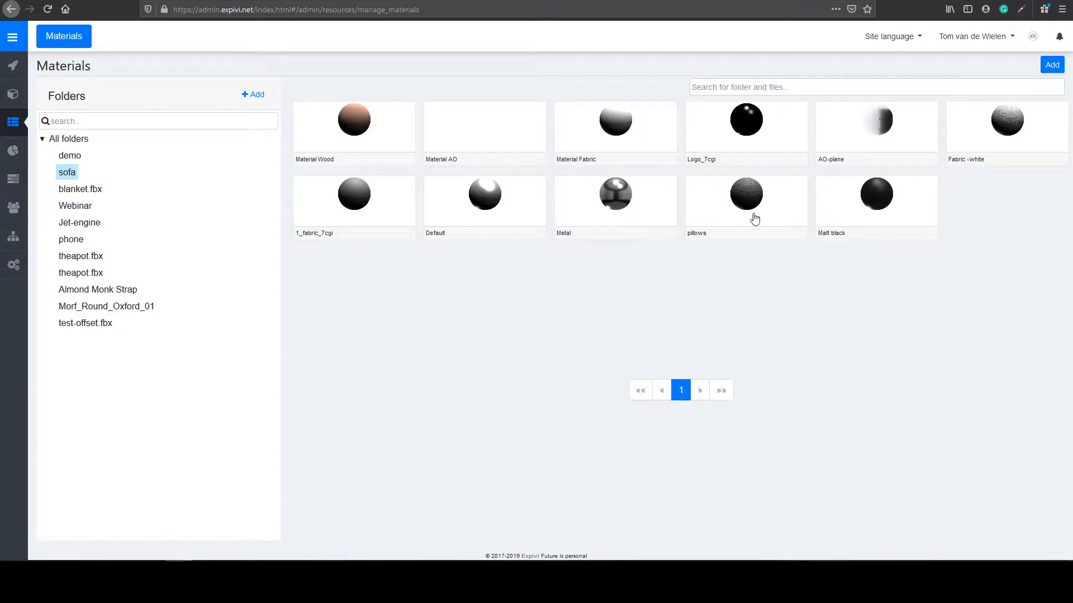
pyautogui.moveTo(744, 214)
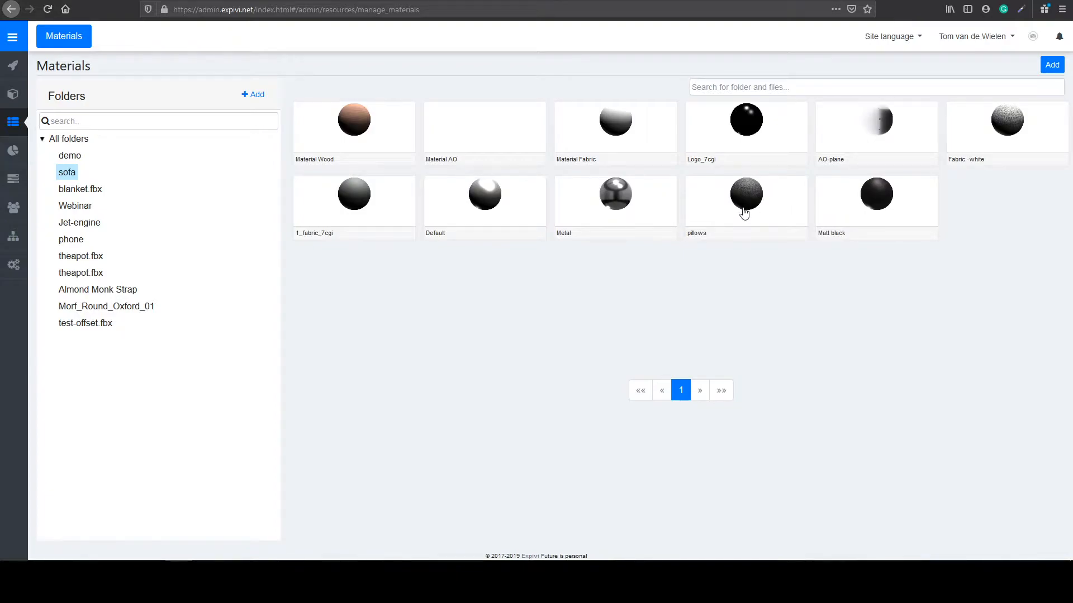
# - Open the pillows material and review its normal, AO and diffuse map settings
pyautogui.click(746, 199)
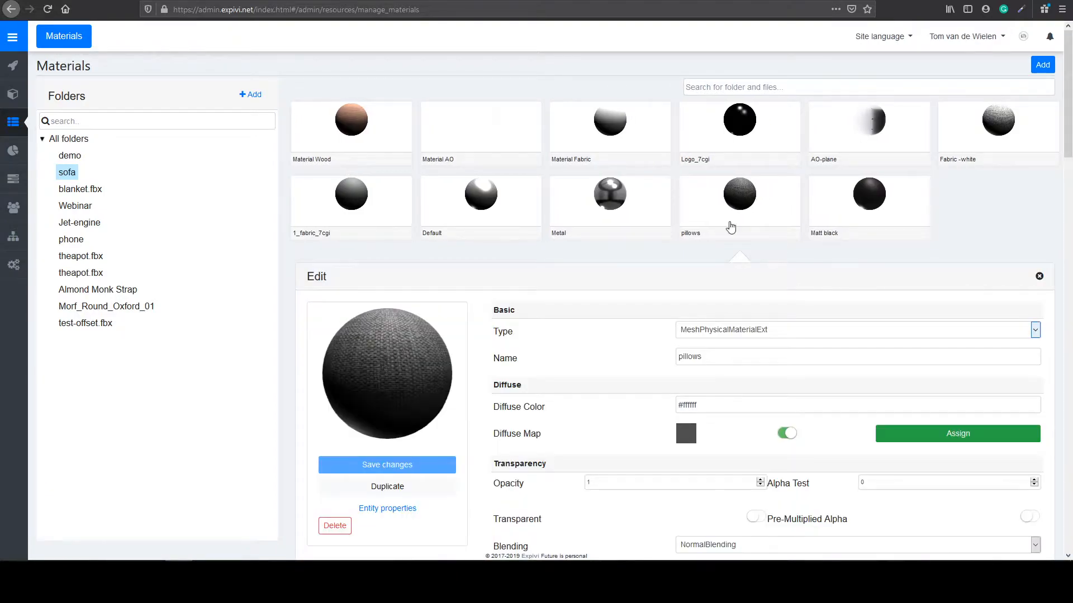
pyautogui.scroll(-3)
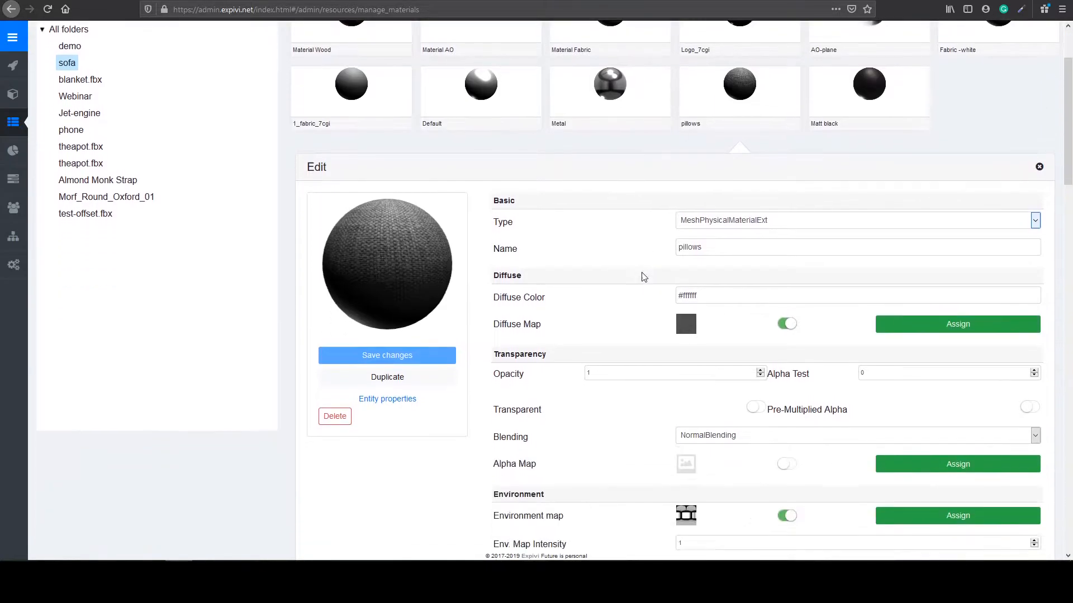
pyautogui.scroll(-3)
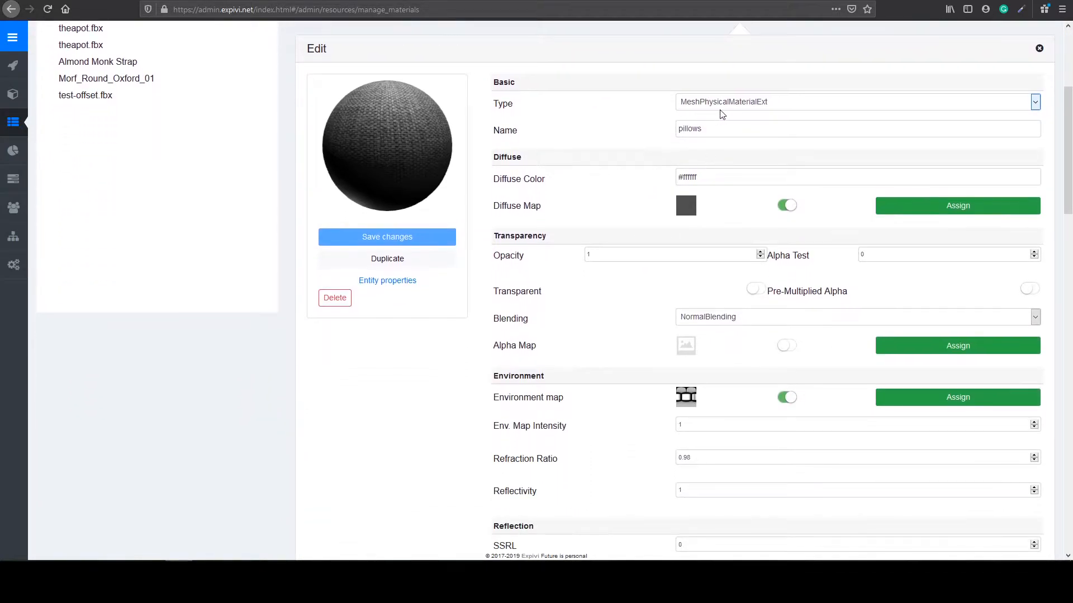
pyautogui.moveTo(617, 222)
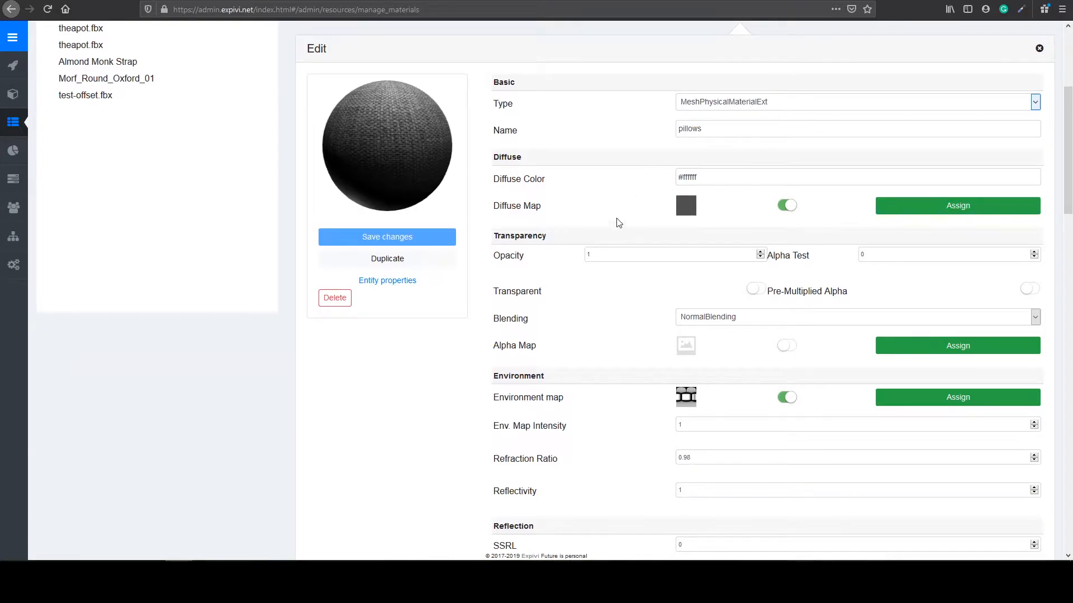
pyautogui.scroll(-3)
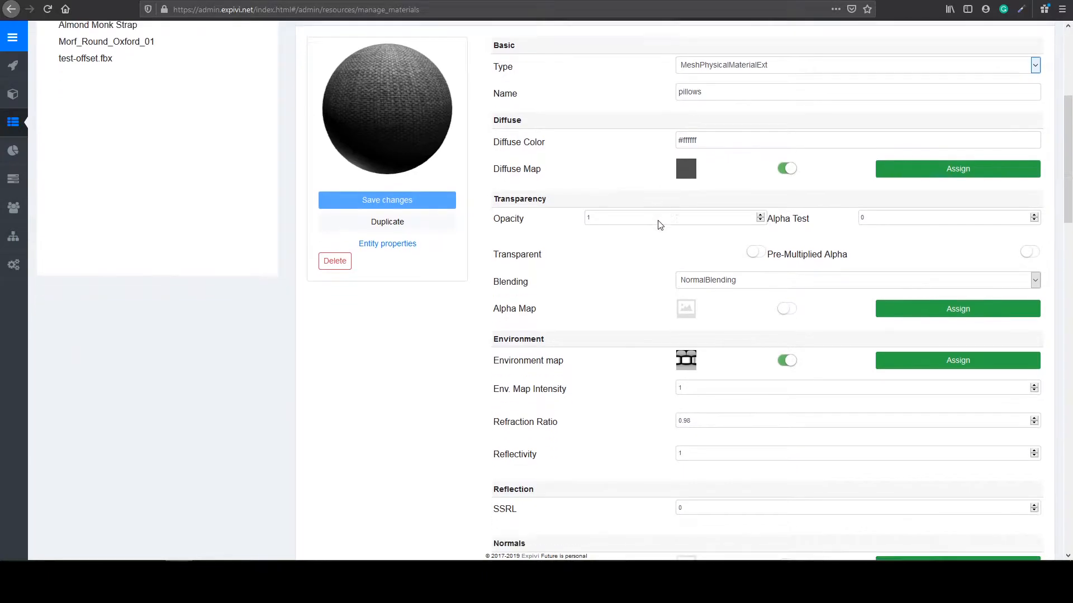
pyautogui.scroll(-3)
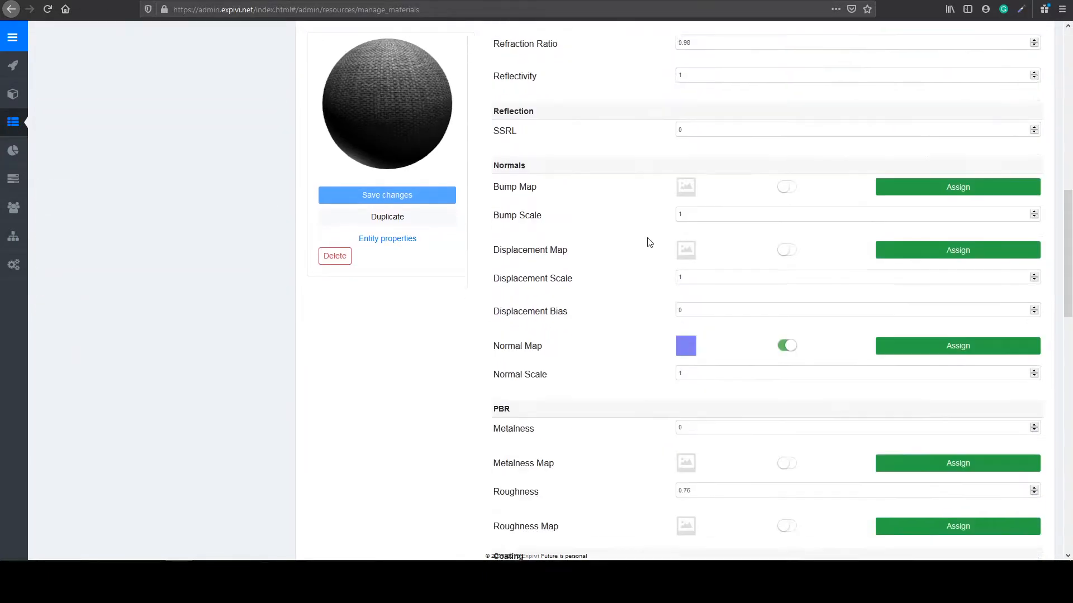
pyautogui.scroll(-3)
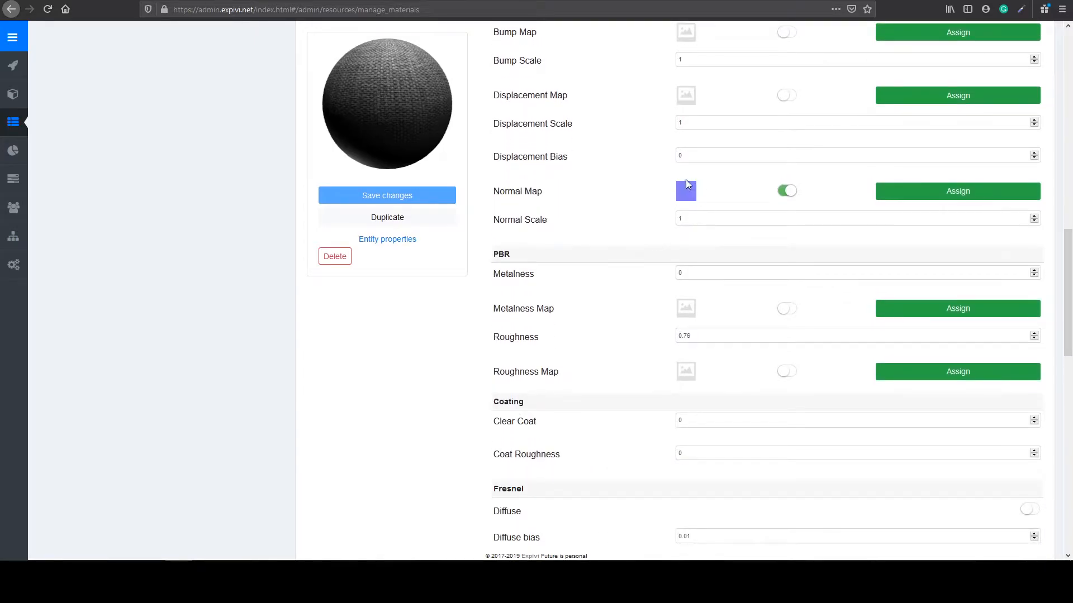
pyautogui.moveTo(669, 184)
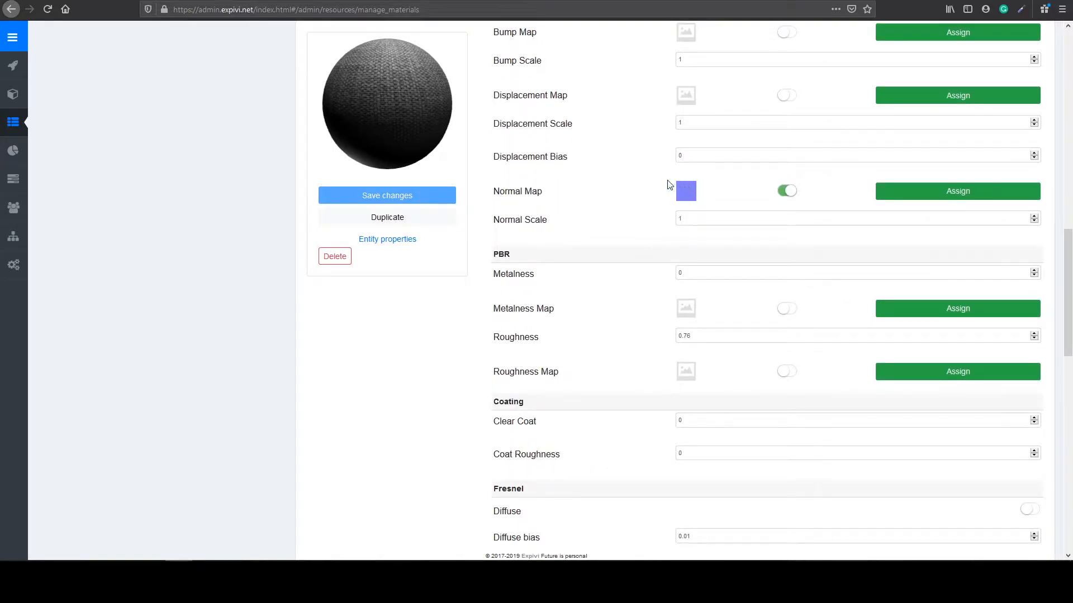
pyautogui.scroll(-3)
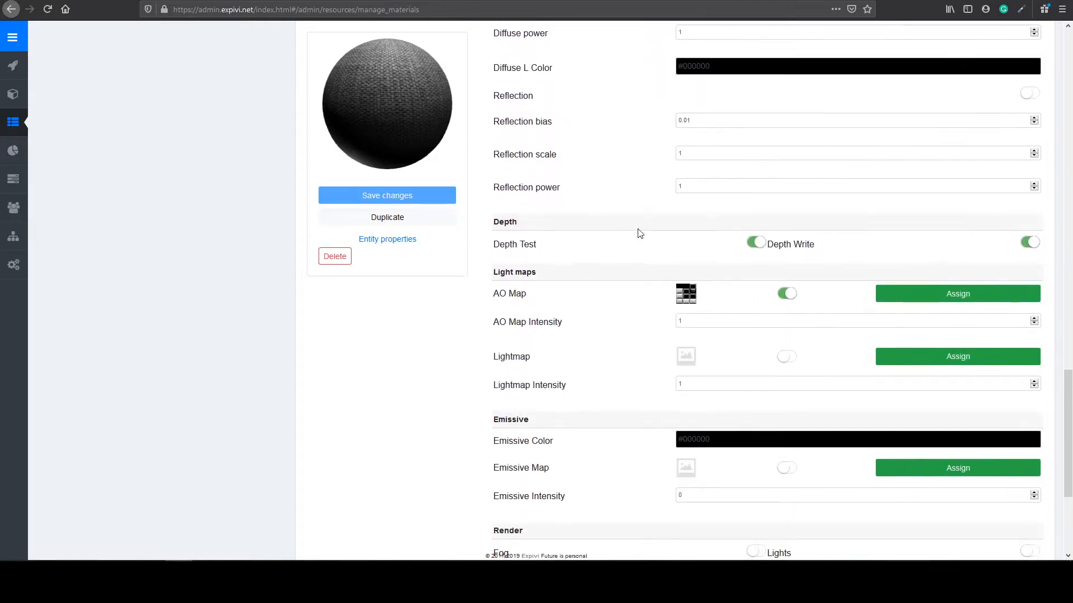
pyautogui.moveTo(687, 281)
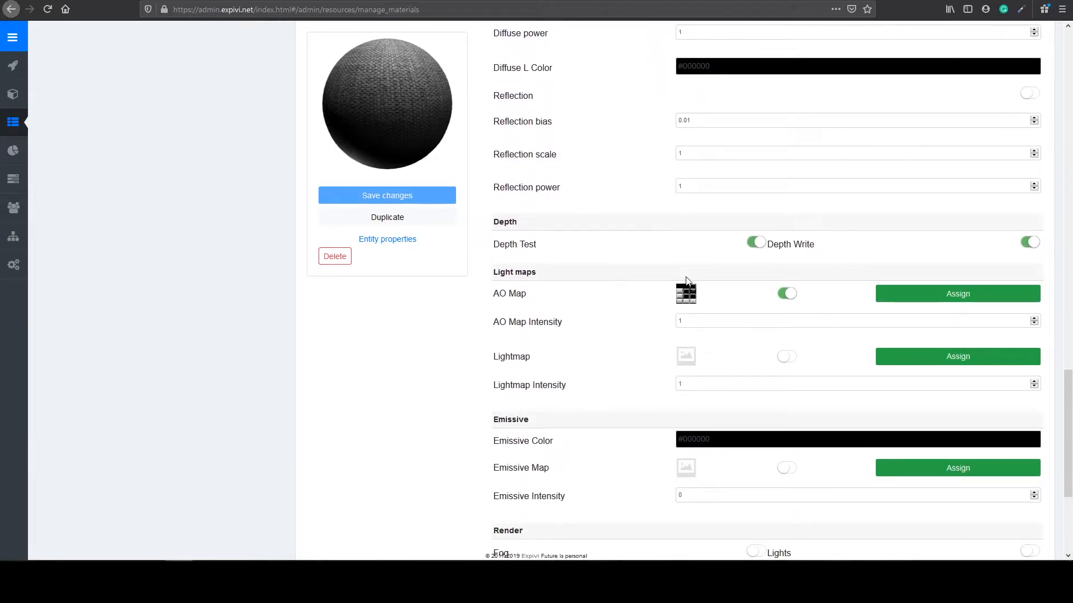
pyautogui.moveTo(699, 306)
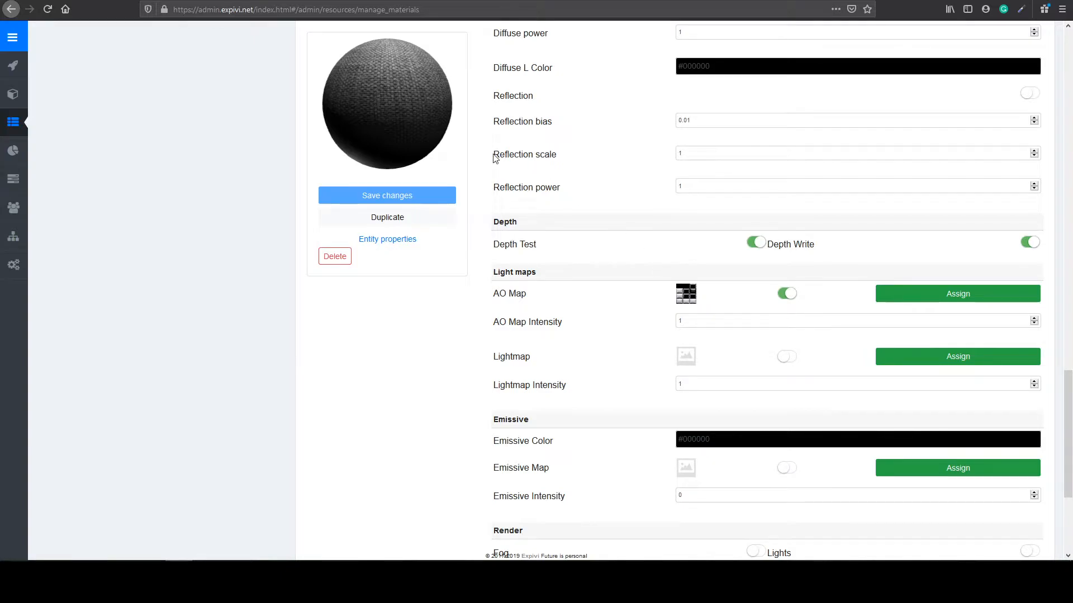
pyautogui.moveTo(386, 132)
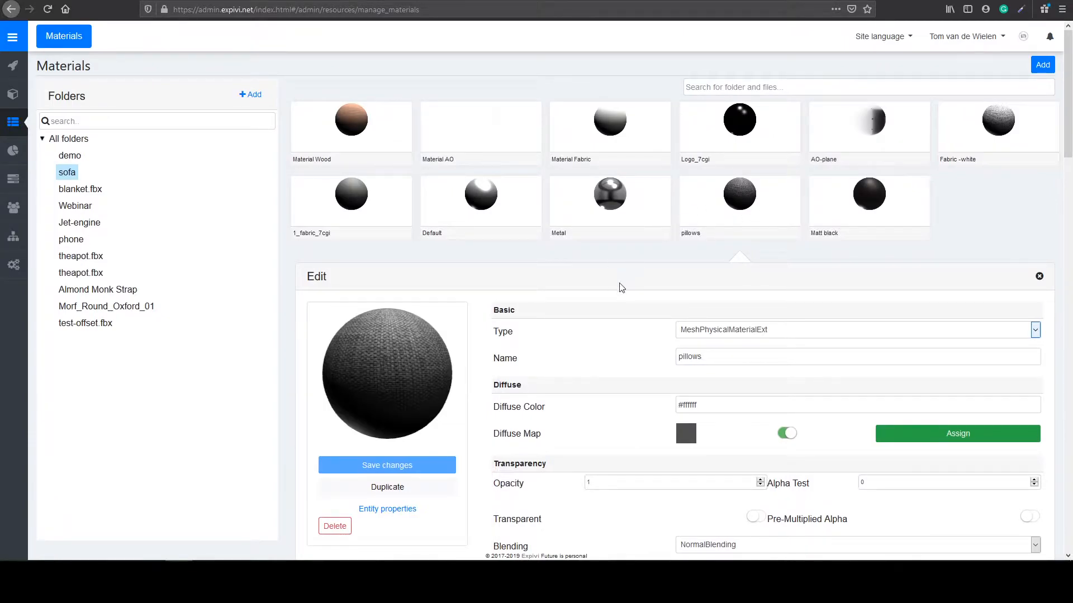
pyautogui.scroll(-3)
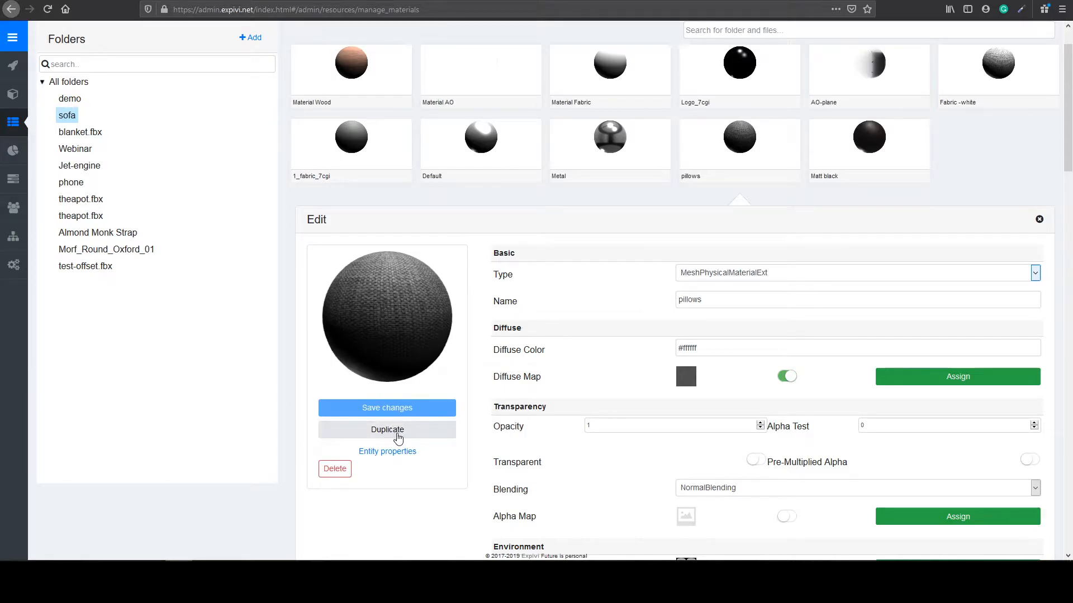
# - Duplicate the pillows material as 'pillows - blue' in the sofa folder
pyautogui.click(387, 429)
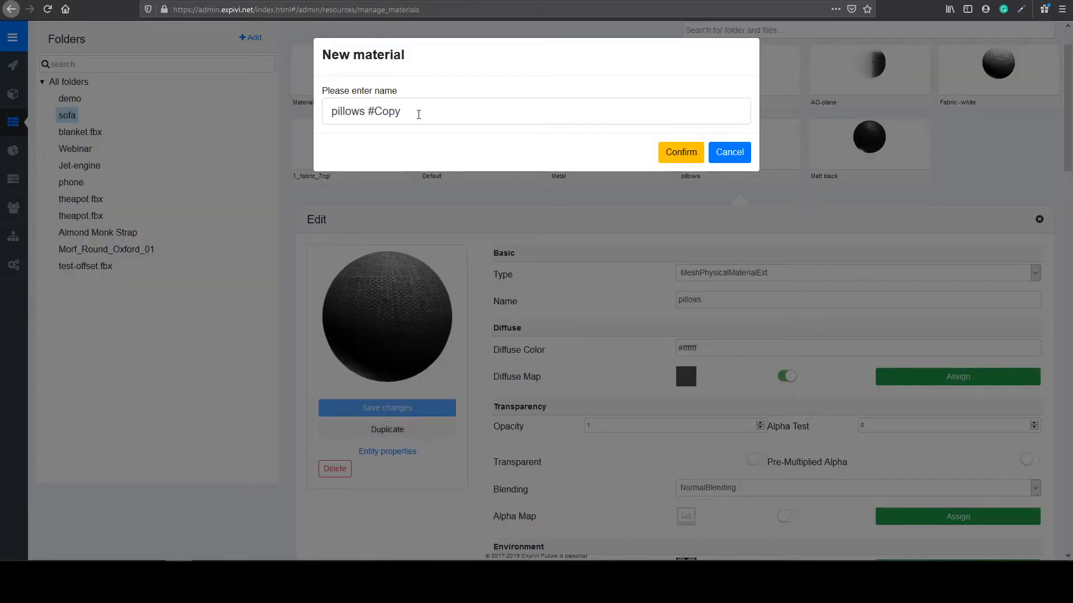
pyautogui.doubleClick(383, 110)
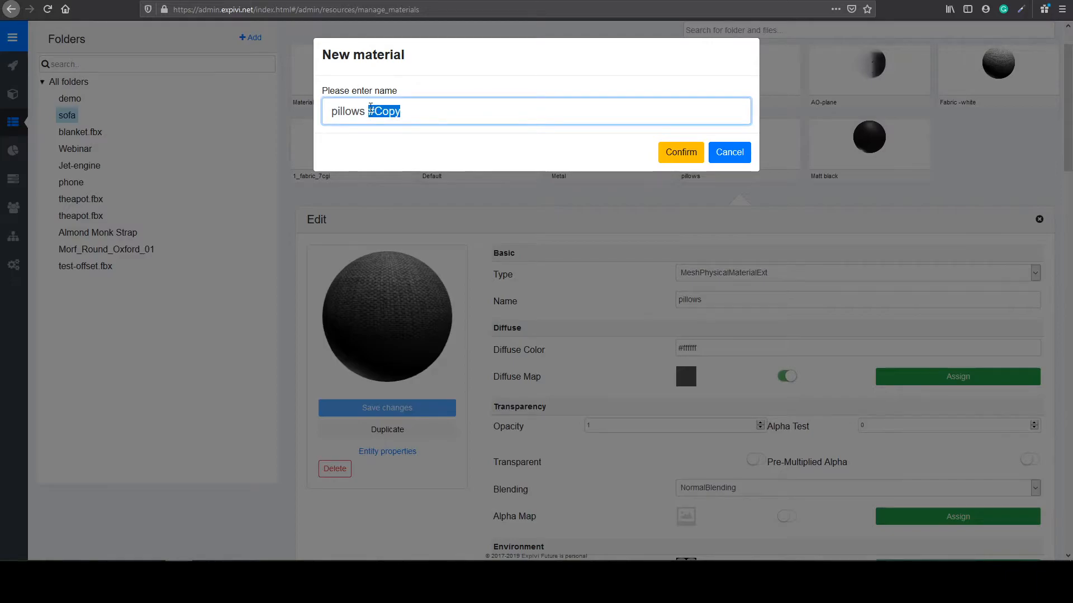
pyautogui.write('_b')
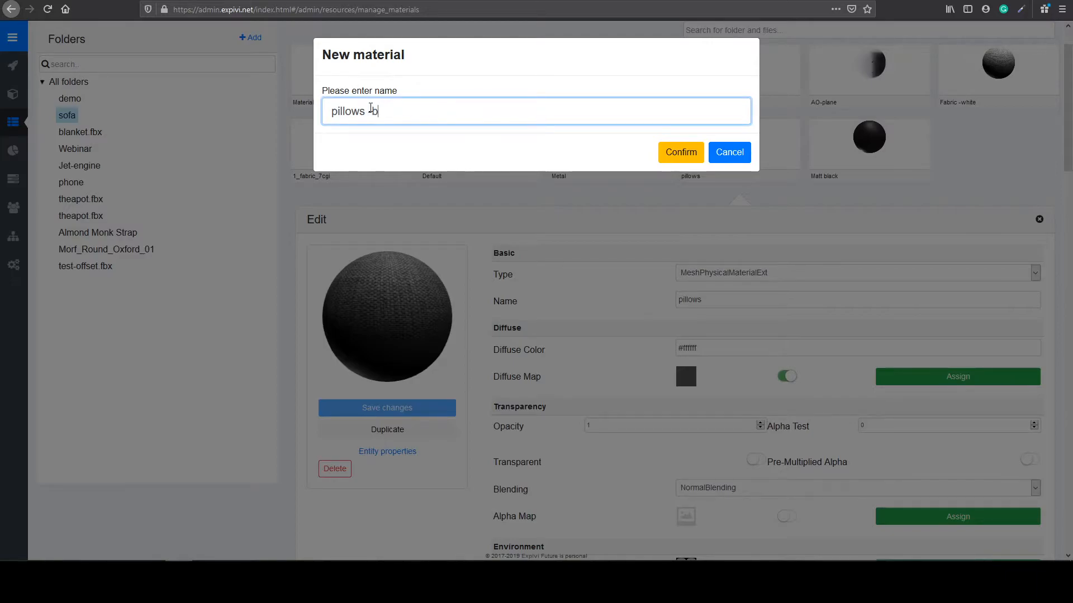
pyautogui.write('lue')
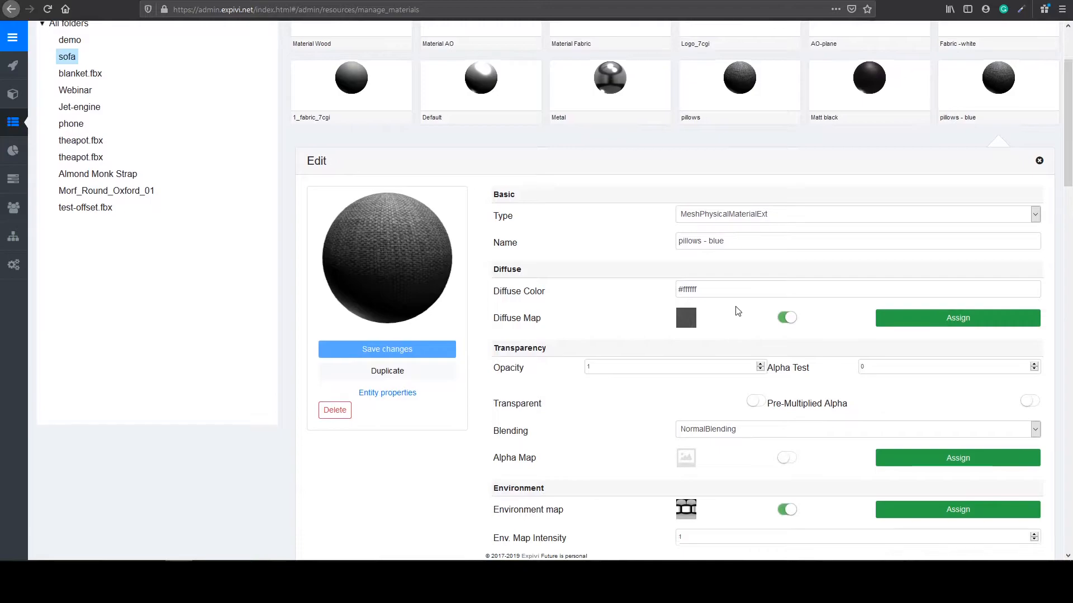
# - Give 'pillows - blue' a dark blue diffuse colour, then switch to the Fabric -white material
pyautogui.scroll(-3)
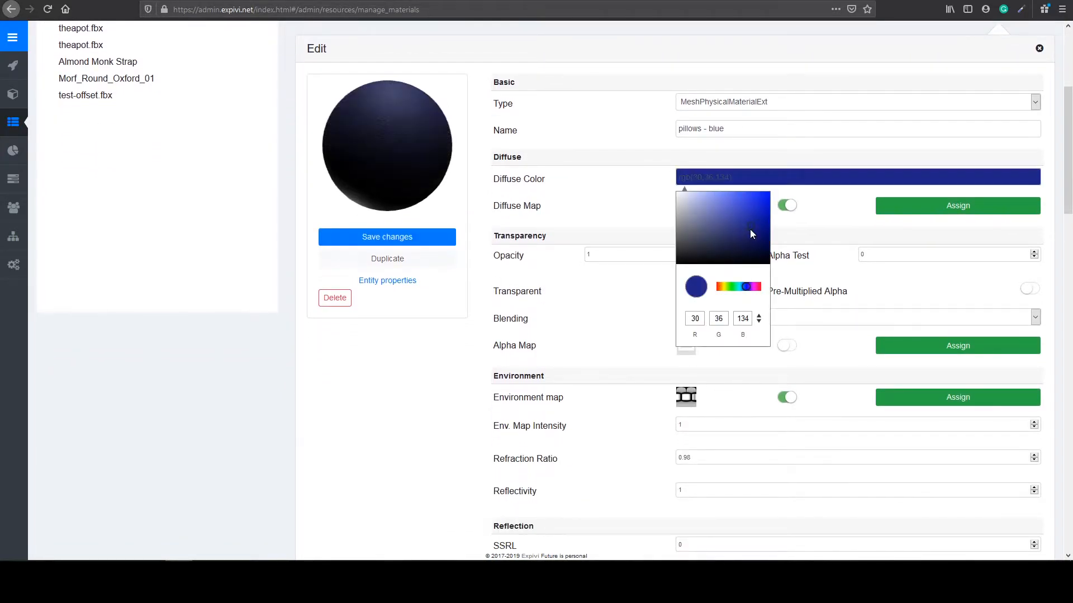
pyautogui.click(731, 228)
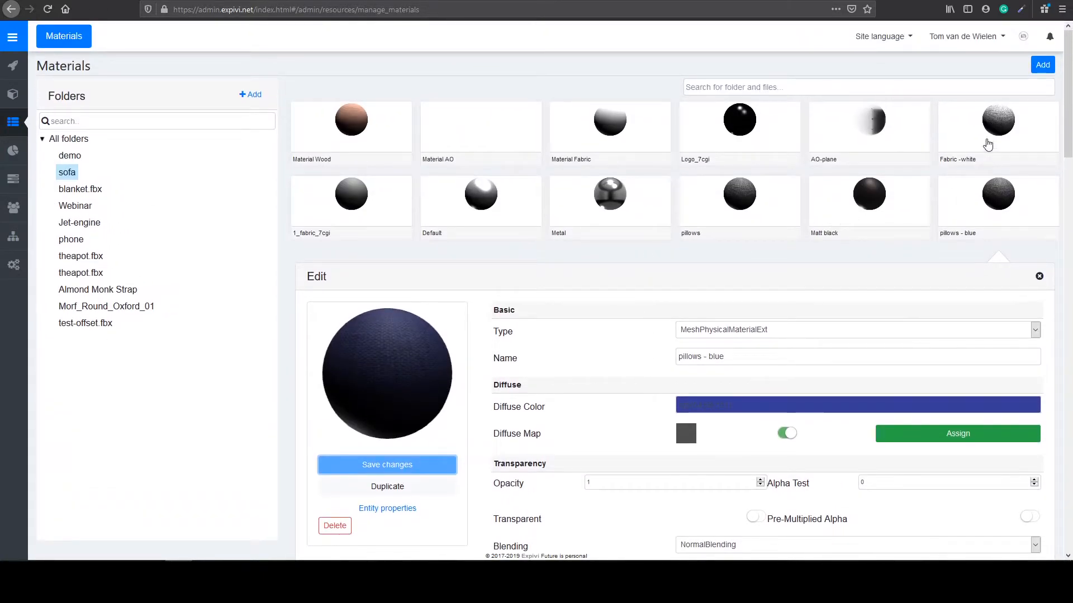
pyautogui.click(996, 121)
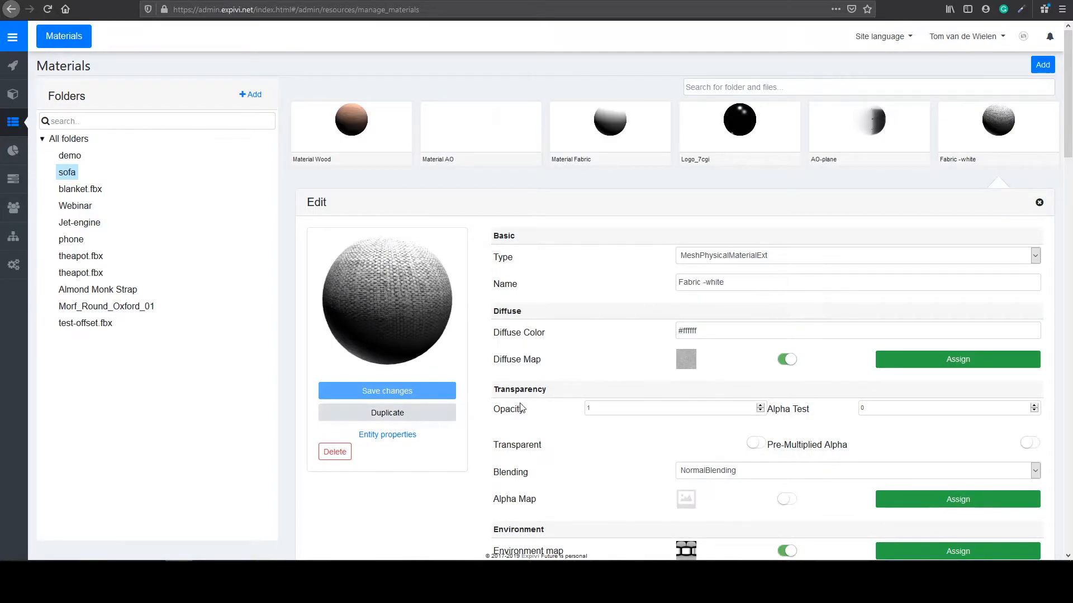
# - Duplicate the white fabric as 'Fabric - grey' and darken its diffuse colour to dark grey
pyautogui.click(386, 413)
pyautogui.write('Fabric - gr')
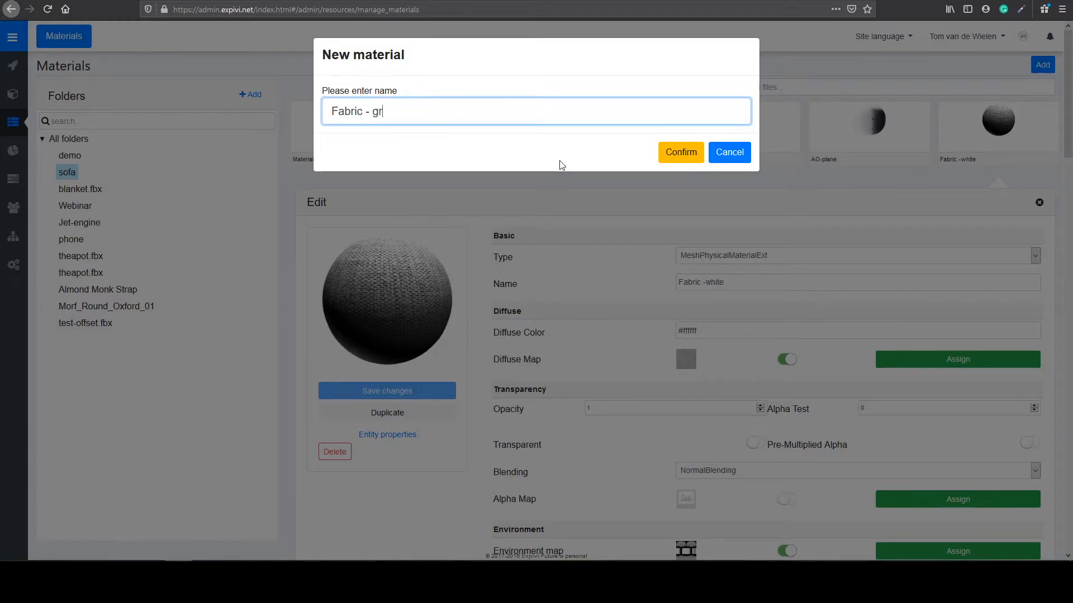
pyautogui.write('ey')
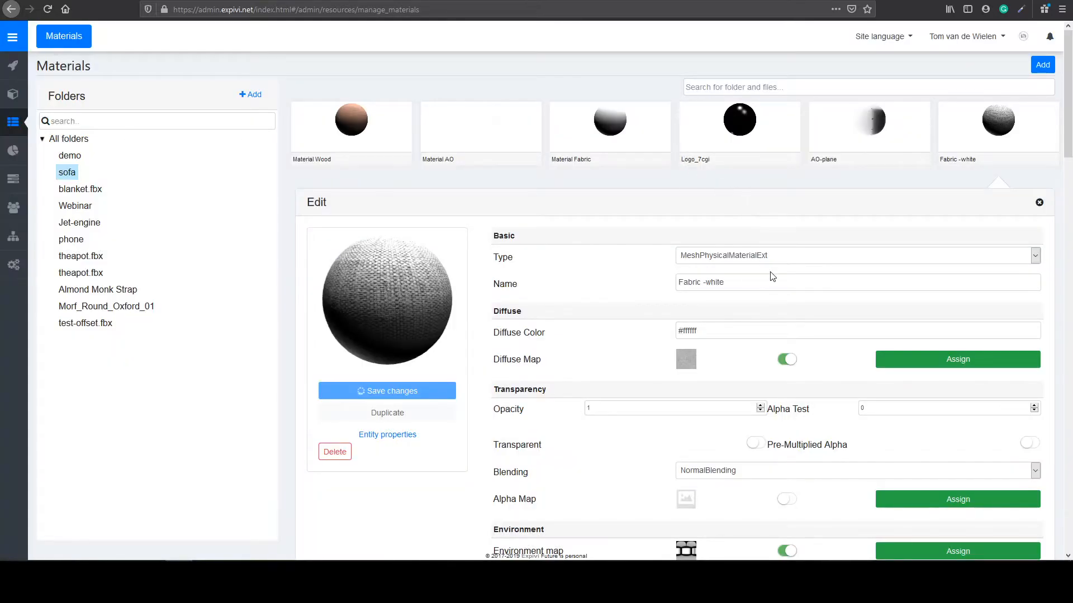
pyautogui.click(1038, 202)
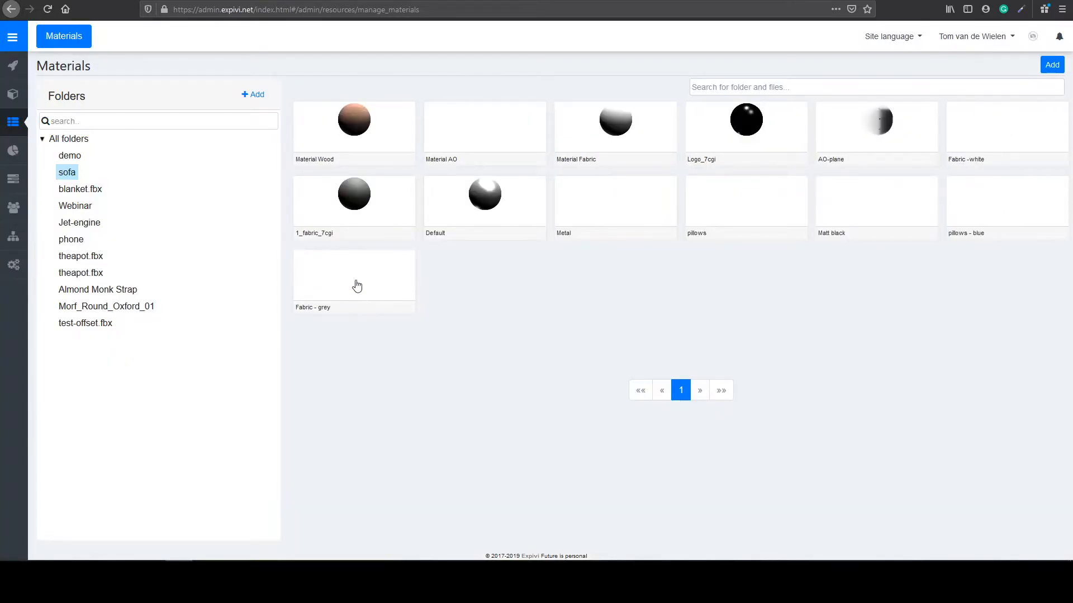
pyautogui.click(354, 270)
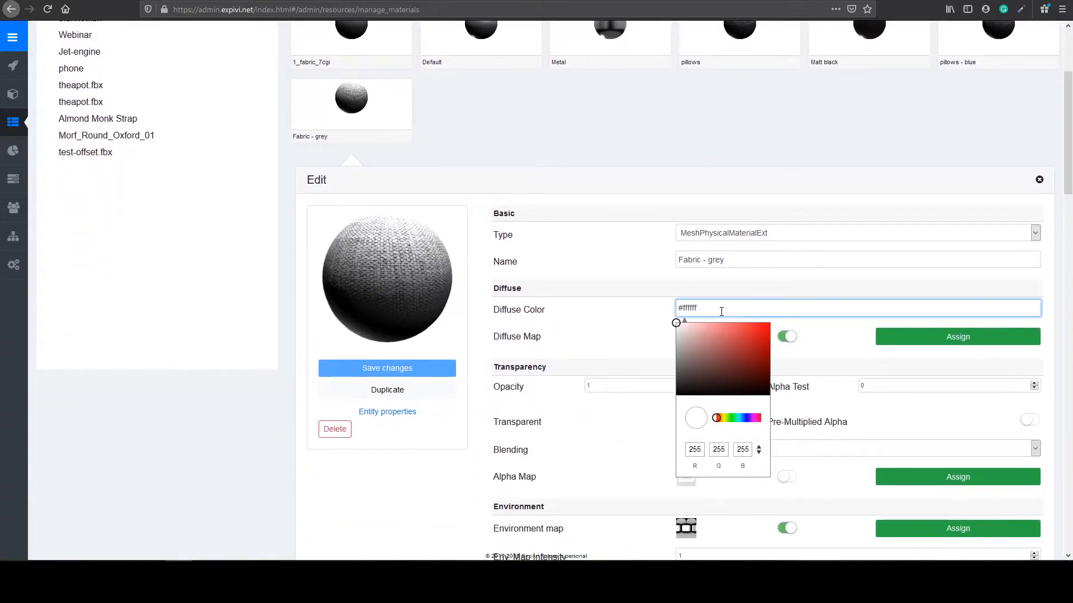
pyautogui.click(684, 361)
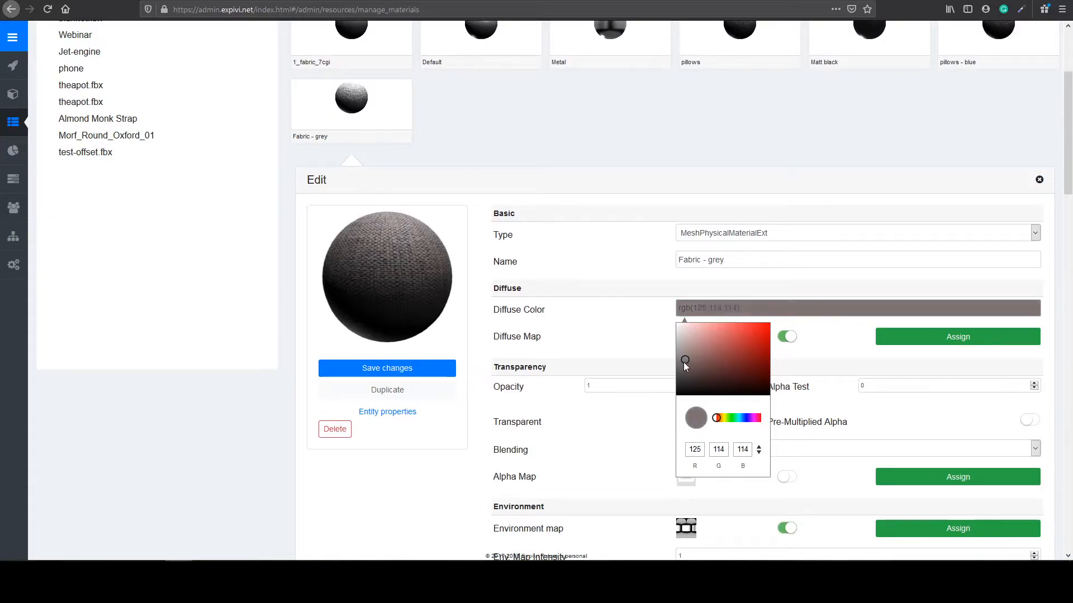
pyautogui.moveTo(684, 361); pyautogui.dragTo(676, 364)
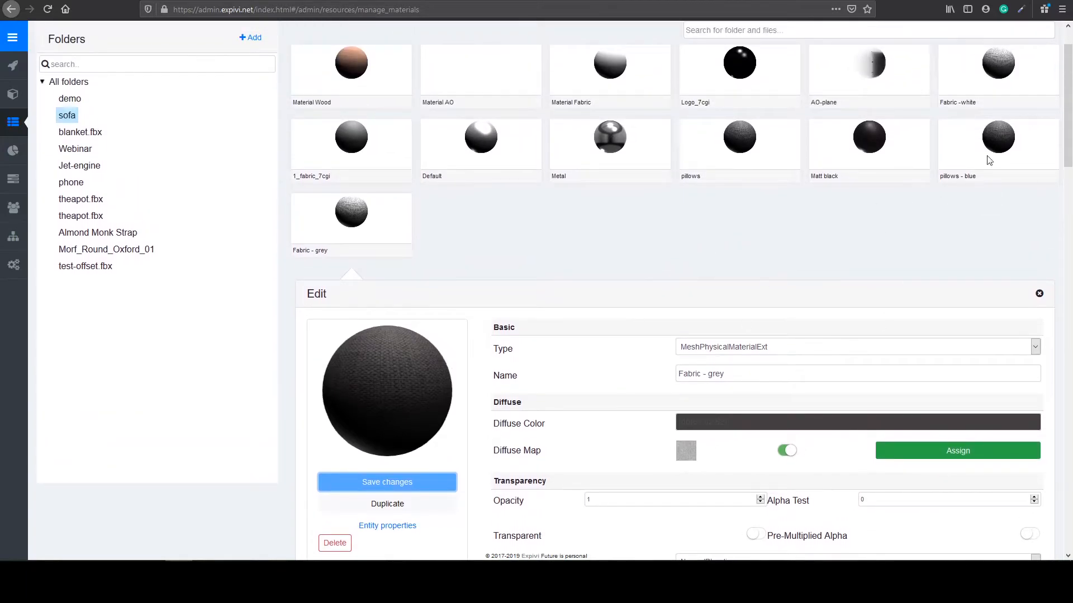
pyautogui.moveTo(865, 209)
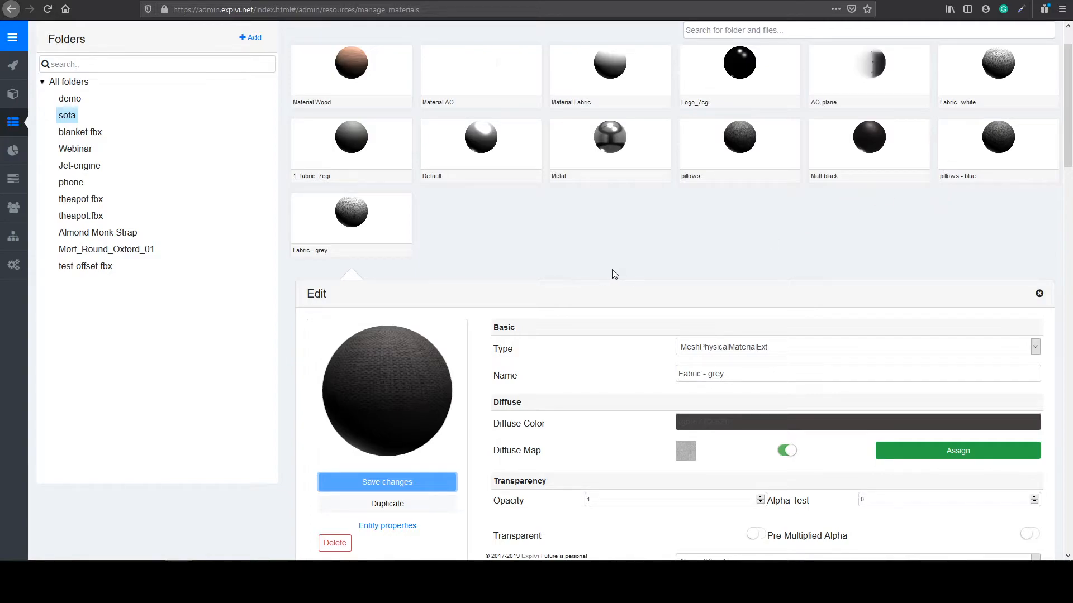
pyautogui.moveTo(605, 260)
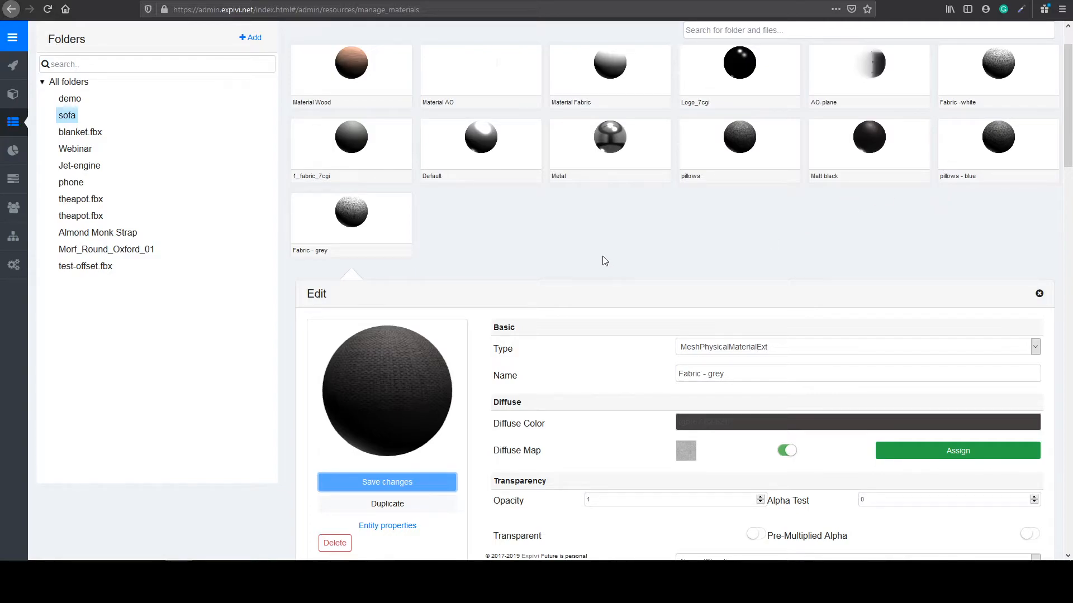
# - Duplicate Fabric - grey and rename the copy 'Leather'
pyautogui.scroll(-3)
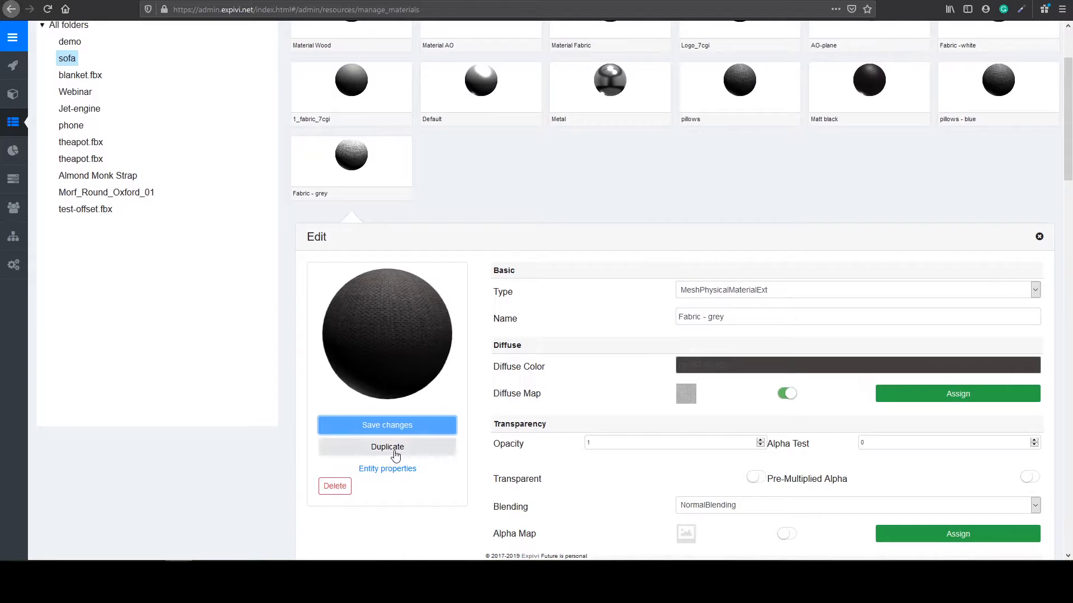
pyautogui.click(388, 447)
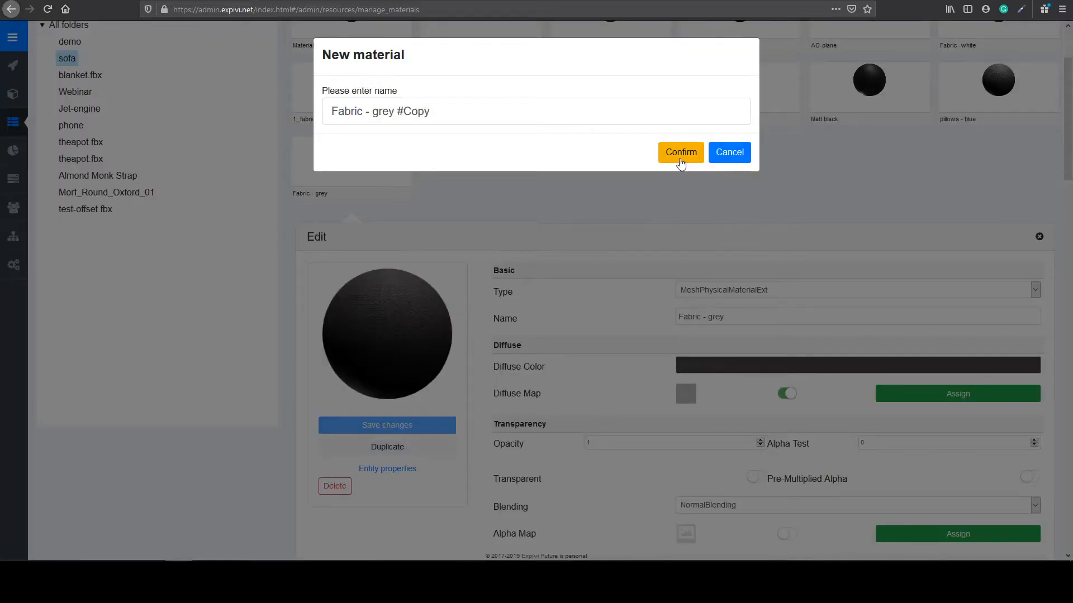
pyautogui.click(681, 152)
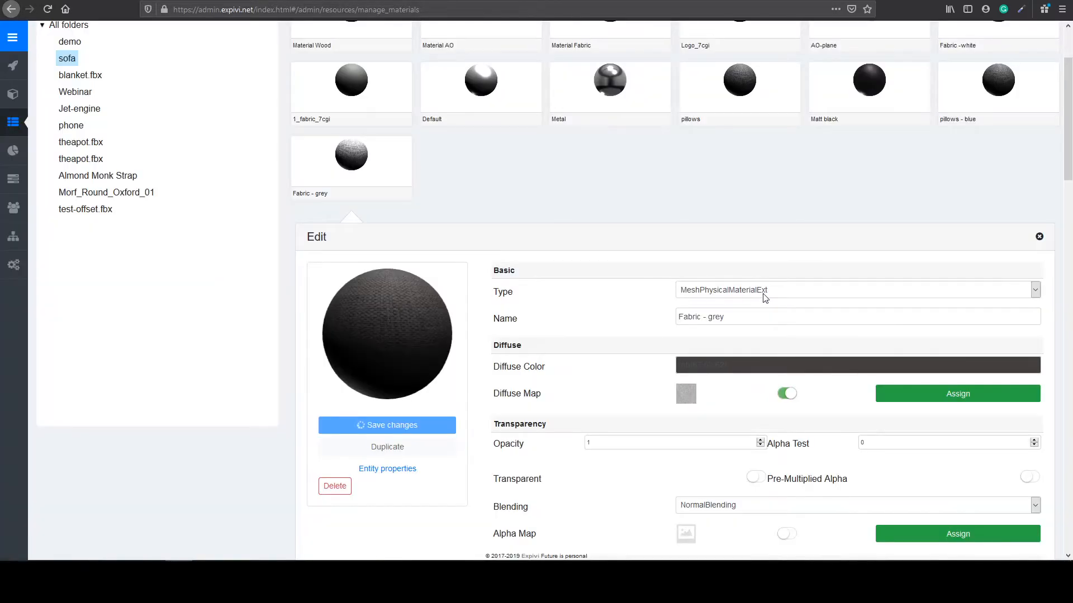
pyautogui.click(386, 447)
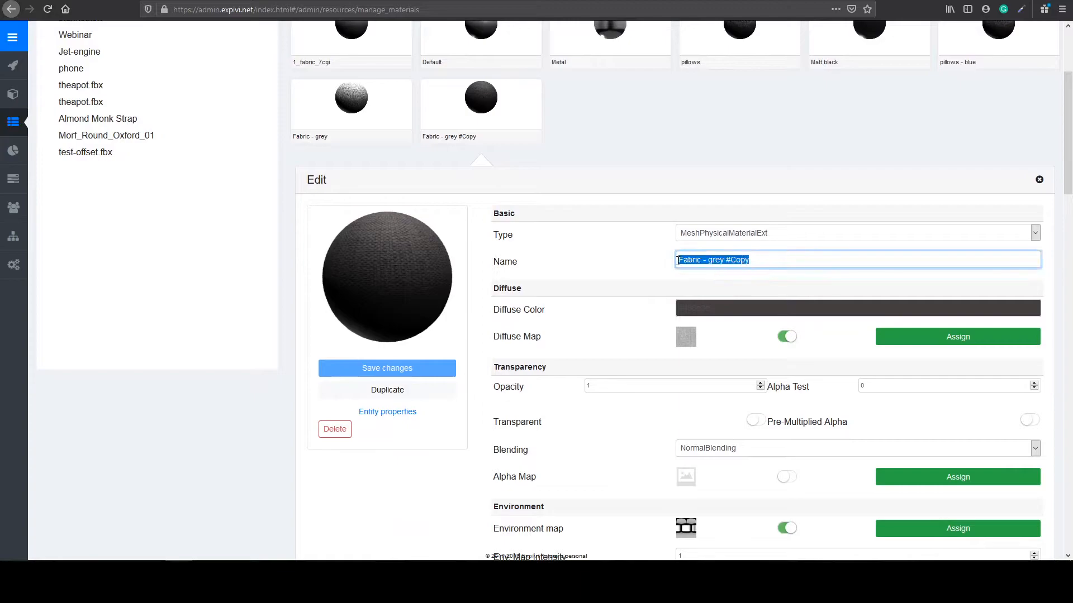
pyautogui.write('Leather')
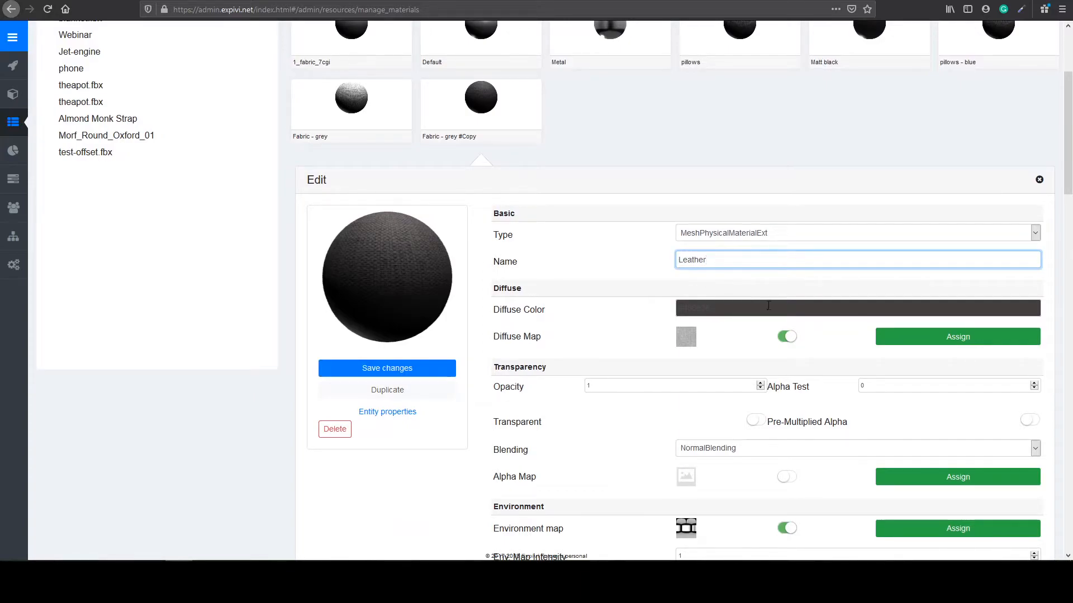
# - Set Leather's diffuse colour to white and assign a leather texture as its diffuse map
pyautogui.click(854, 309)
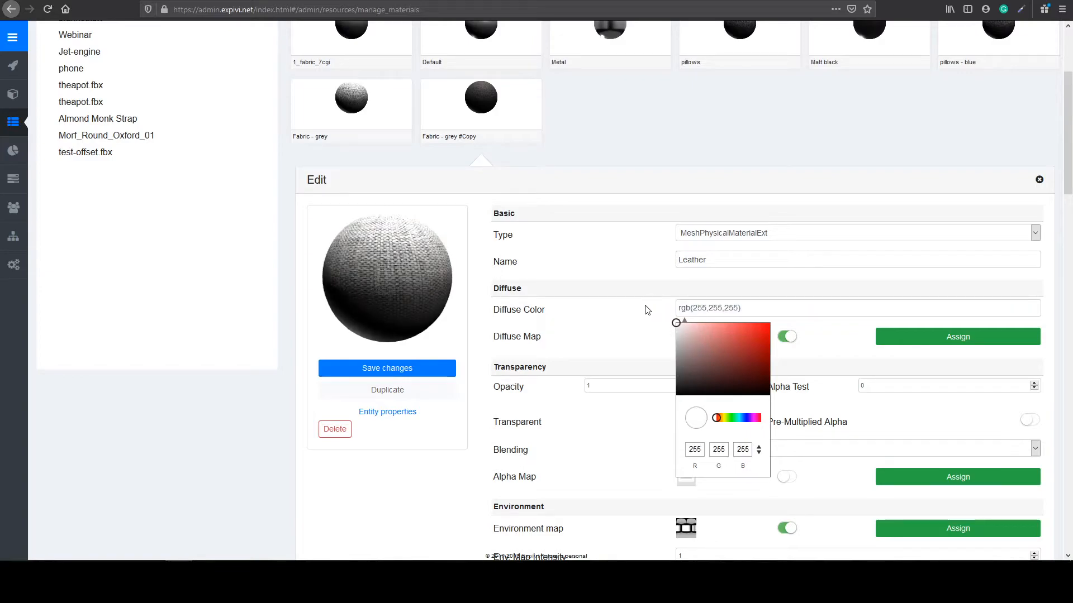
pyautogui.click(703, 340)
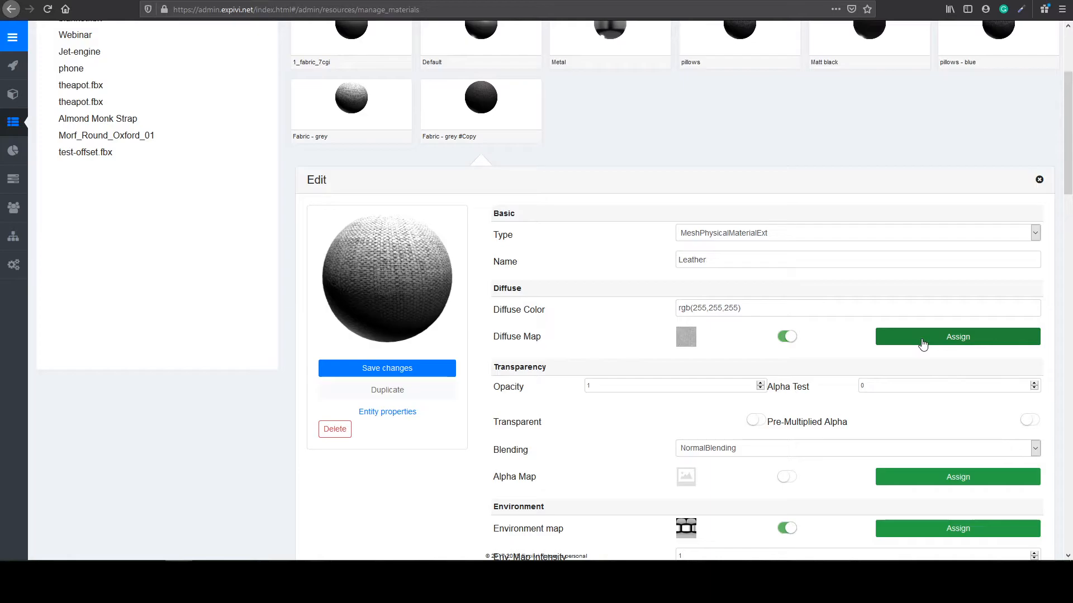
pyautogui.click(958, 336)
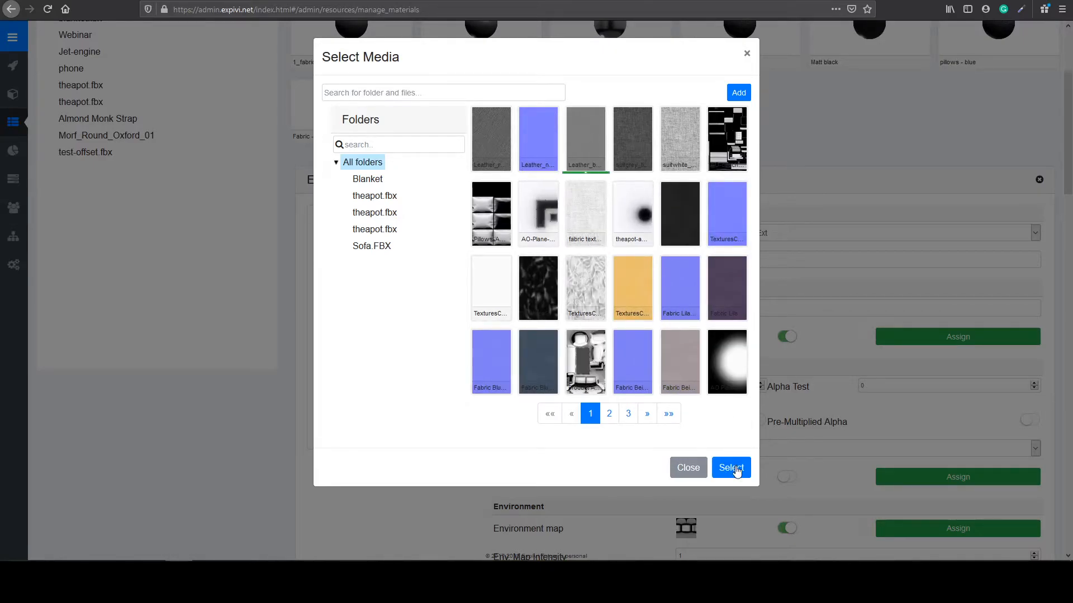
pyautogui.click(730, 467)
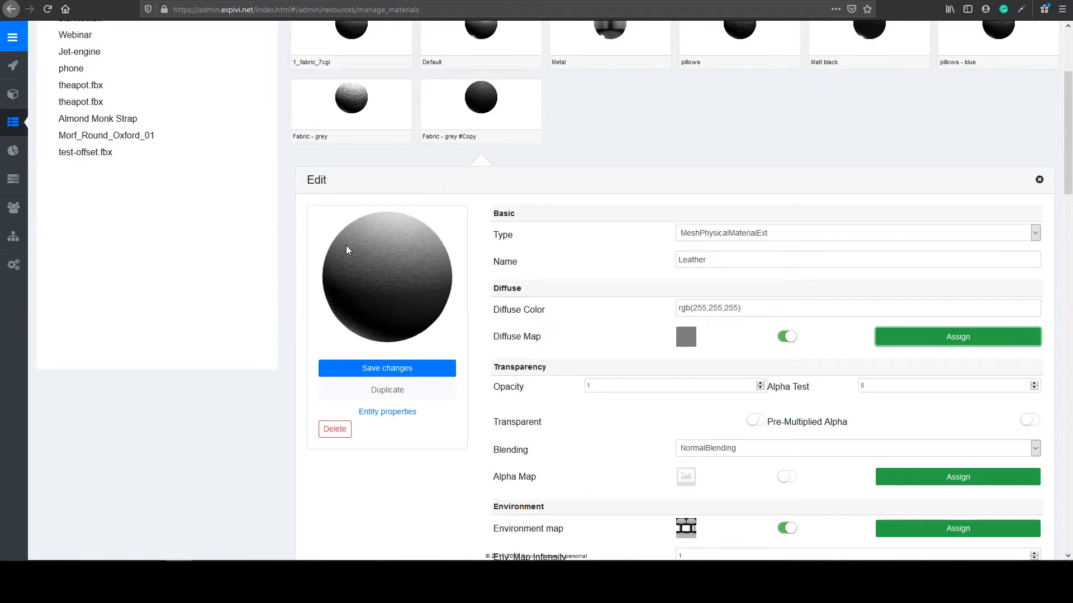
pyautogui.scroll(-3)
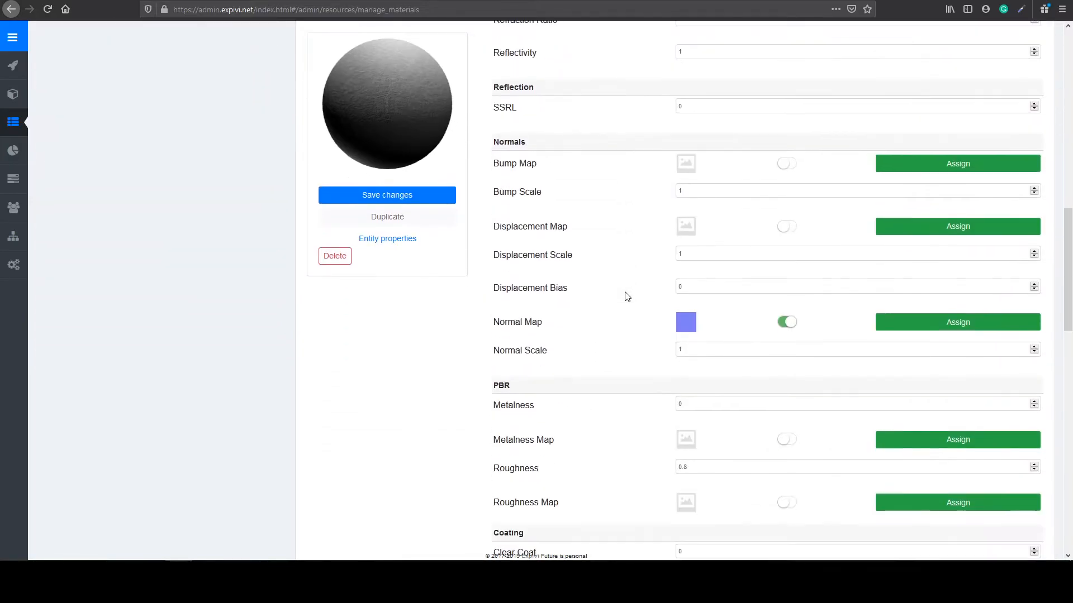
# - Assign the bluish leather normal texture as Normal Map with Normal Scale 0.5
pyautogui.click(956, 322)
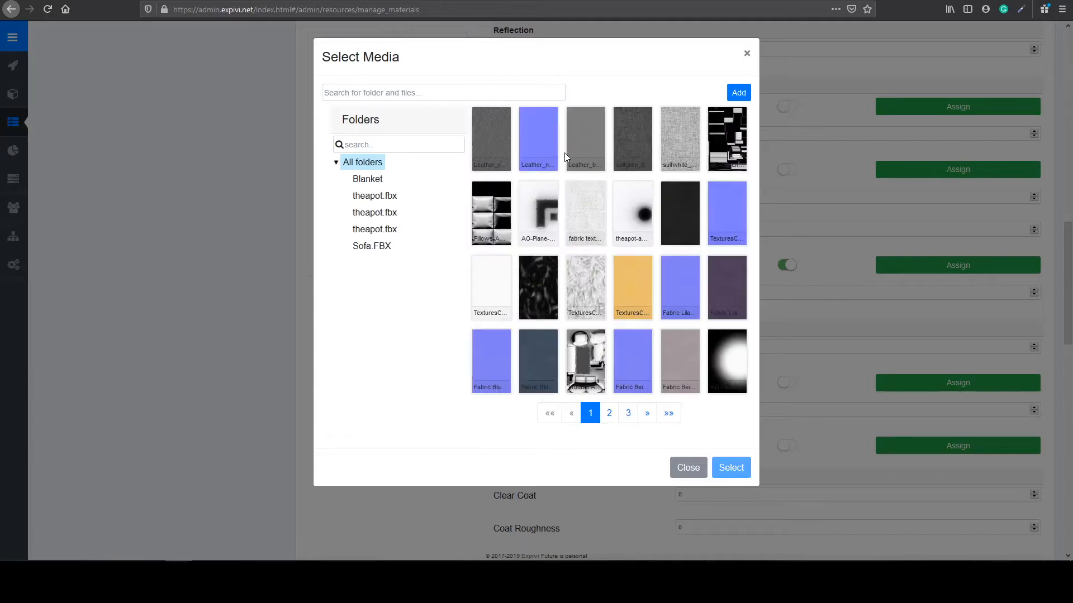
pyautogui.click(537, 139)
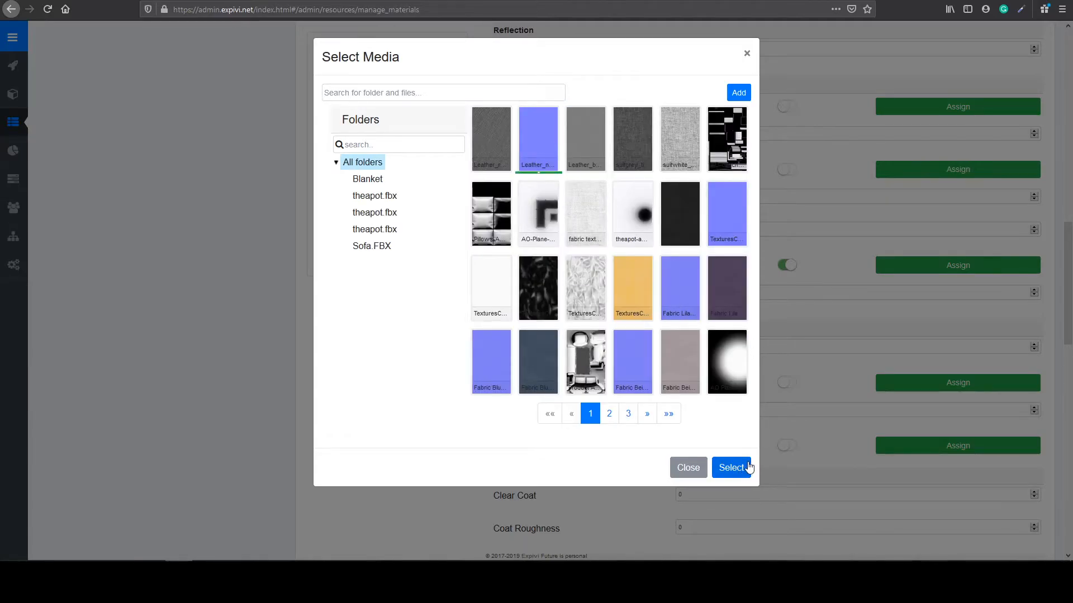
pyautogui.click(731, 467)
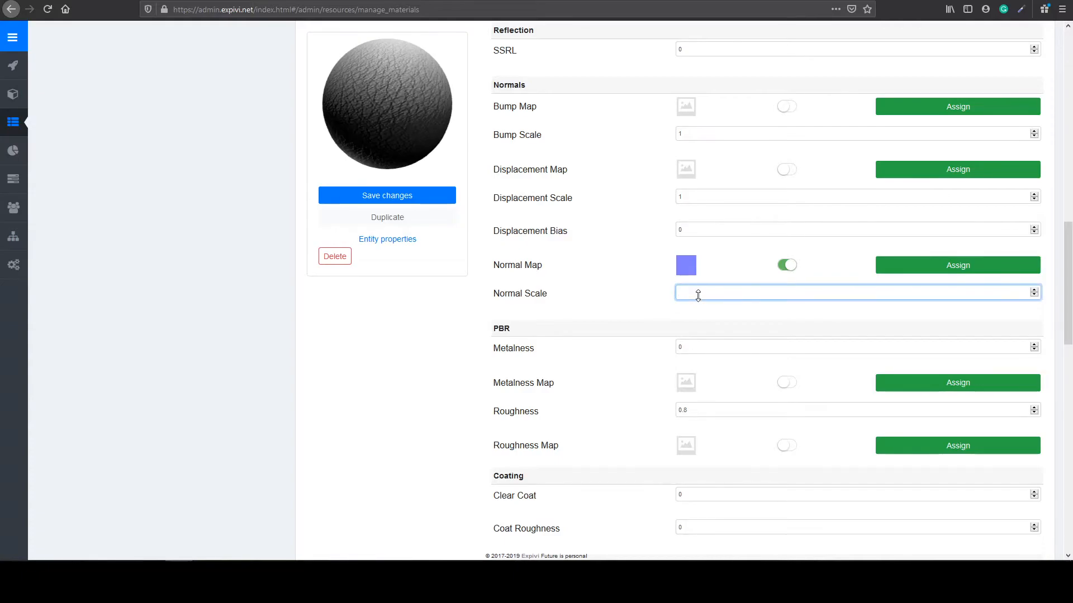
pyautogui.write('0.5')
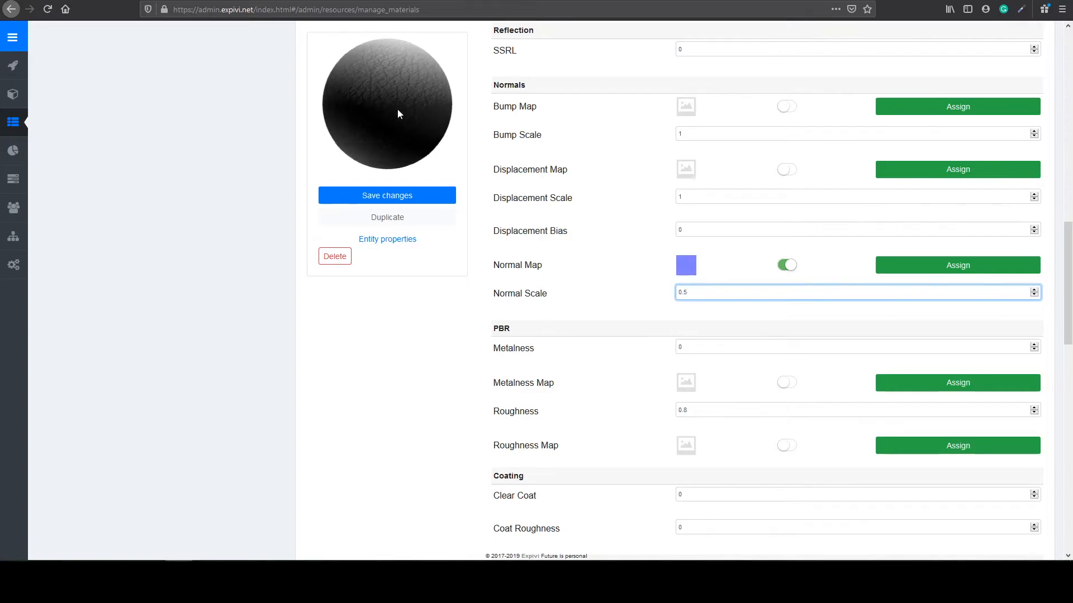
pyautogui.scroll(-3)
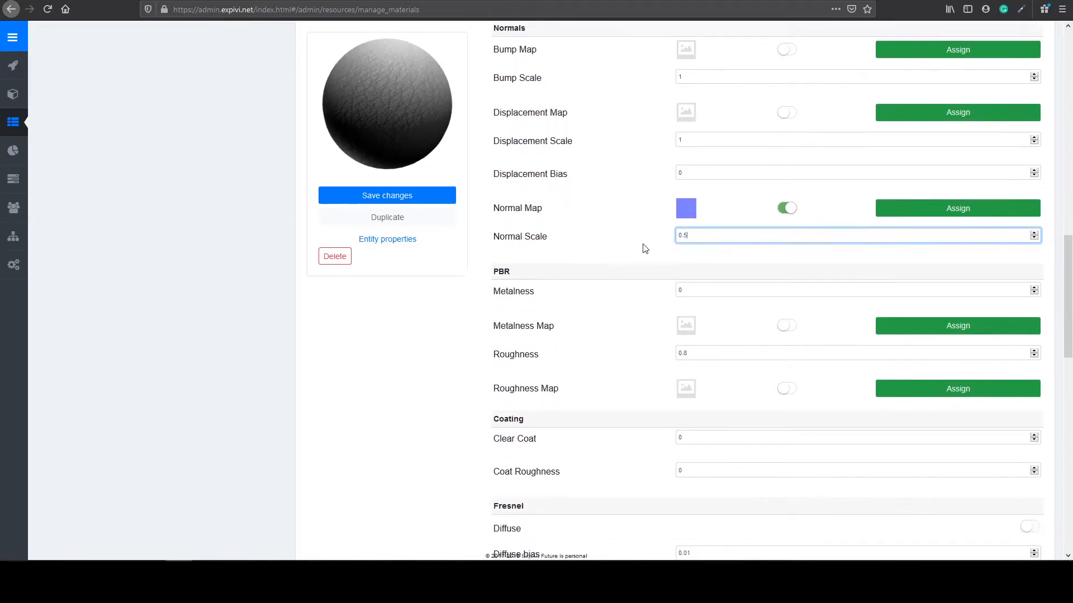
pyautogui.moveTo(675, 371)
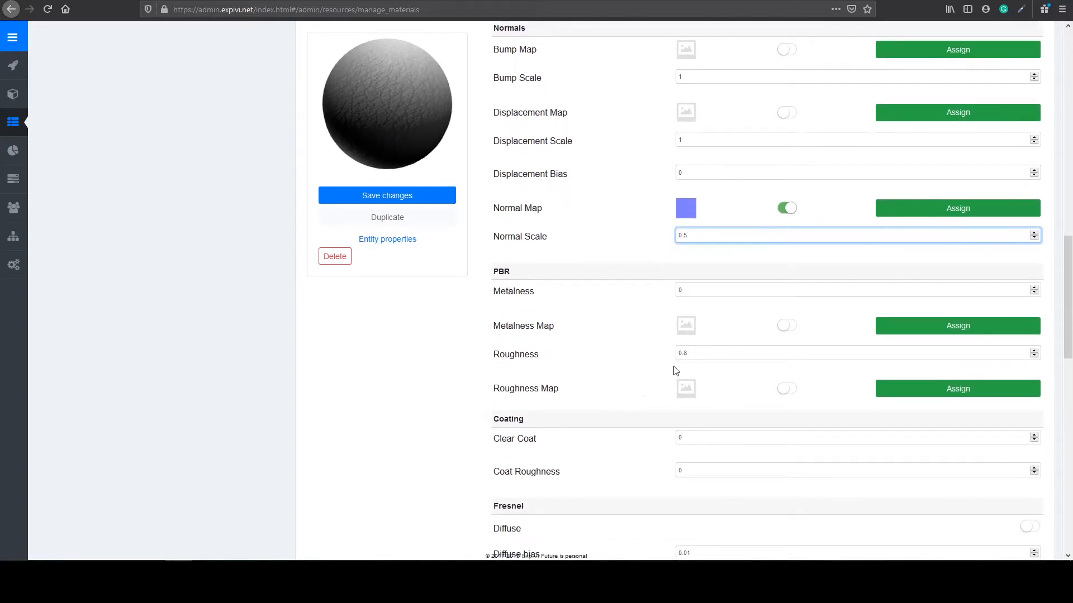
pyautogui.scroll(-3)
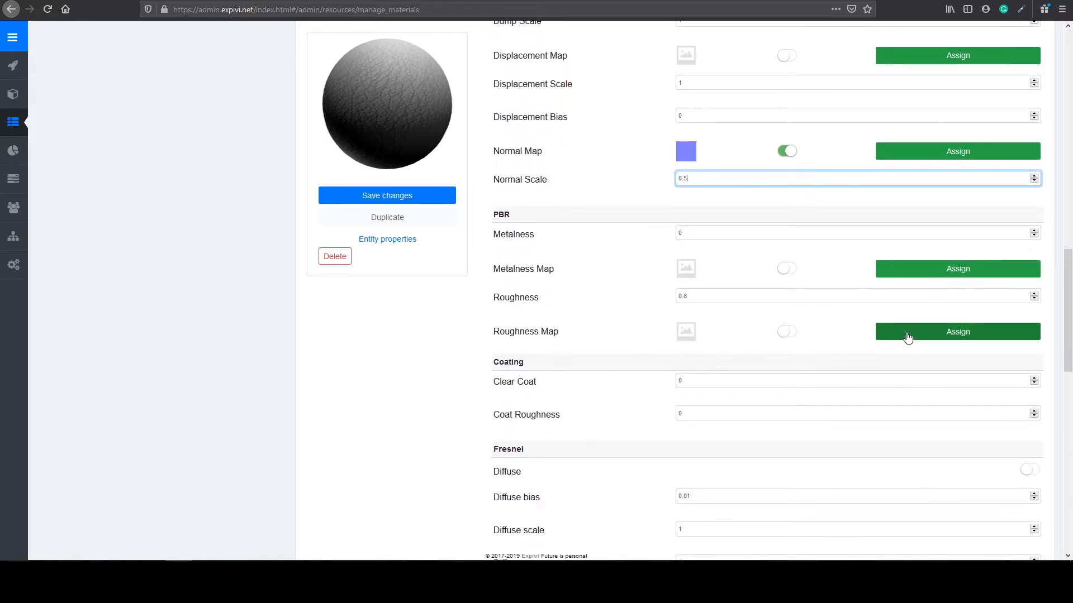
# - Assign the leather roughness texture as Roughness Map and adjust the roughness value
pyautogui.click(957, 331)
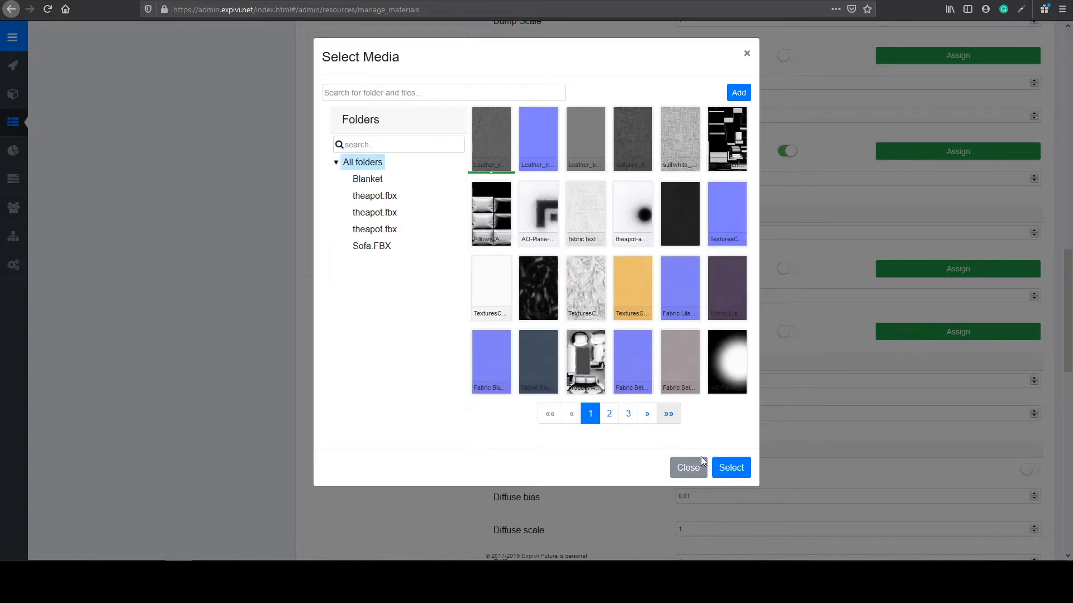
pyautogui.click(688, 467)
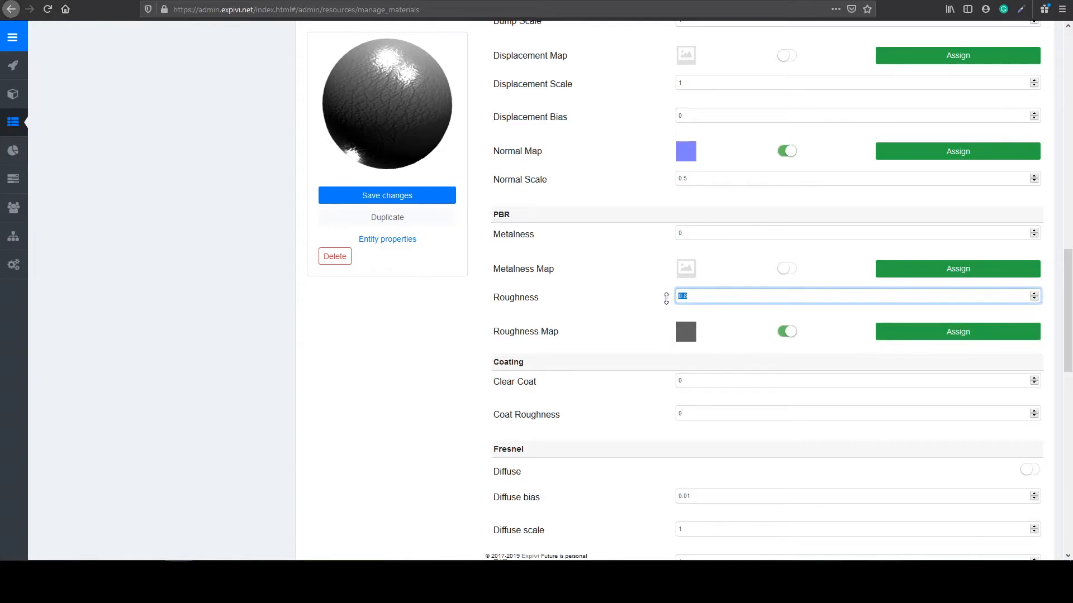
pyautogui.write('1')
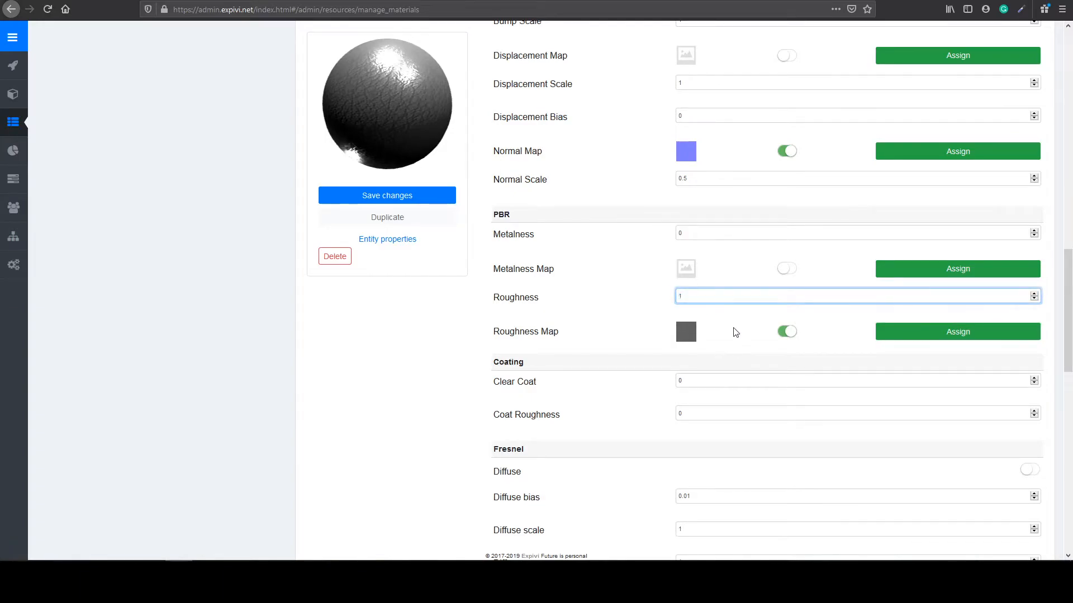
pyautogui.write('.4')
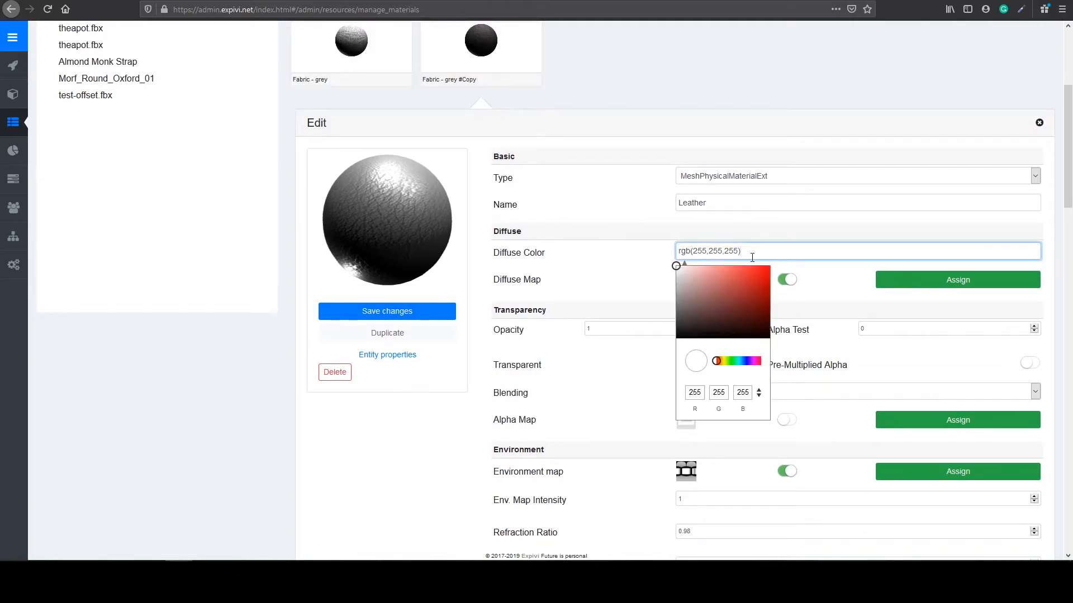
# - Give Leather a brown diffuse colour (161,111,45), save it, and move to the Metal material
pyautogui.click(721, 361)
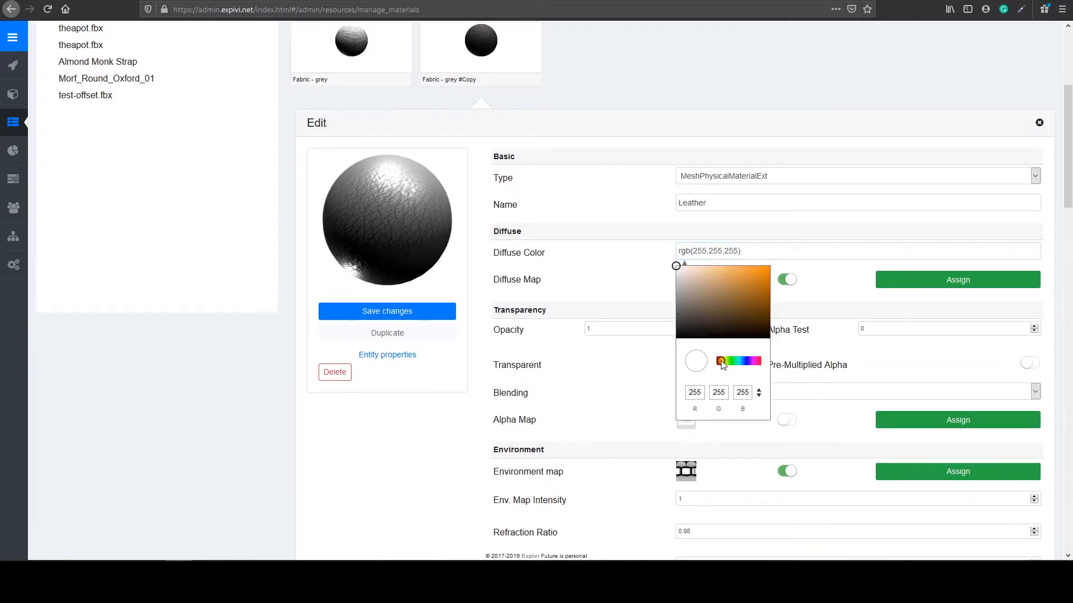
pyautogui.click(745, 295)
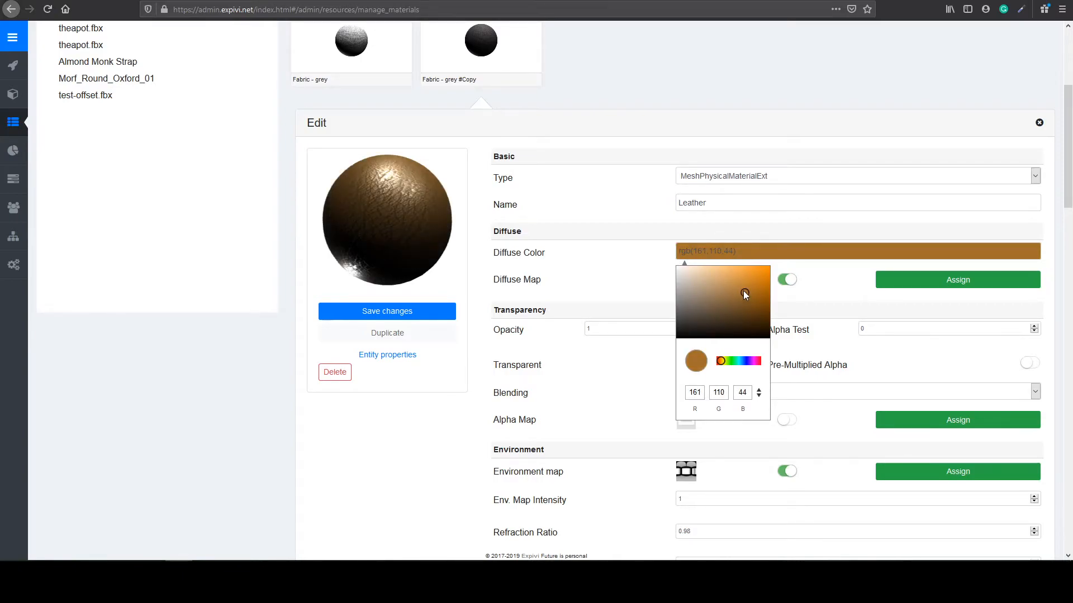
pyautogui.click(386, 312)
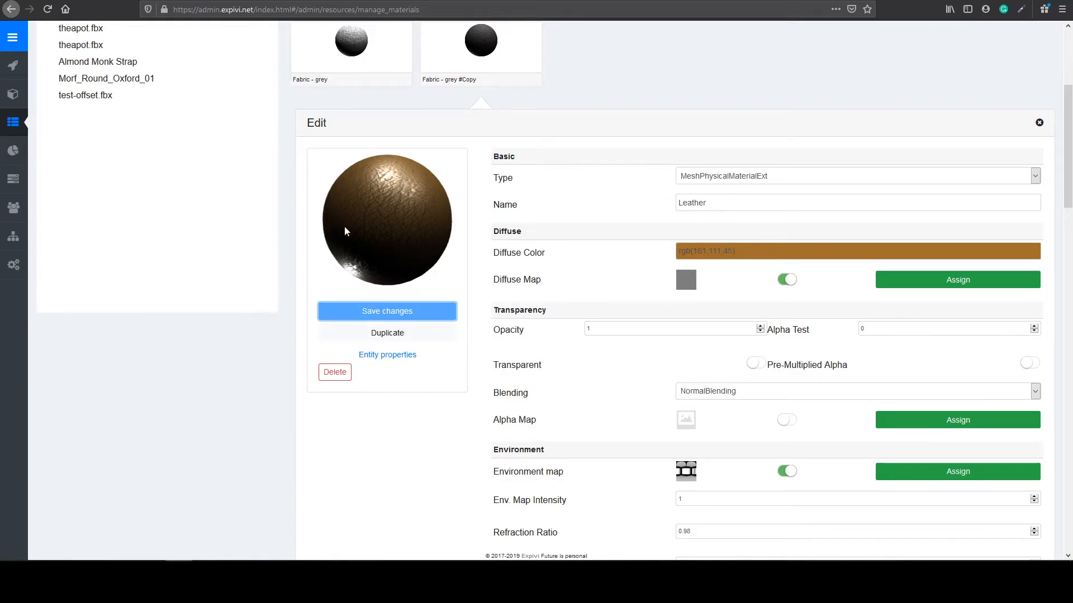
pyautogui.moveTo(461, 245)
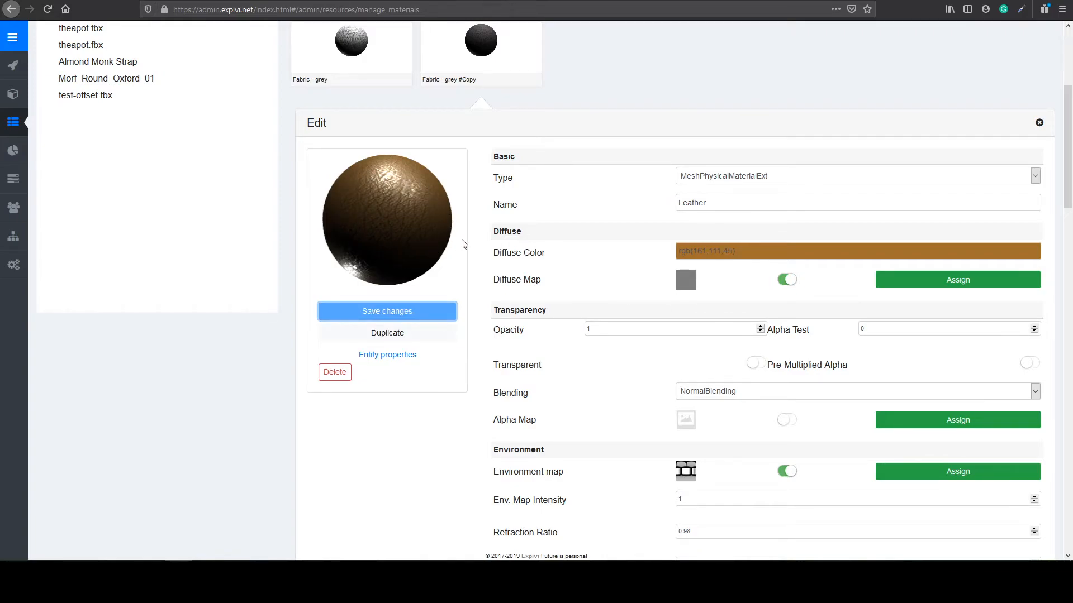
pyautogui.moveTo(587, 283)
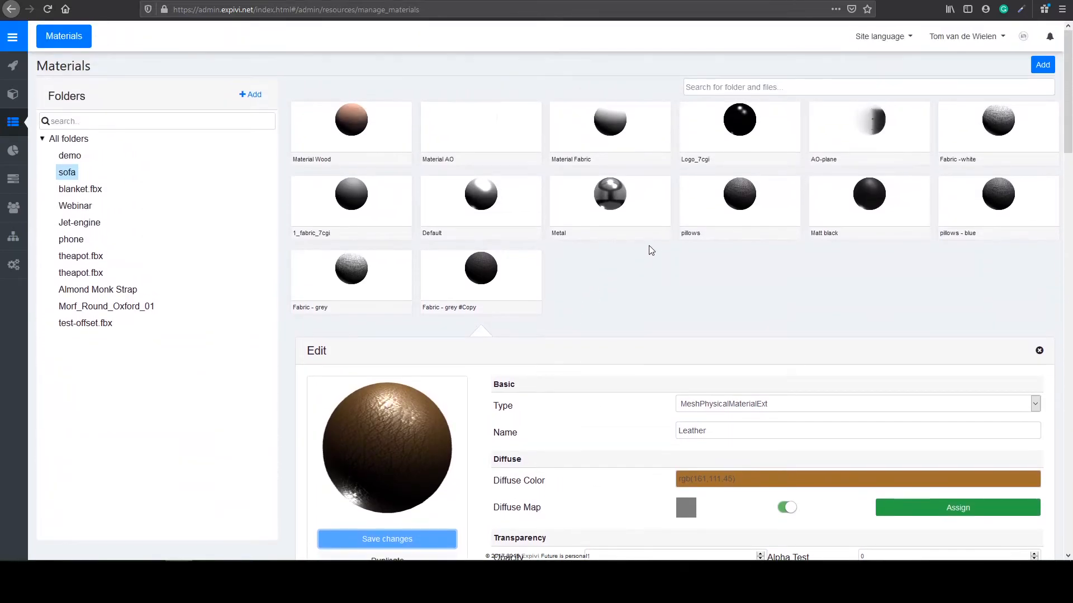
pyautogui.click(608, 193)
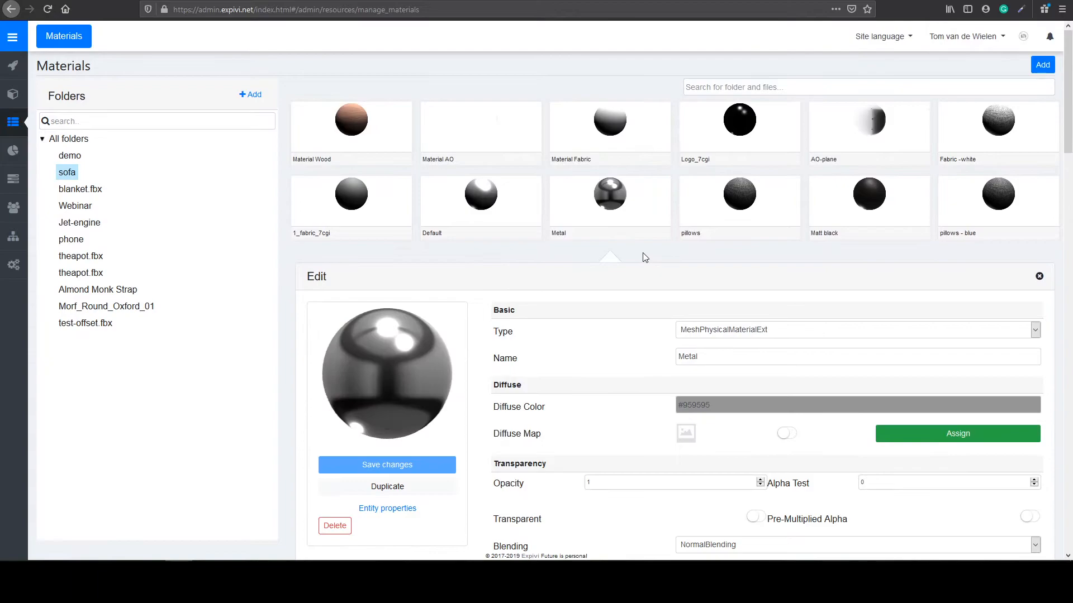
# - Review Metal's PBR settings, then Matt black's metalness 0.88 and roughness 0.6
pyautogui.scroll(-3)
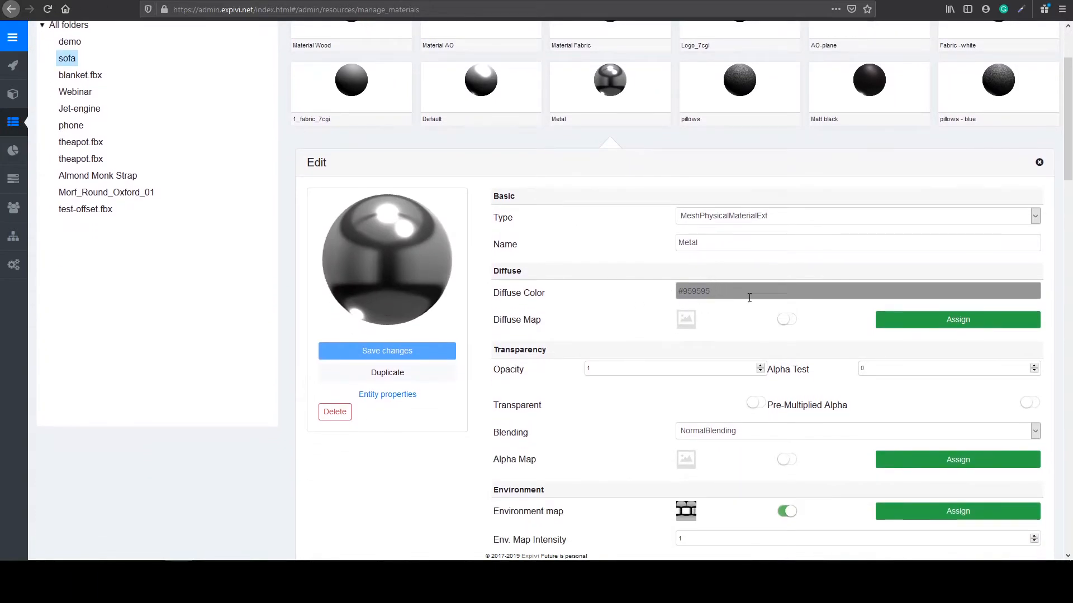
pyautogui.scroll(-3)
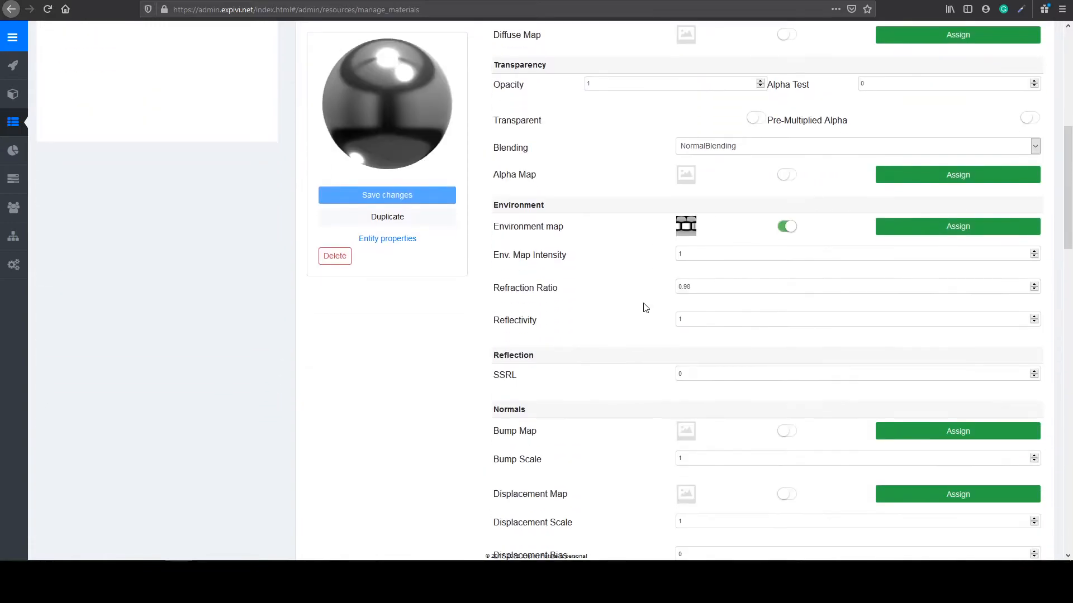
pyautogui.scroll(-3)
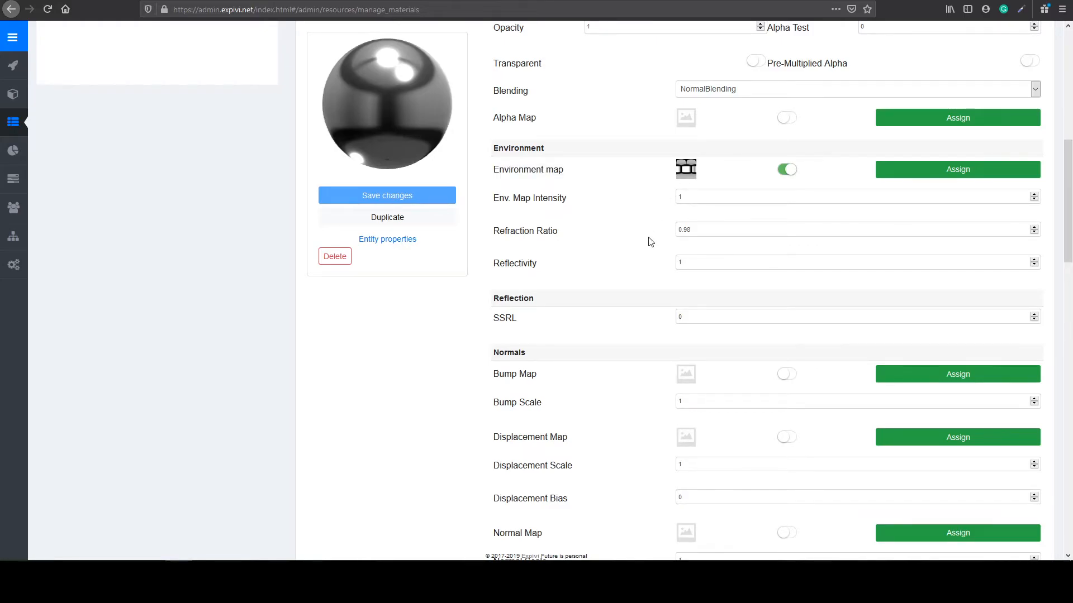
pyautogui.scroll(-3)
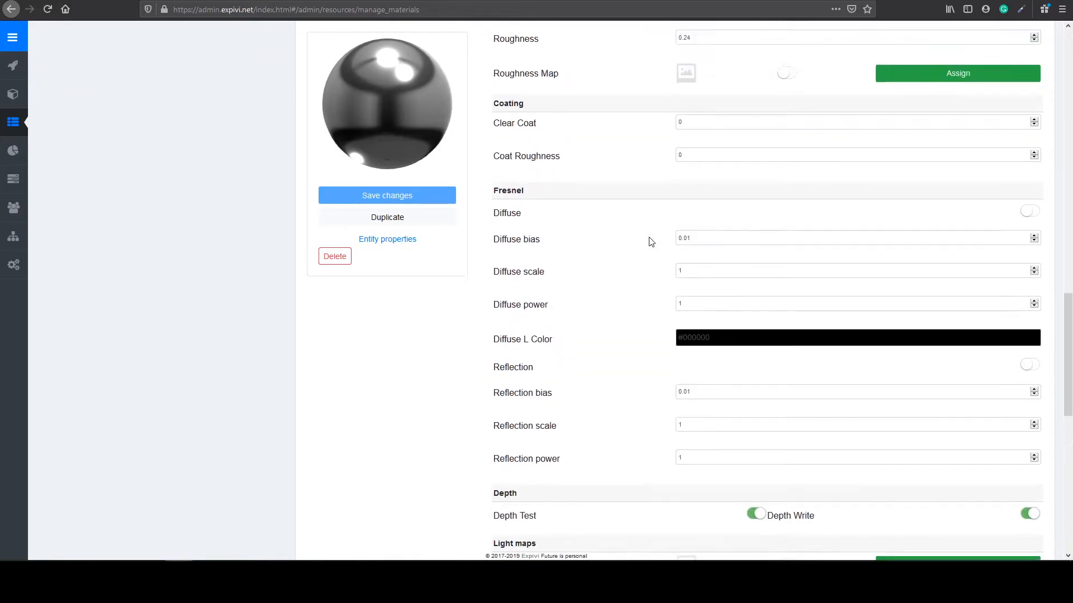
pyautogui.scroll(3)
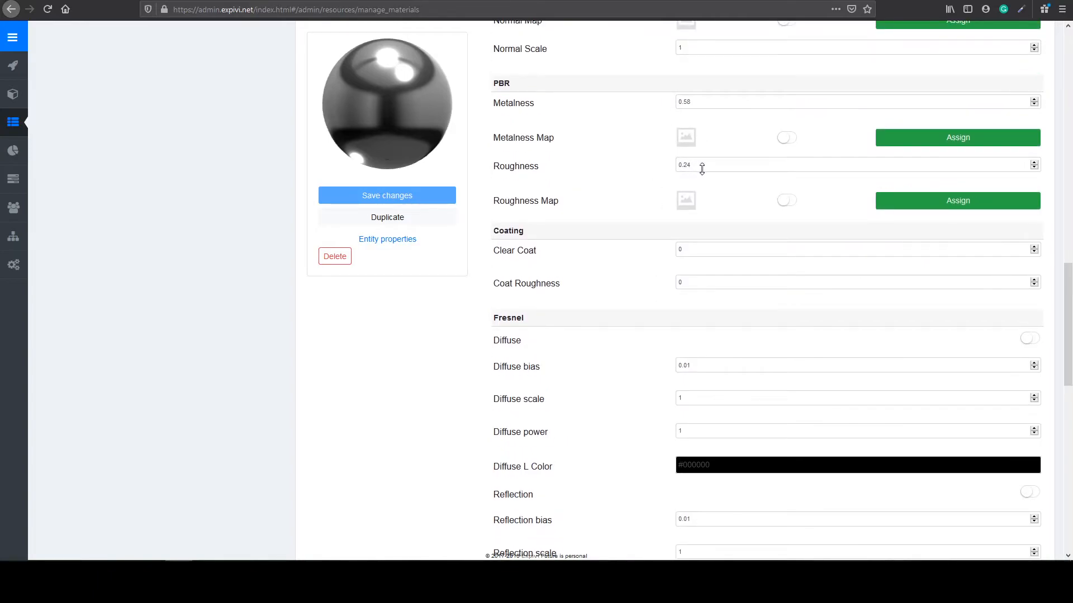
pyautogui.moveTo(619, 109)
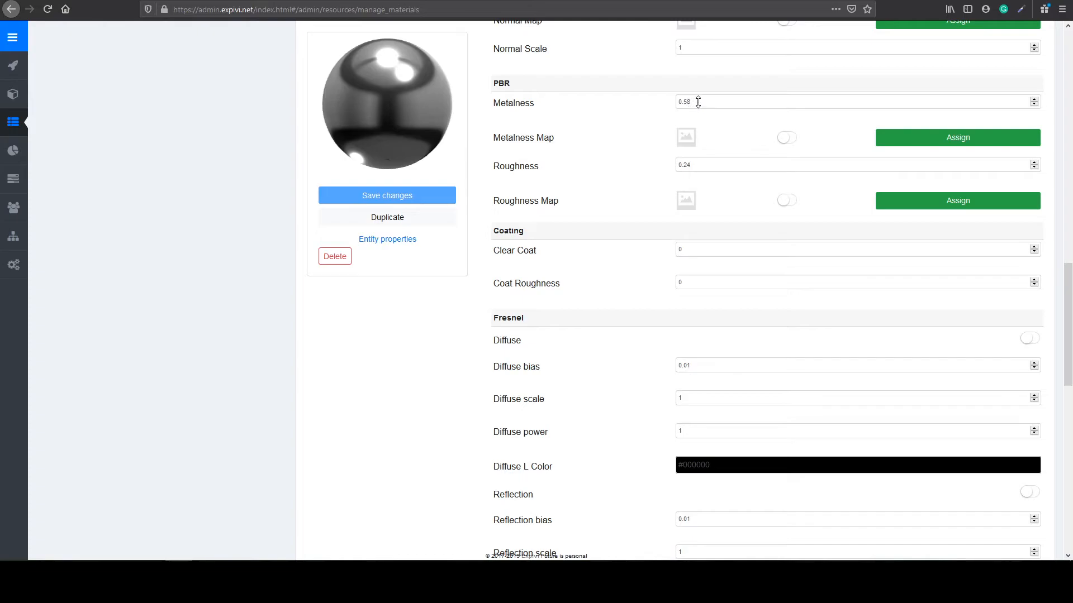
pyautogui.moveTo(545, 112)
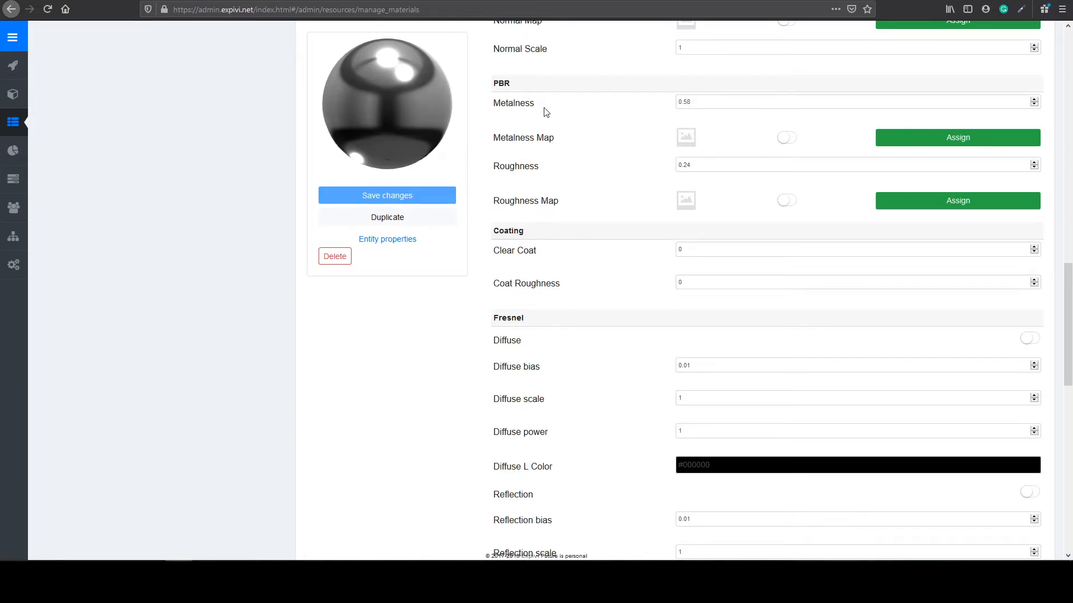
pyautogui.moveTo(434, 102)
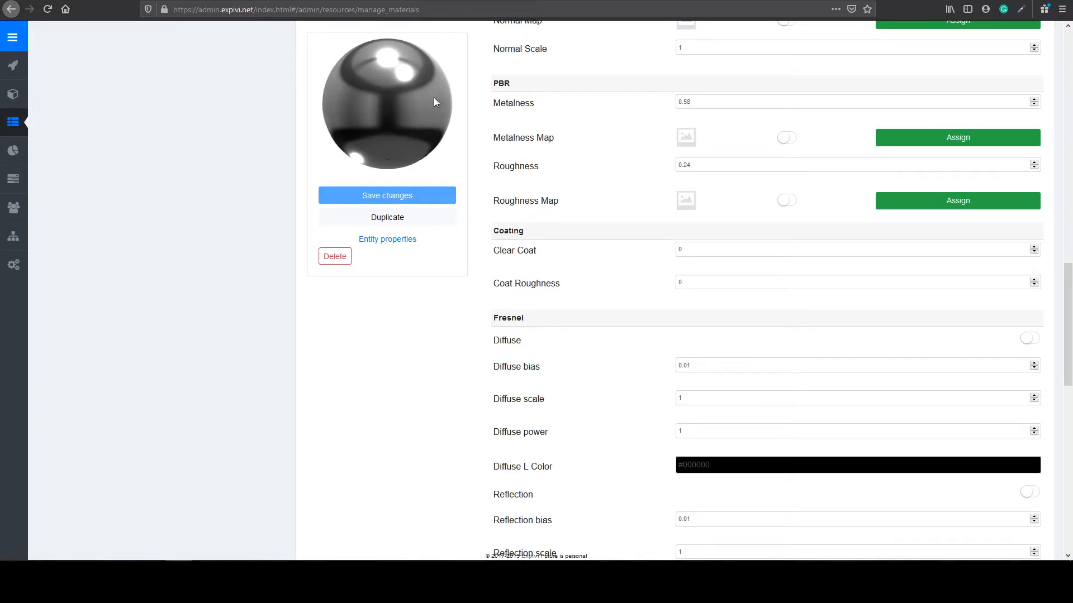
pyautogui.scroll(3)
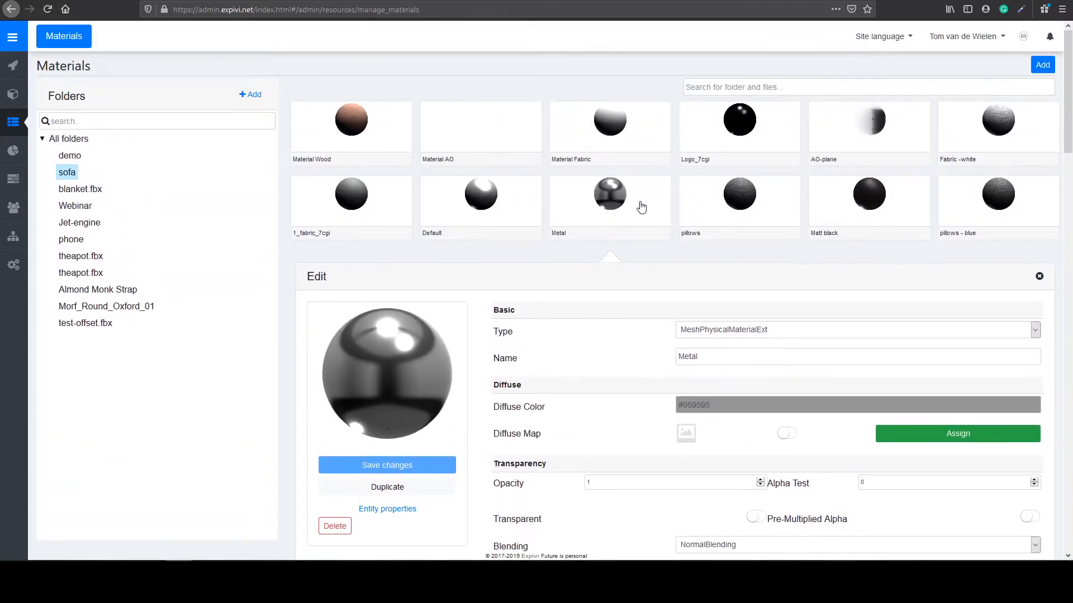
pyautogui.moveTo(847, 212)
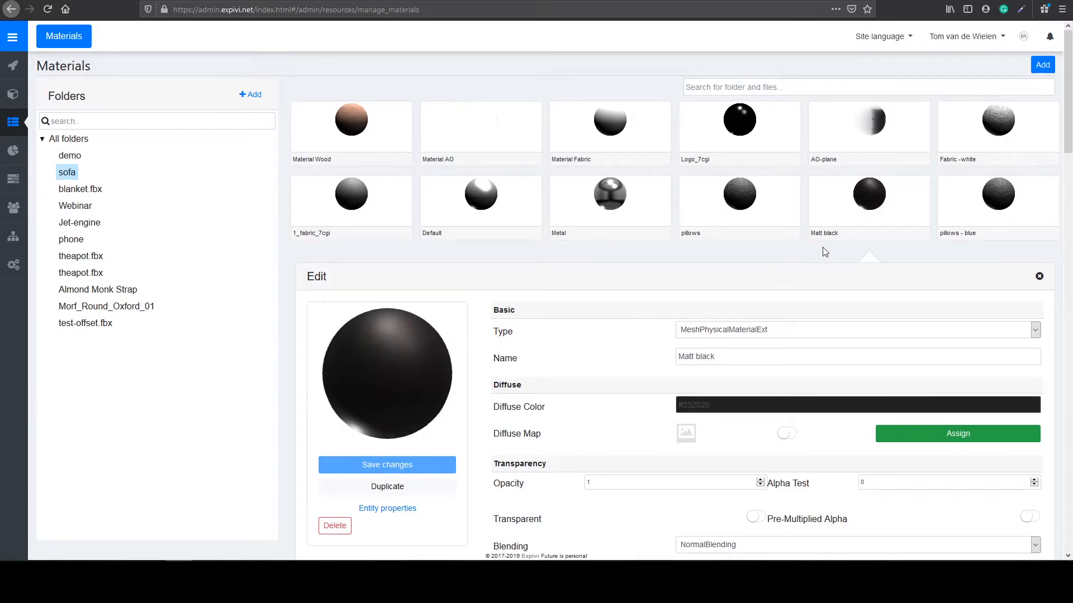
pyautogui.scroll(-3)
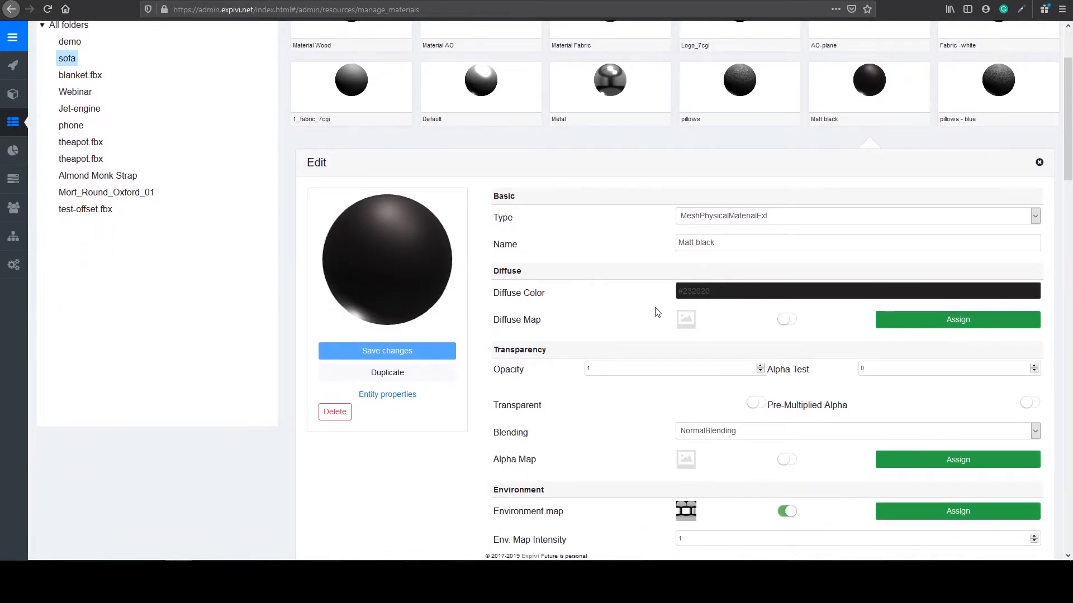
pyautogui.scroll(-3)
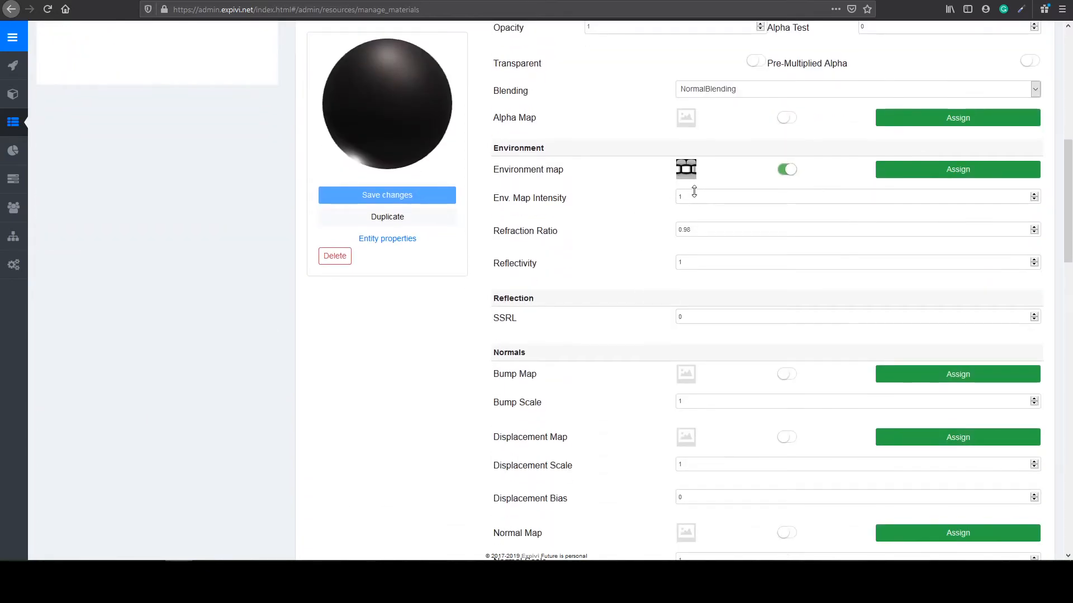
pyautogui.scroll(-3)
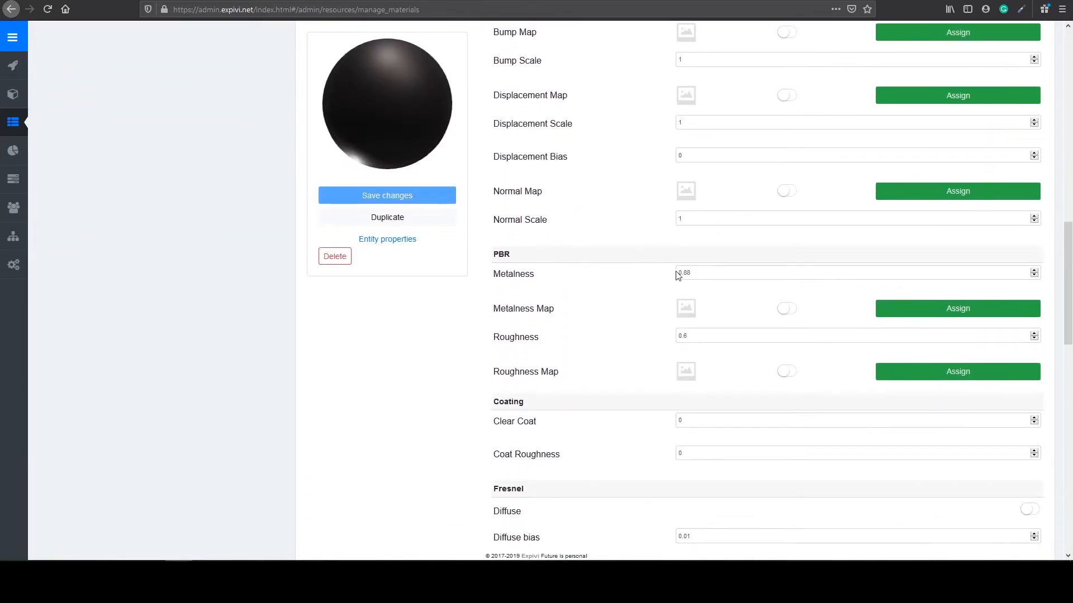
pyautogui.scroll(-3)
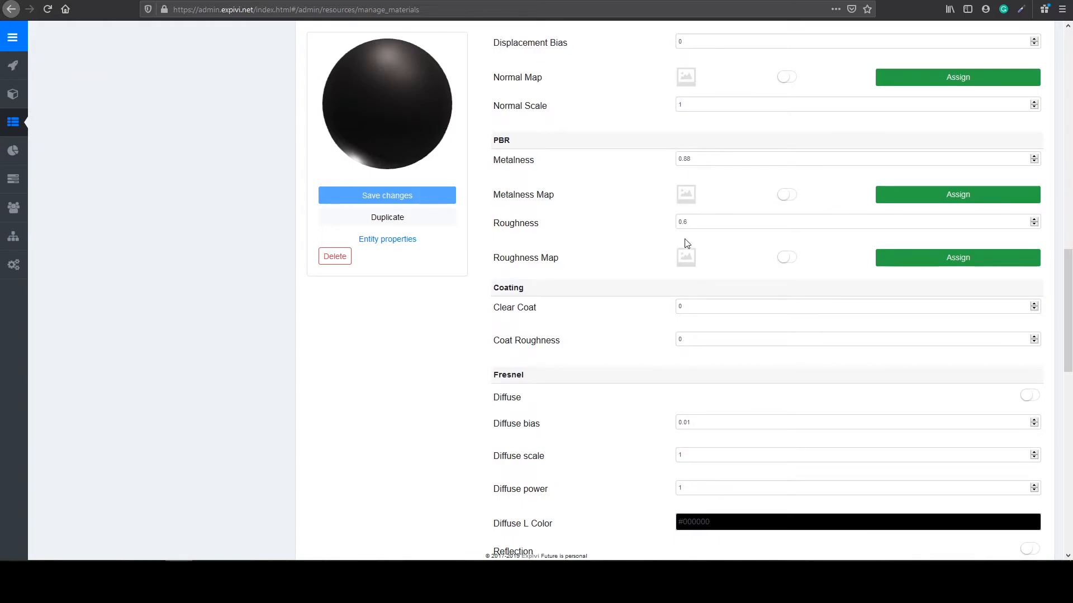
pyautogui.moveTo(470, 140)
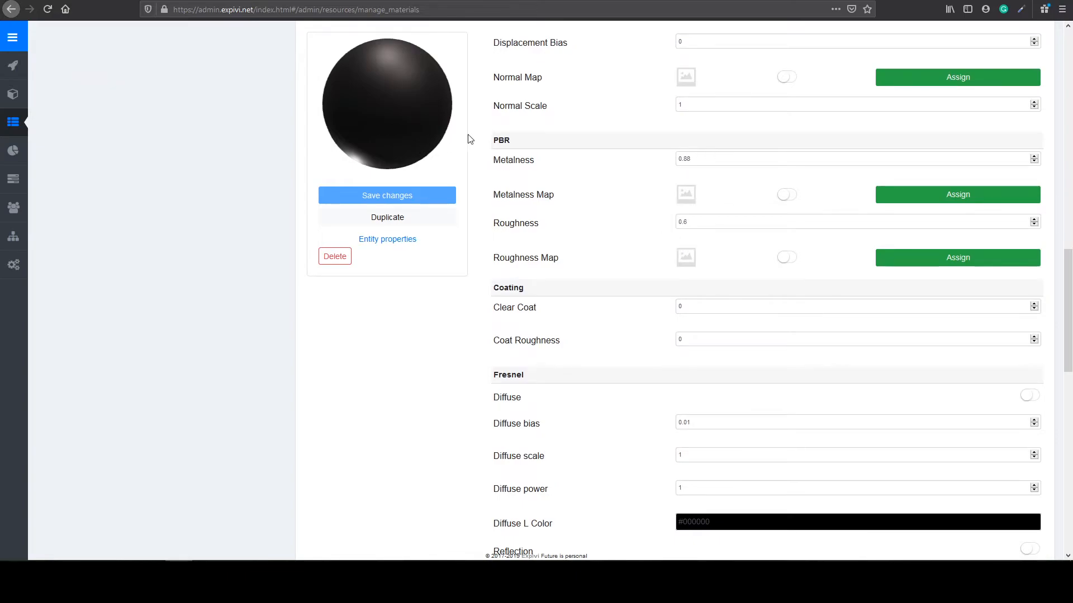
pyautogui.moveTo(405, 66)
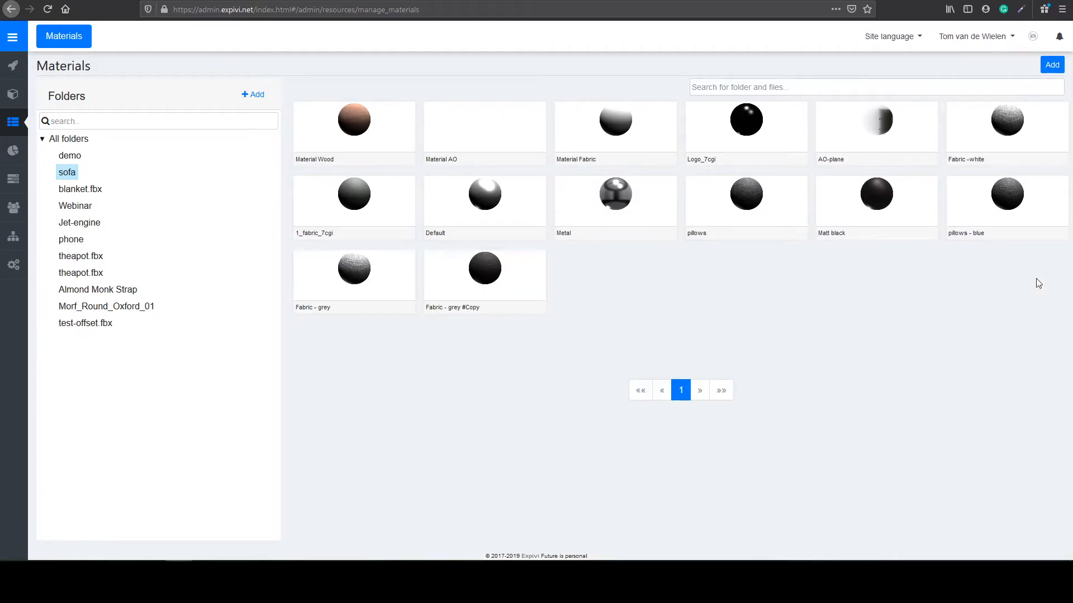
pyautogui.moveTo(475, 284)
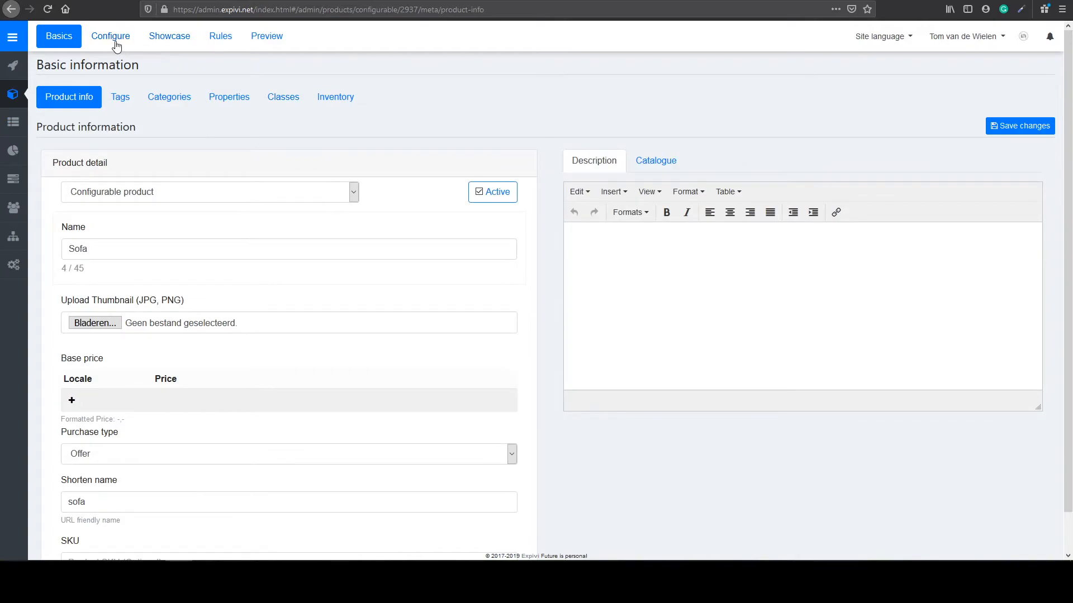
# - Open the Sofa product configurator on its Material groups tab
pyautogui.click(111, 36)
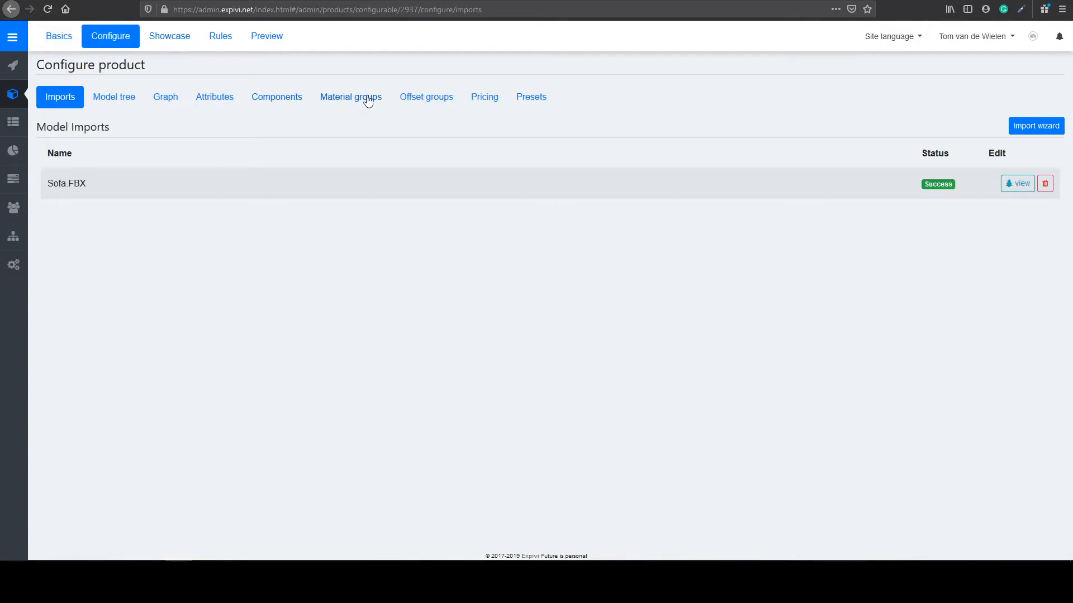
pyautogui.click(350, 96)
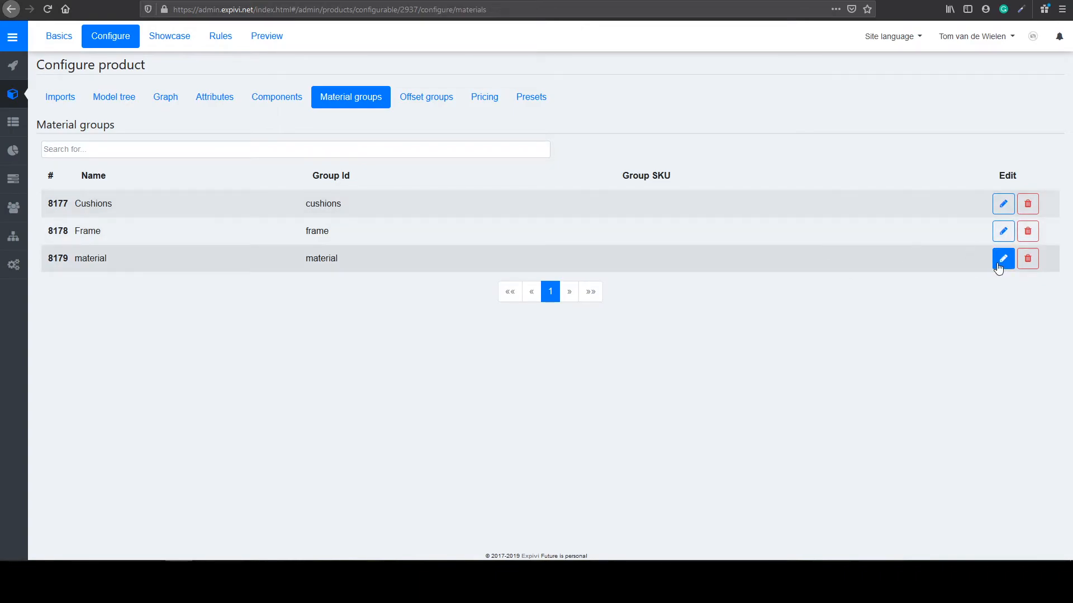
# - Edit the 'material' group and browse the sofa folder to assign Fabric - grey
pyautogui.click(1002, 258)
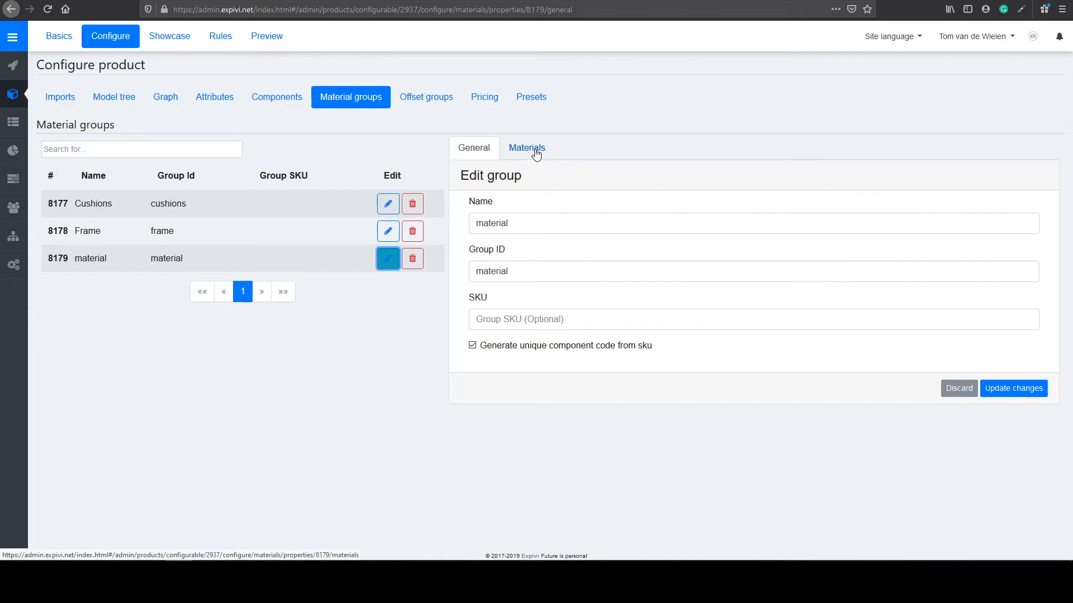
pyautogui.click(526, 147)
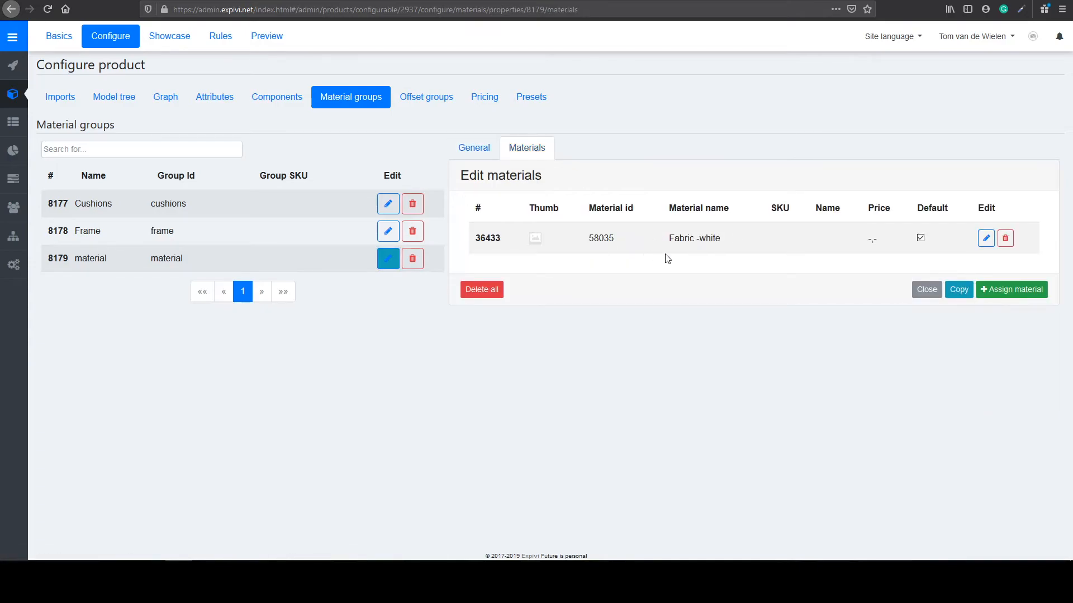
pyautogui.moveTo(752, 270)
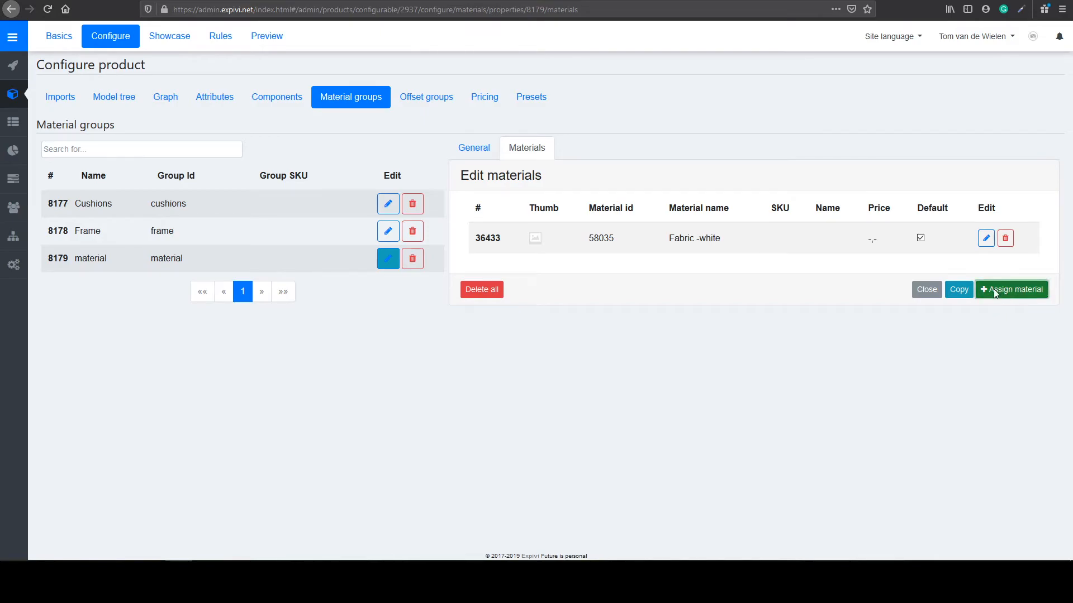
pyautogui.click(1011, 289)
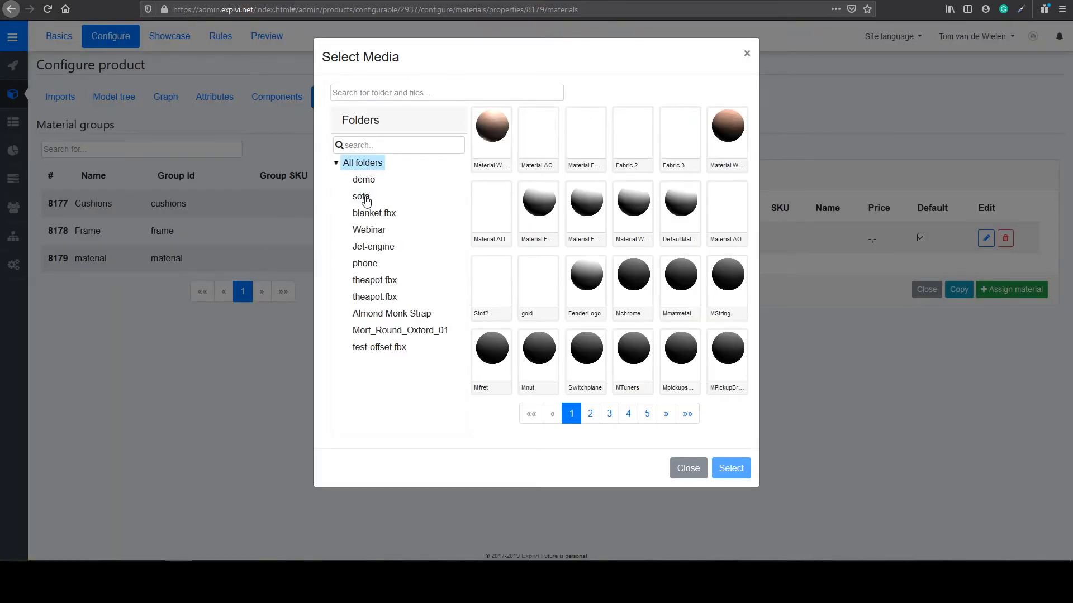
pyautogui.click(360, 196)
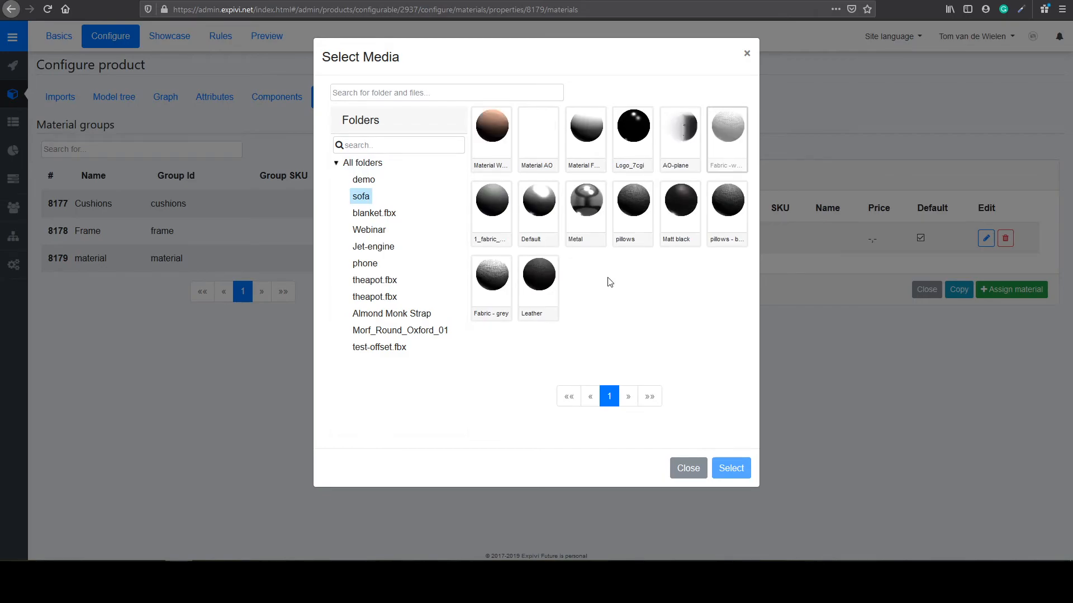
pyautogui.moveTo(496, 277)
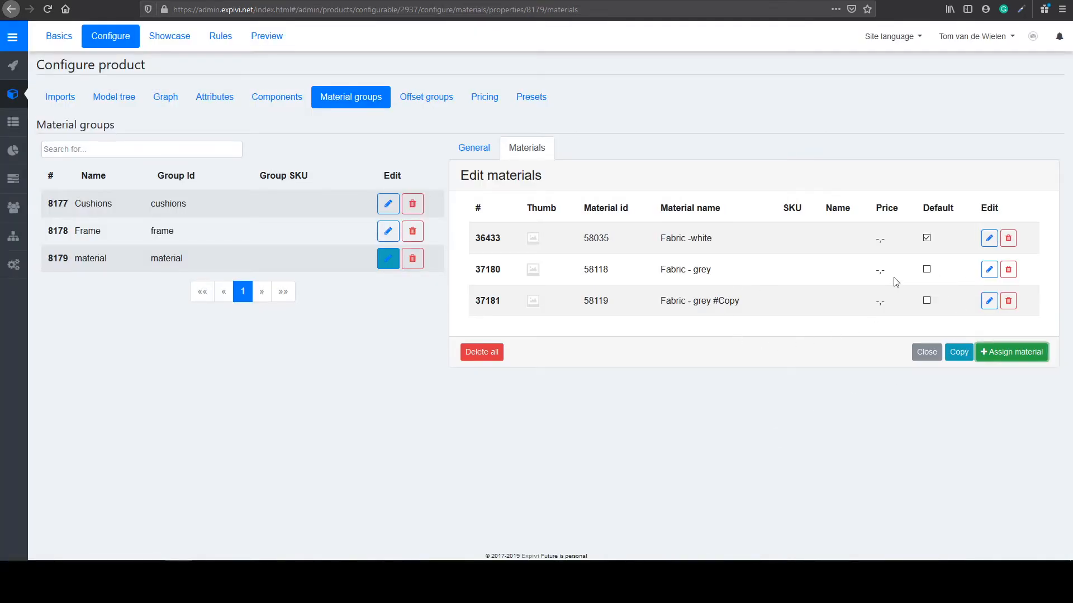
pyautogui.moveTo(507, 230)
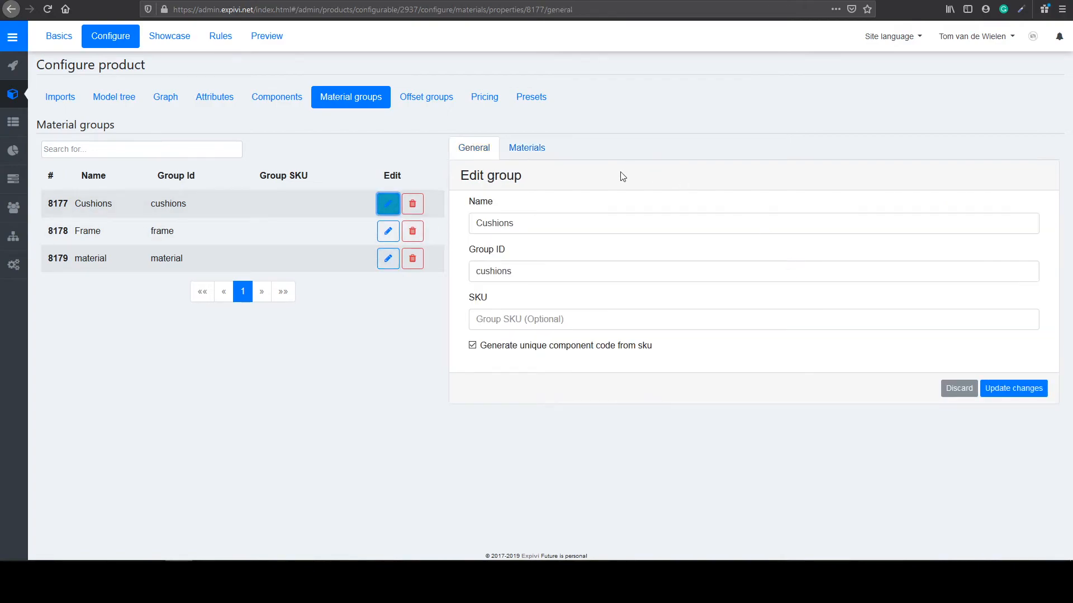
# - Assign the 'pillows - blue' material from the sofa folder to the Cushions group
pyautogui.click(526, 147)
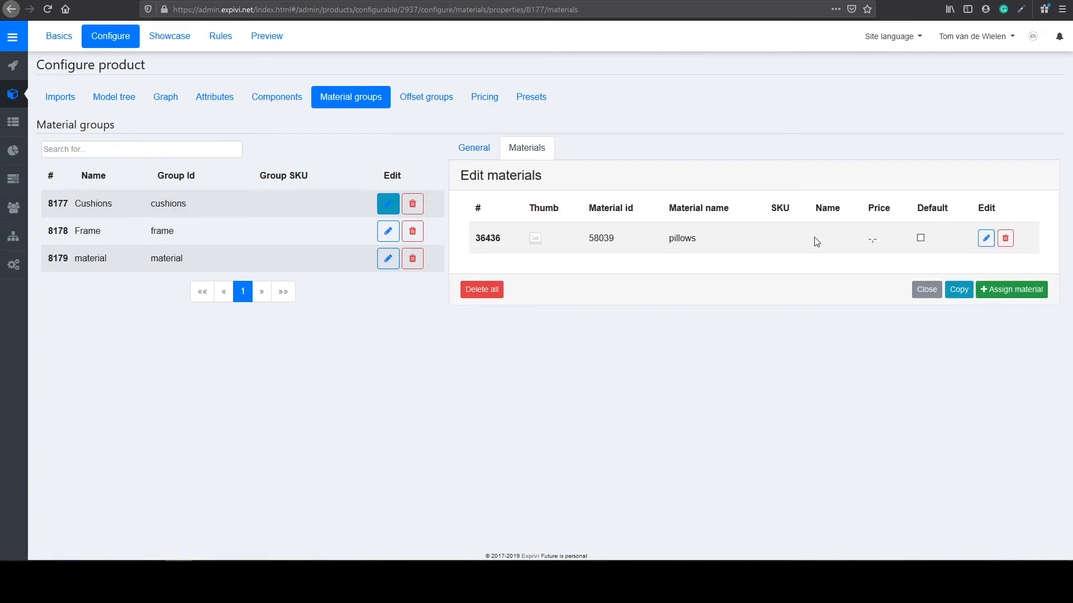
pyautogui.click(535, 238)
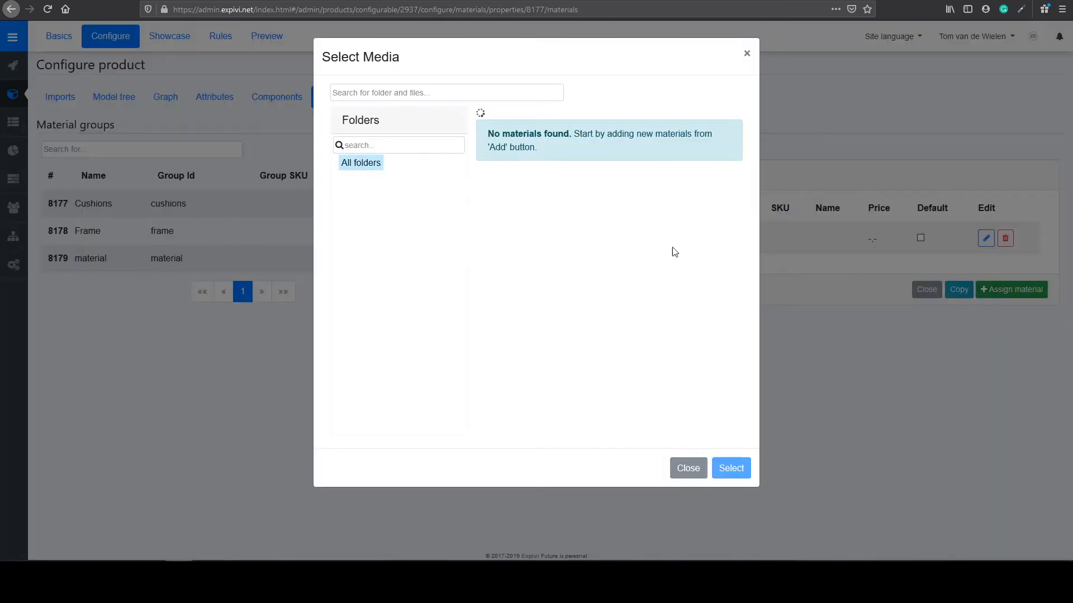
pyautogui.click(361, 164)
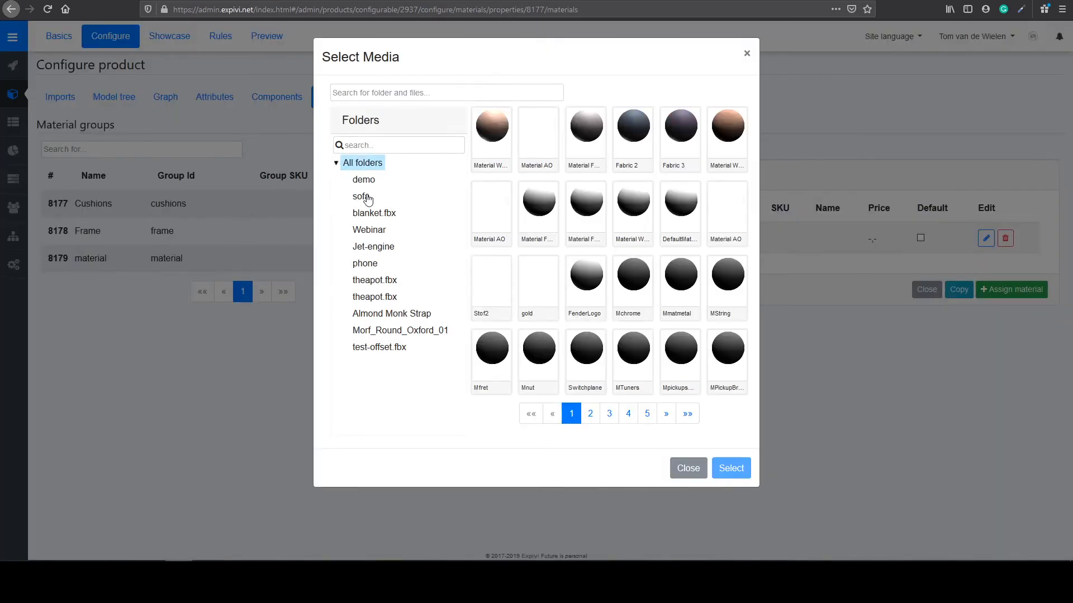
pyautogui.click(361, 197)
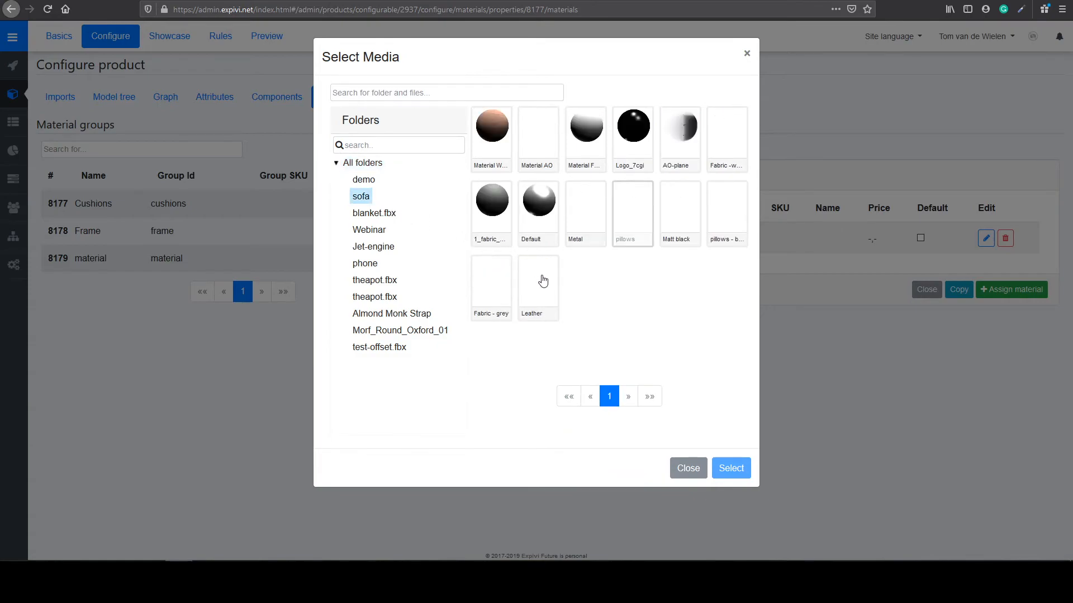
pyautogui.click(726, 200)
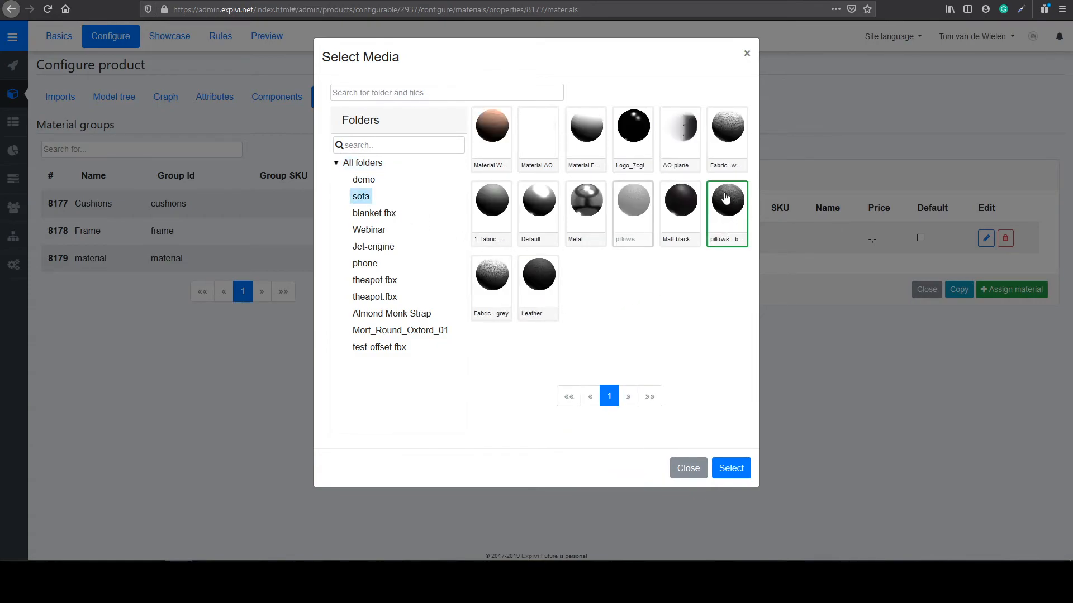
pyautogui.click(730, 468)
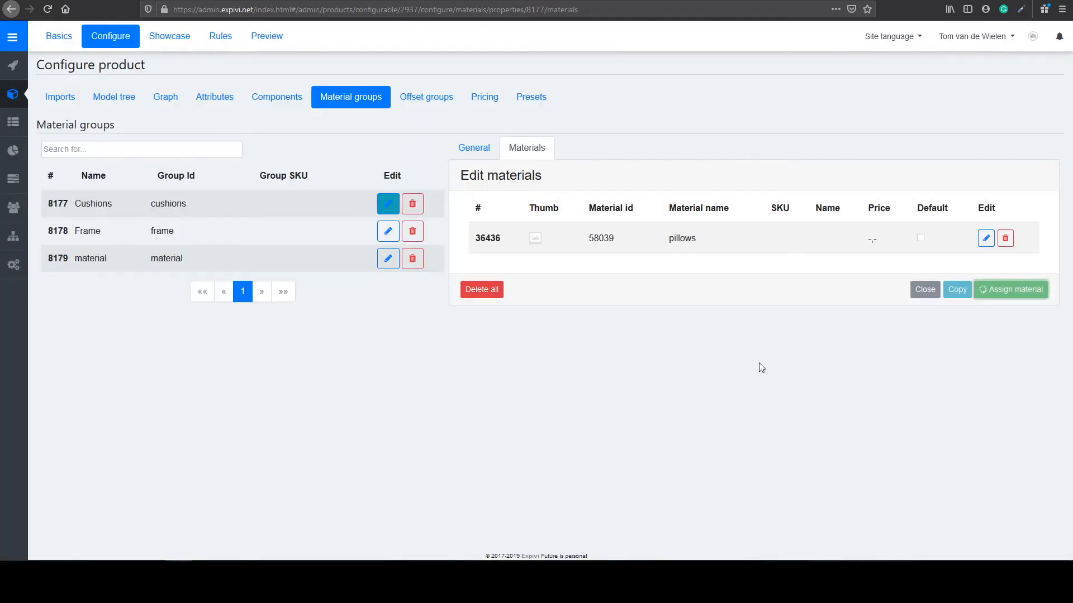
# - Close Cushions and show the Frame group's Metal and Matt black materials
pyautogui.click(1011, 288)
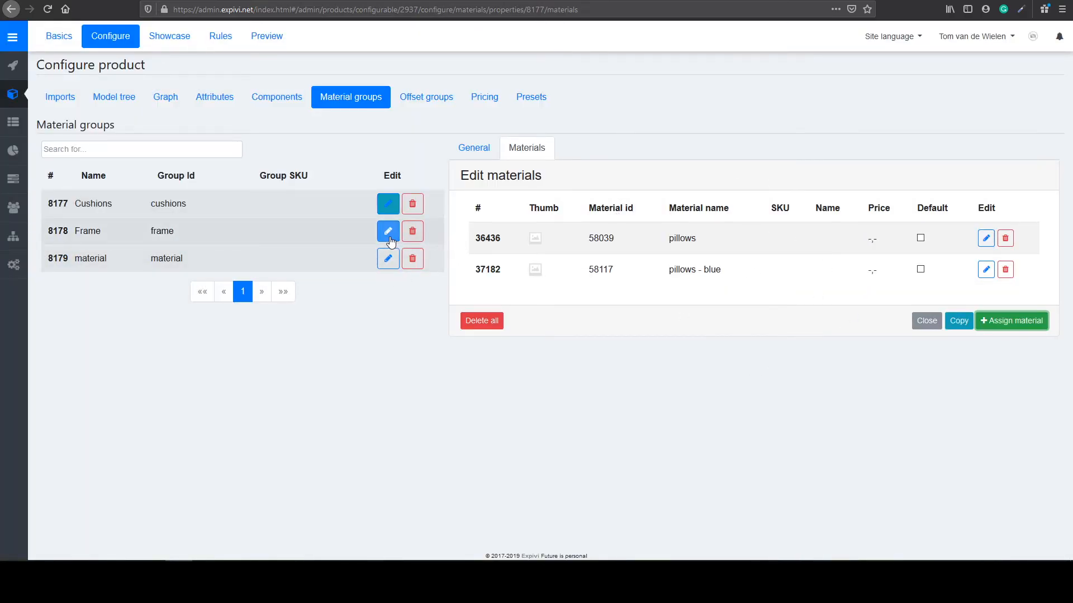
pyautogui.click(388, 230)
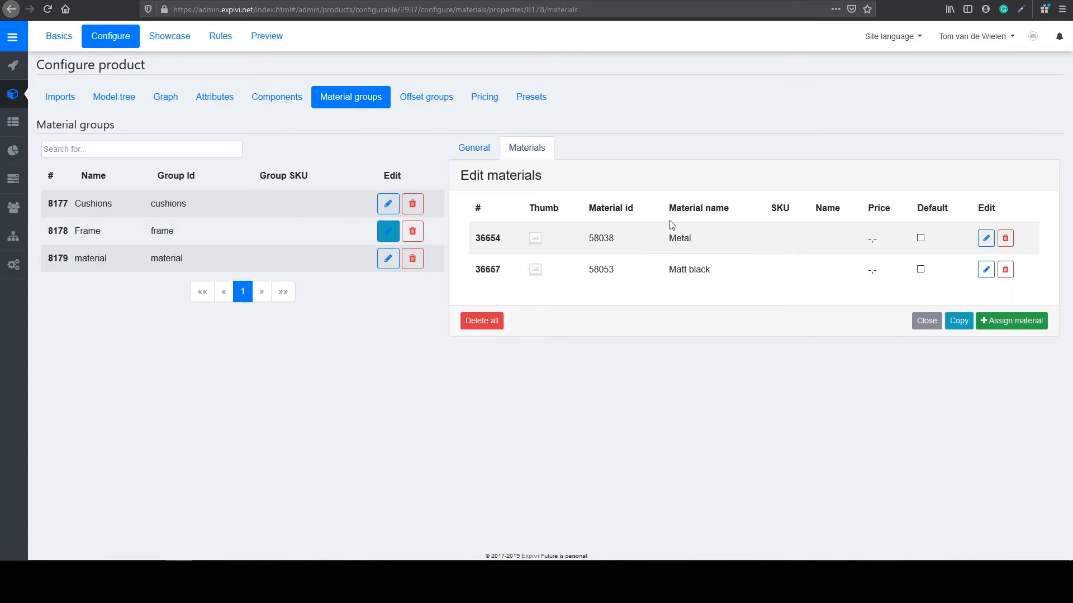
pyautogui.moveTo(650, 269)
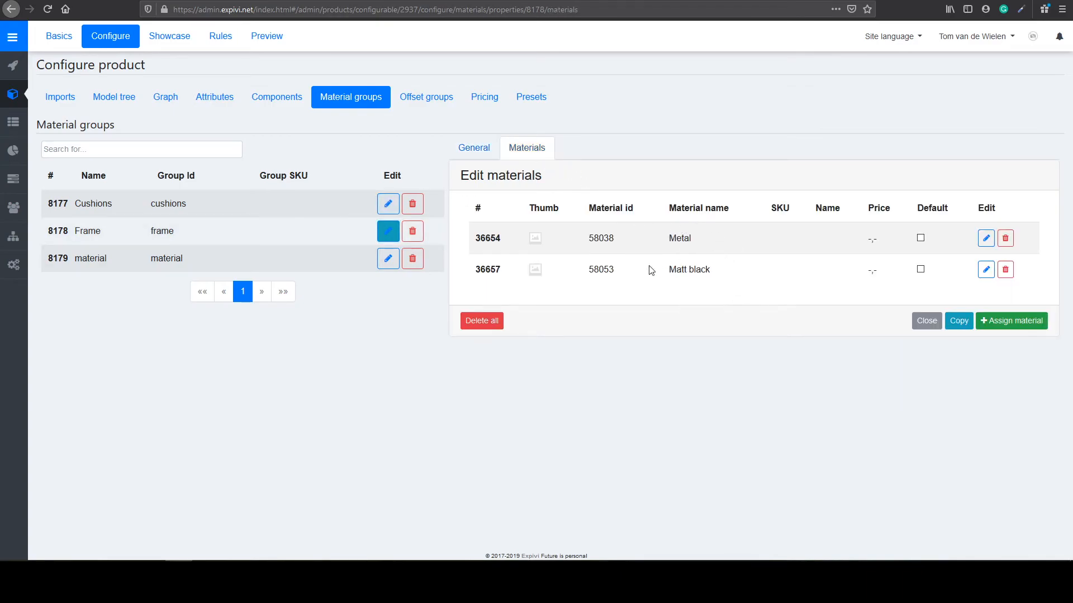
pyautogui.moveTo(673, 282)
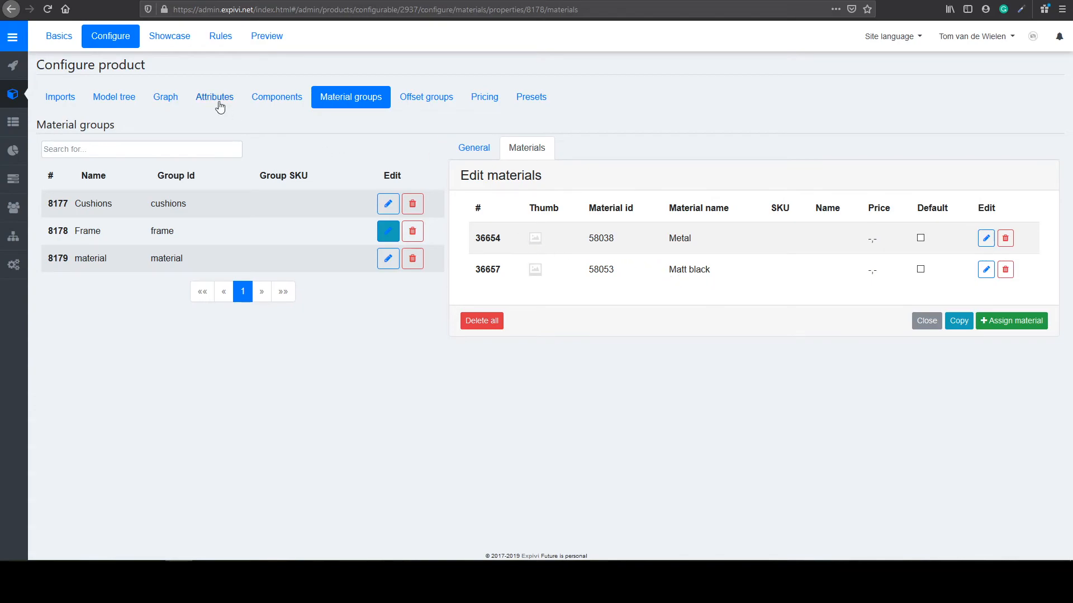
pyautogui.moveTo(214, 96)
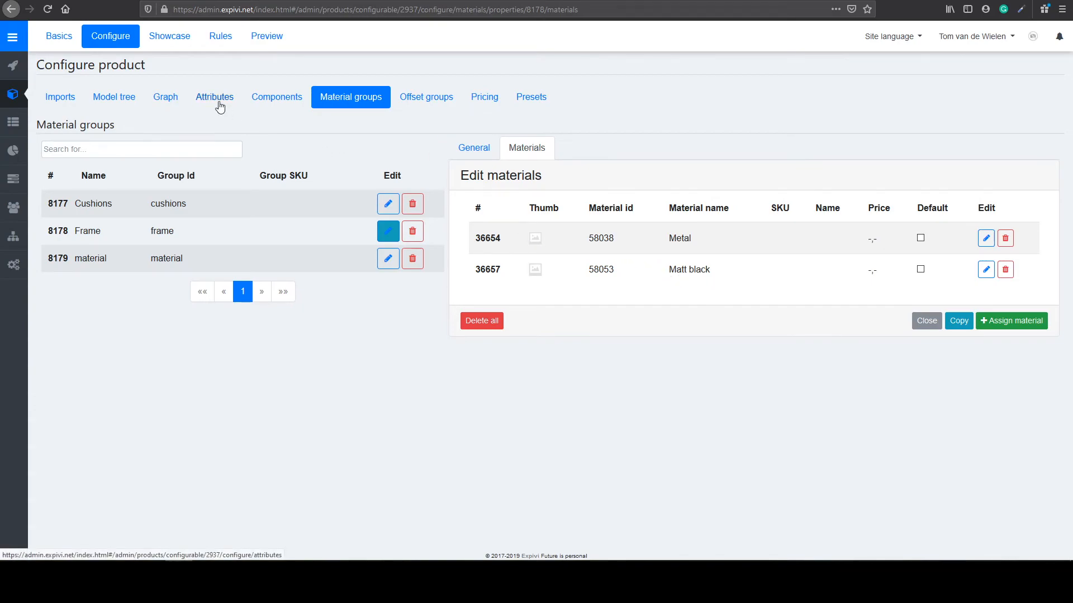
# - Start a new matgroup attribute on the Attributes list, then dismiss the form
pyautogui.click(214, 96)
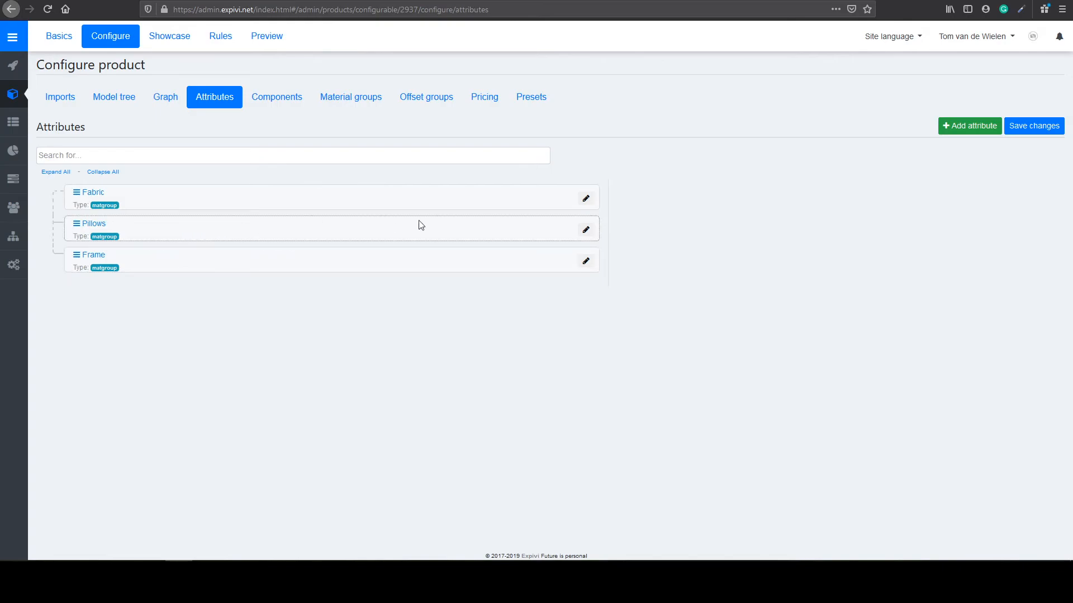
pyautogui.click(968, 127)
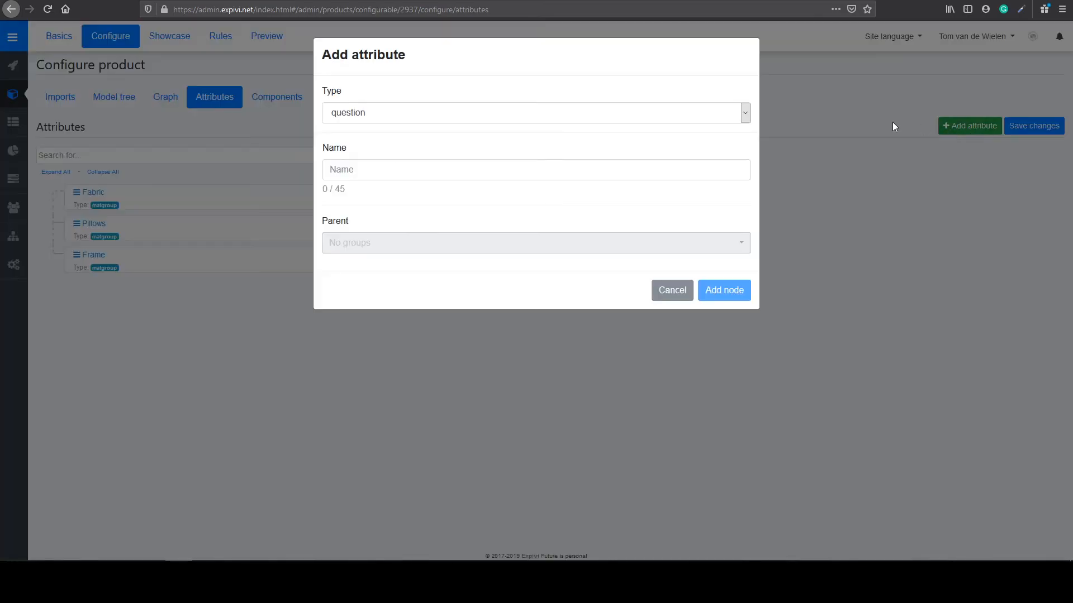
pyautogui.click(534, 112)
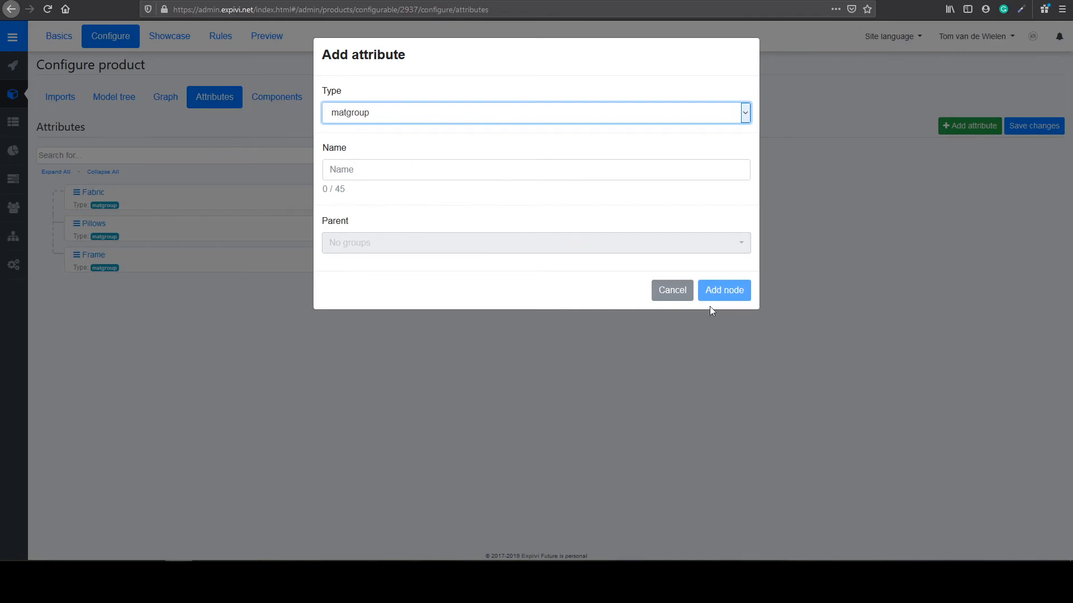
pyautogui.click(672, 291)
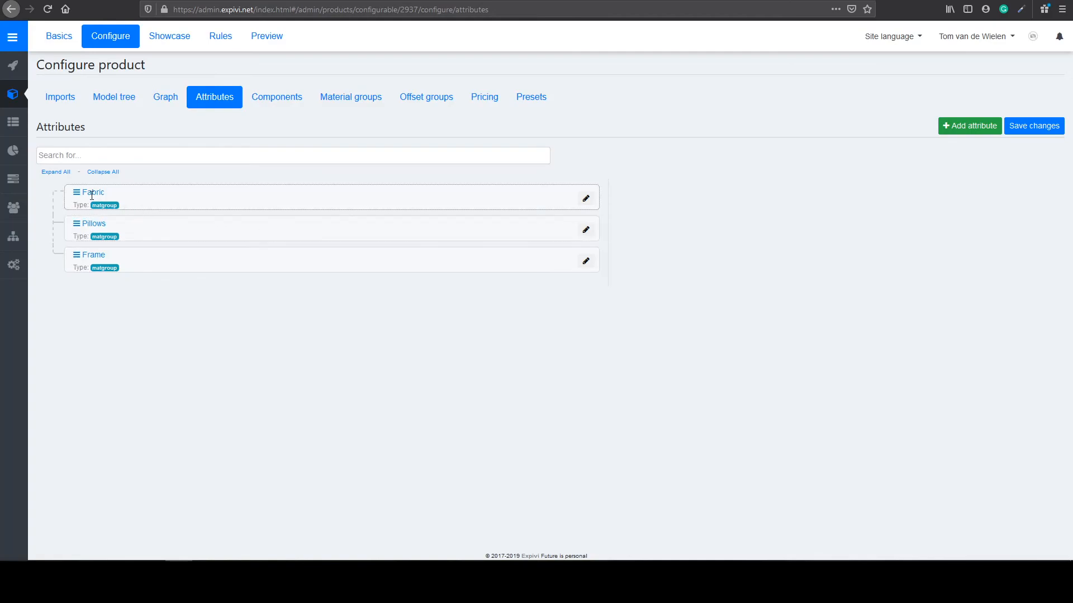
pyautogui.moveTo(129, 225)
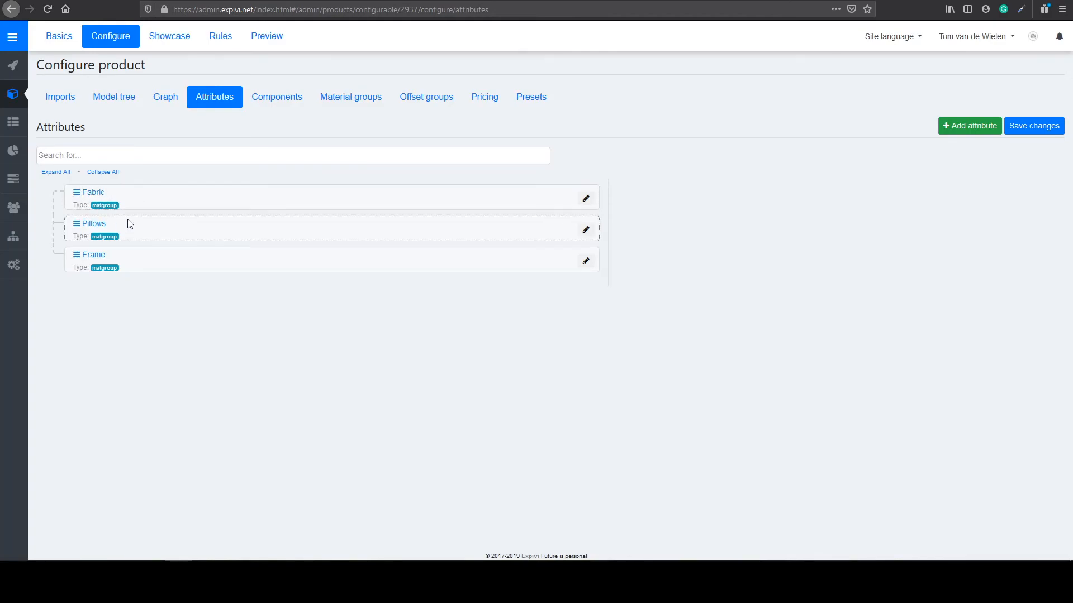
# - Link the Fabric attribute to the 'material' material group
pyautogui.click(584, 199)
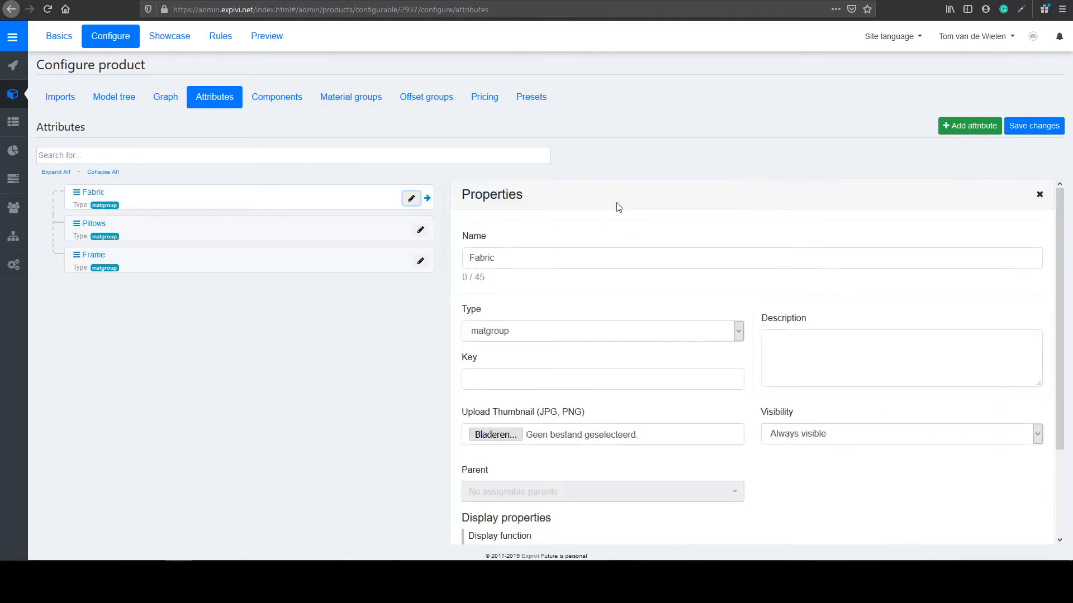
pyautogui.scroll(-3)
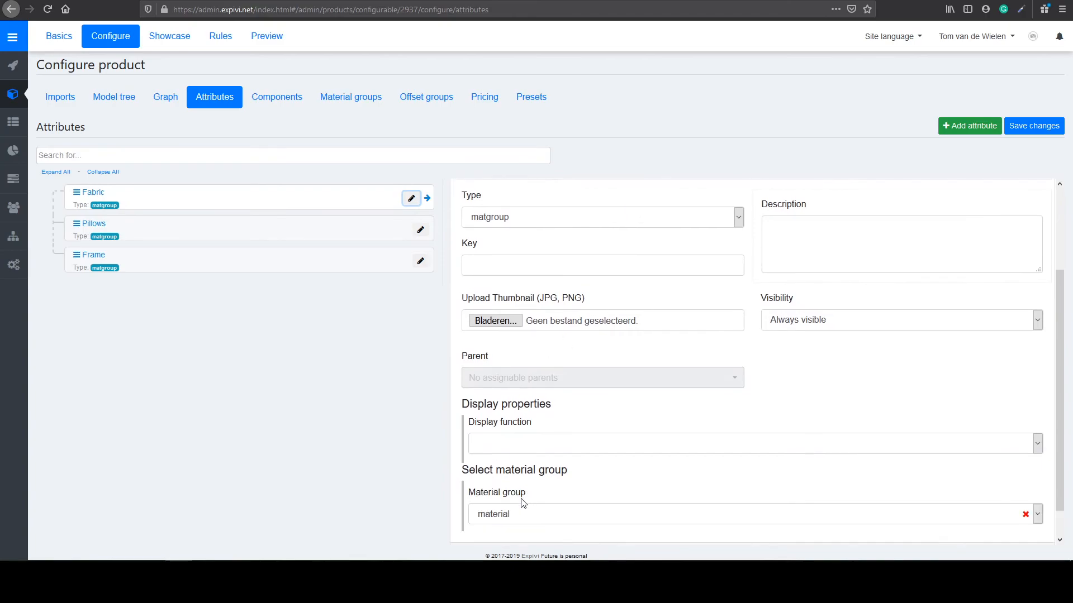
pyautogui.scroll(-3)
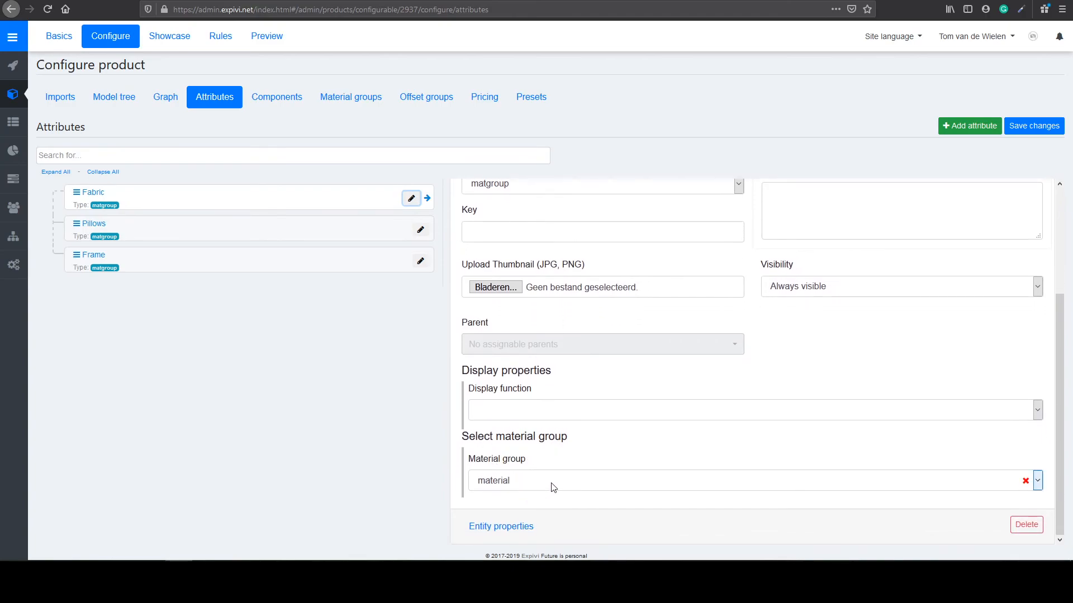
pyautogui.click(752, 481)
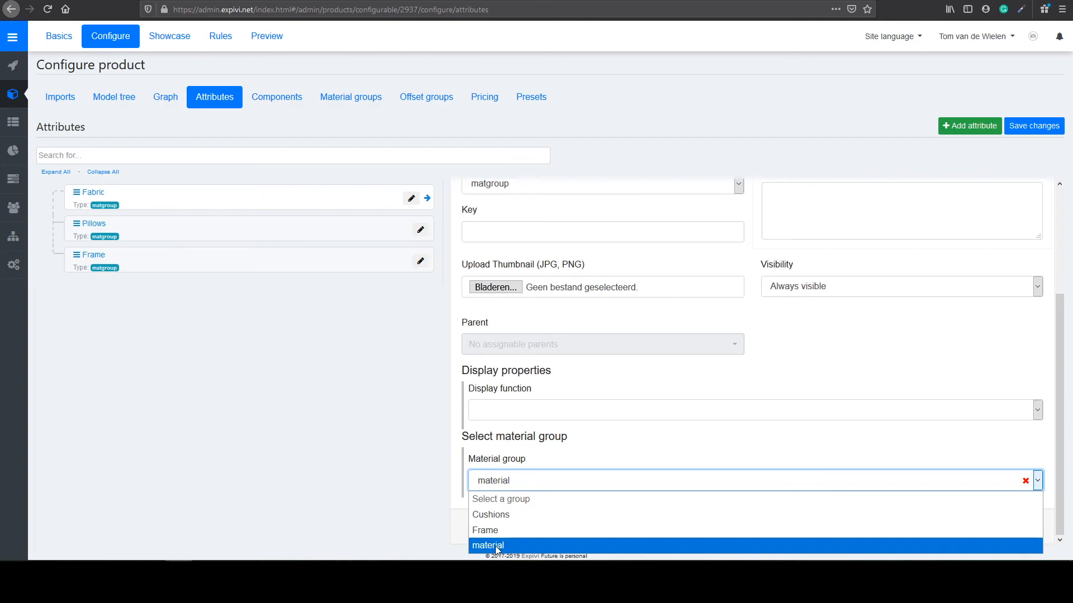
pyautogui.click(487, 546)
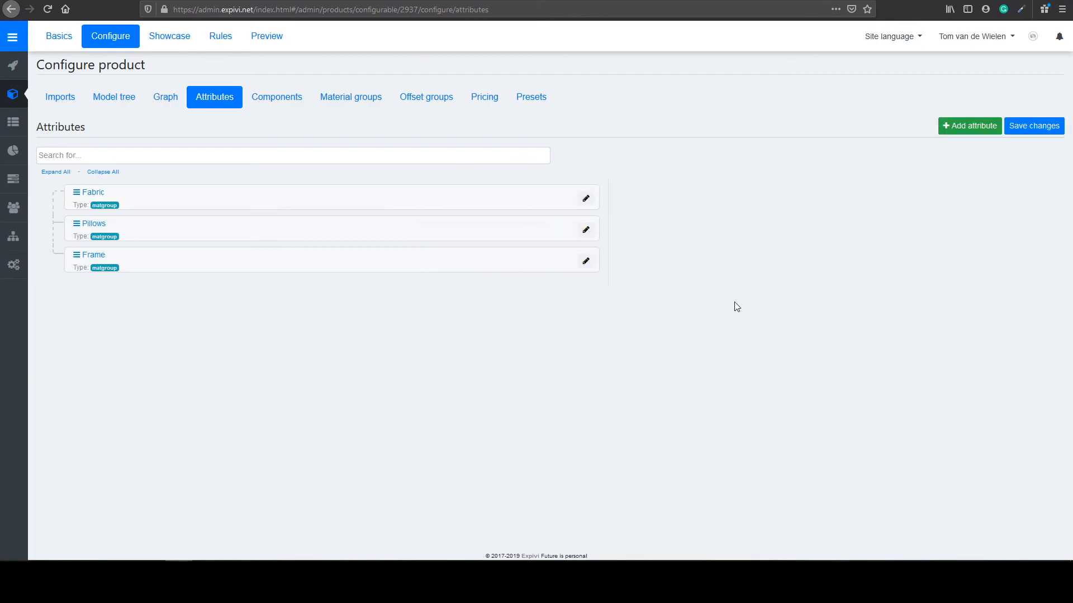
pyautogui.moveTo(232, 267)
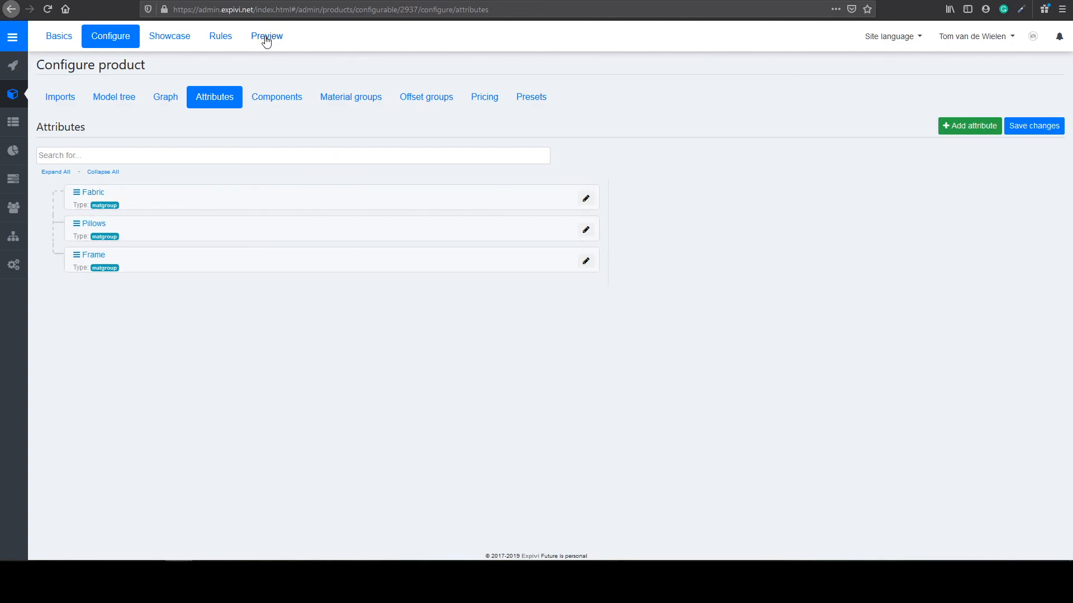
# - Preview the sofa with leather fabric, blue pillows and Matt black frame, rotating to inspect
pyautogui.click(266, 36)
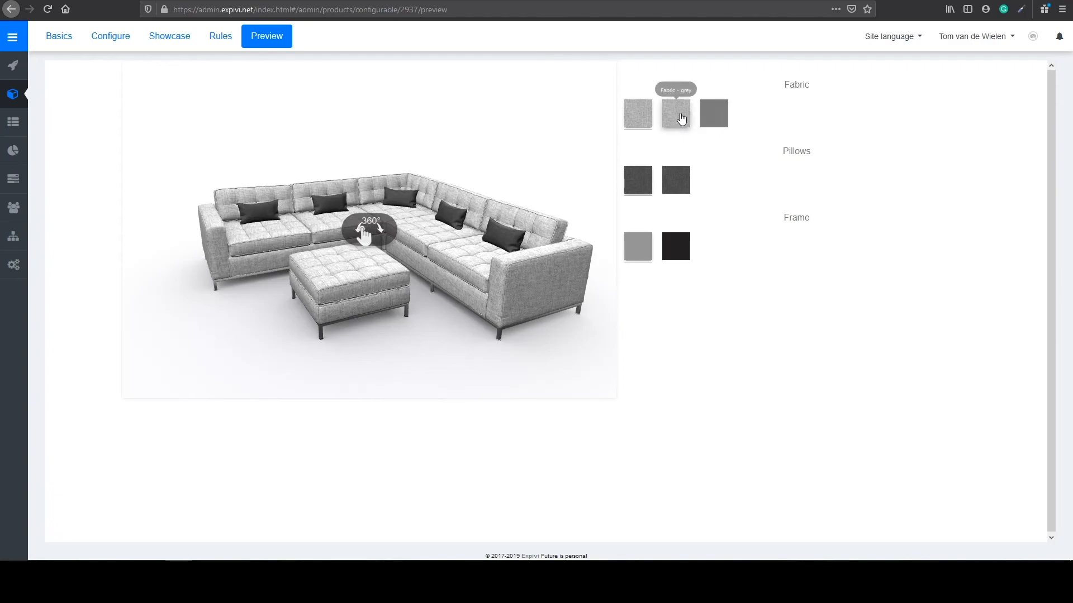
pyautogui.click(675, 180)
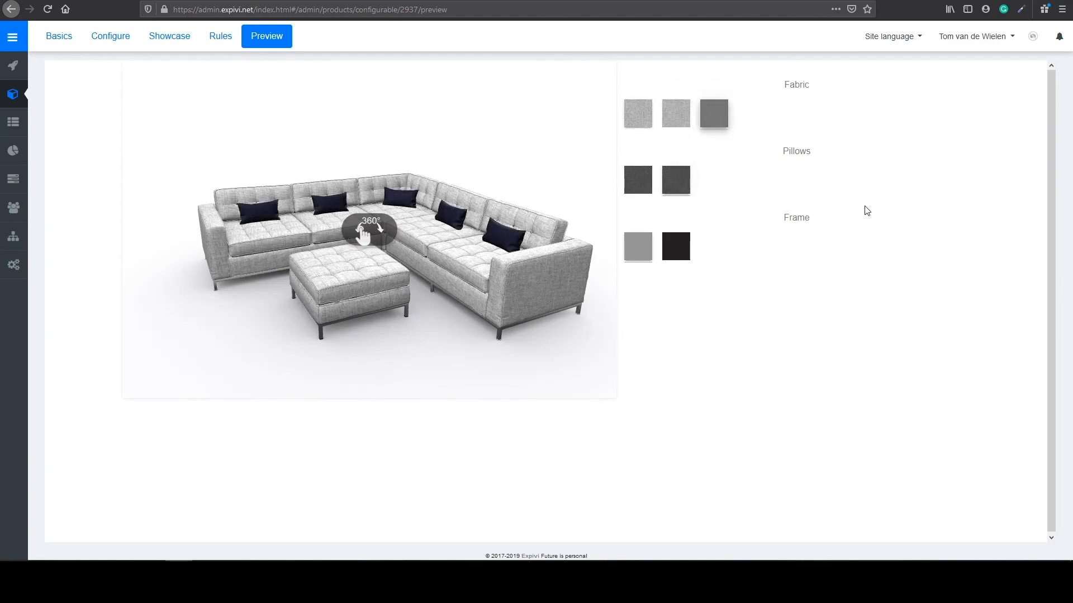
pyautogui.click(674, 246)
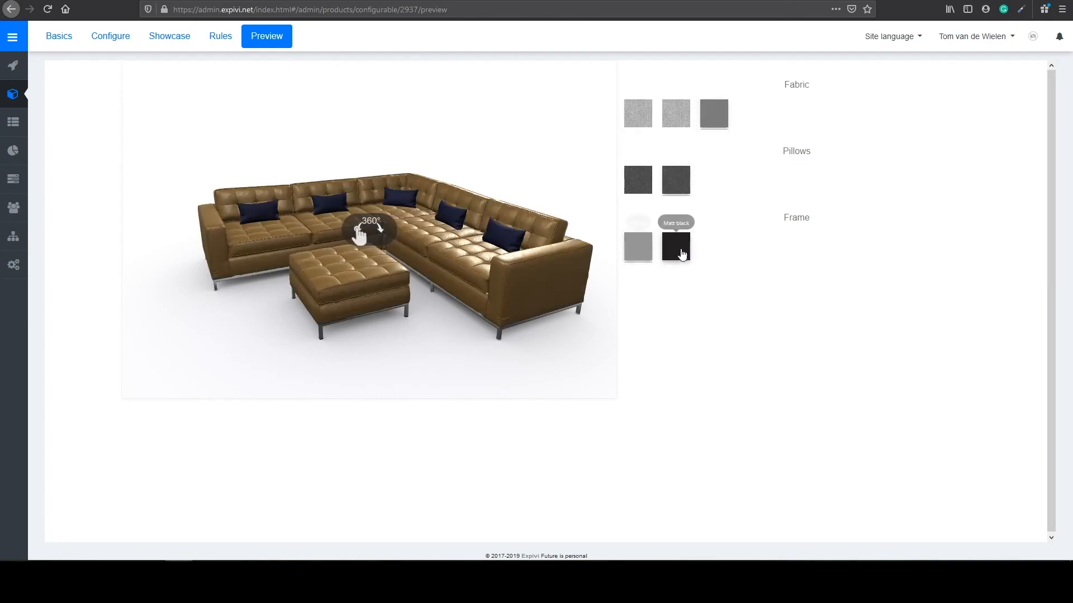
pyautogui.click(674, 246)
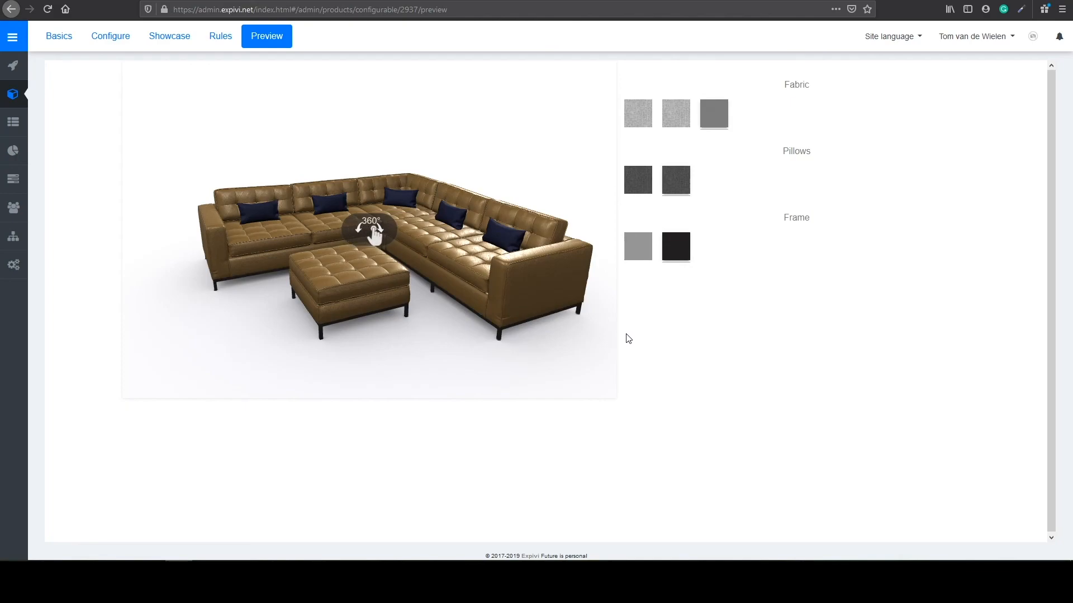
pyautogui.moveTo(370, 228); pyautogui.dragTo(529, 275)
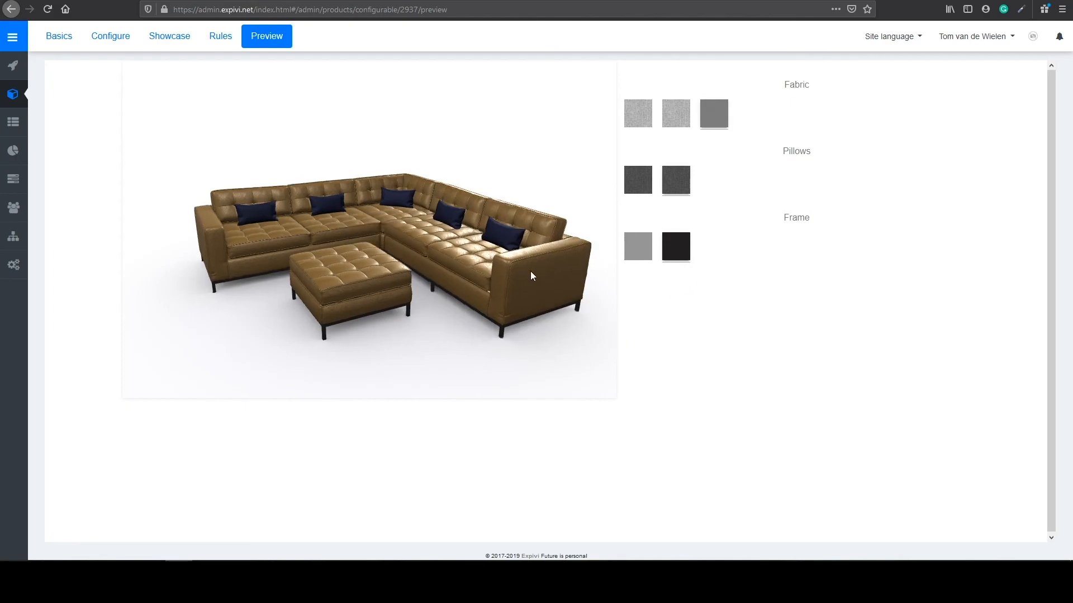